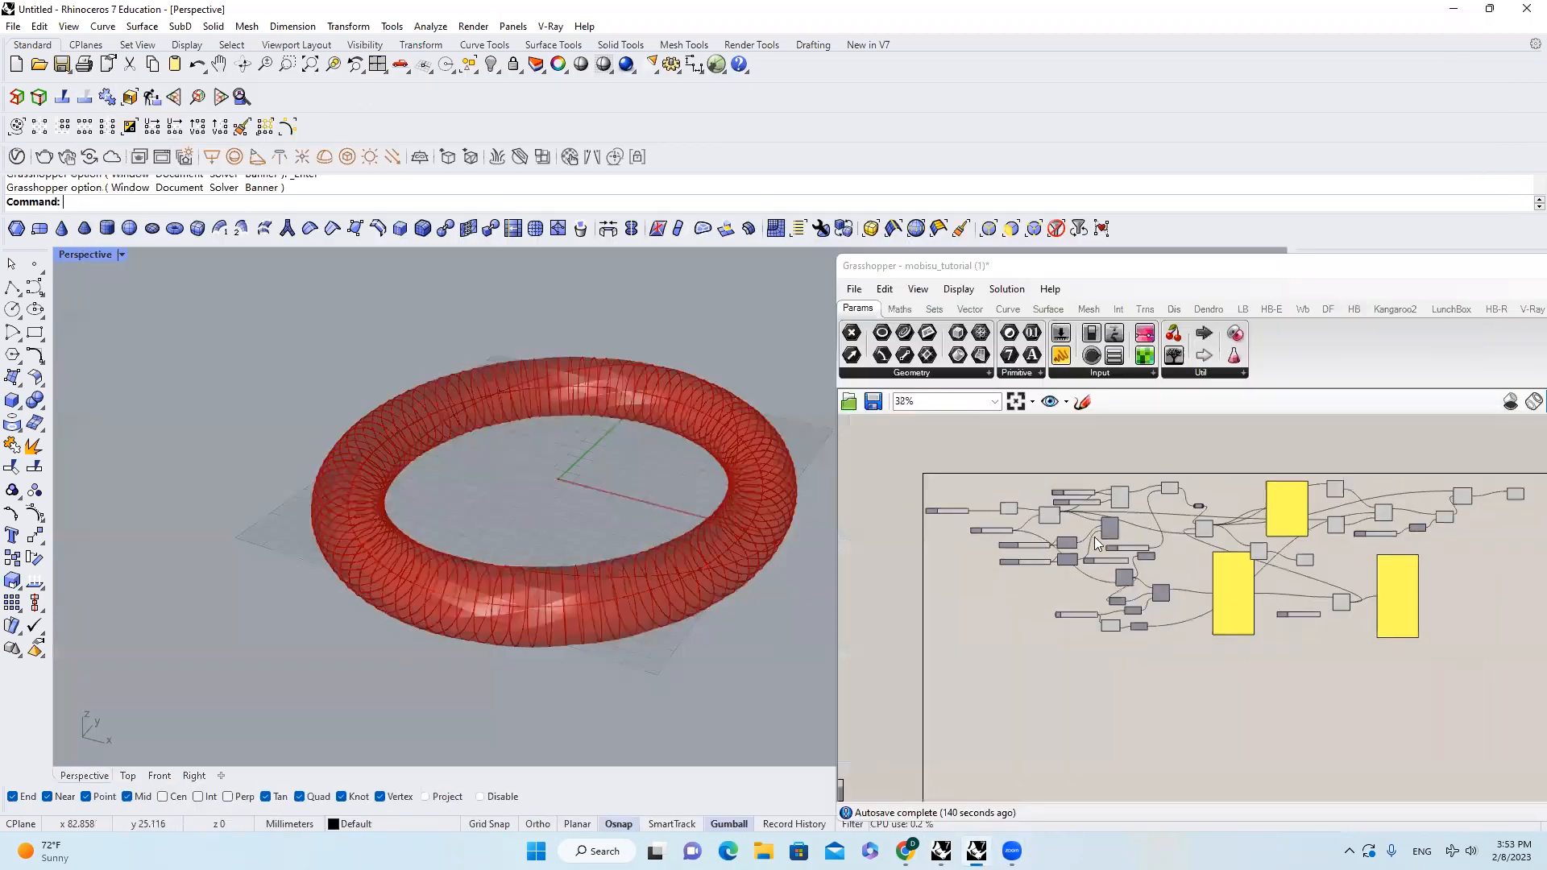
Step: Adjust the Radius and Domain end sliders so the thick torus becomes a wide twisting band
scroll("up", 3)
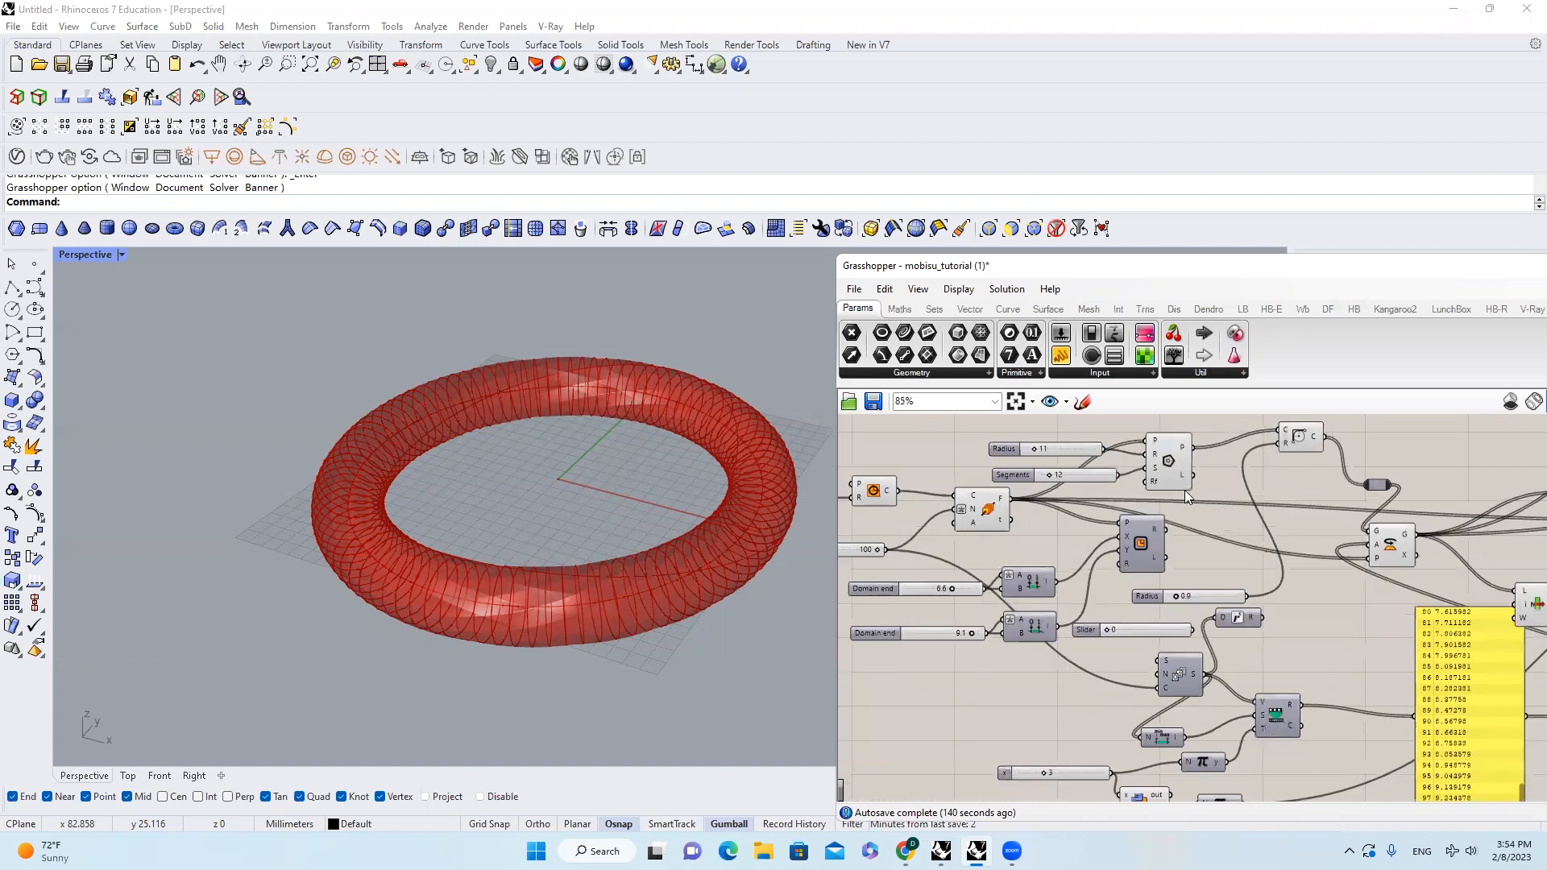
scroll("down", 3)
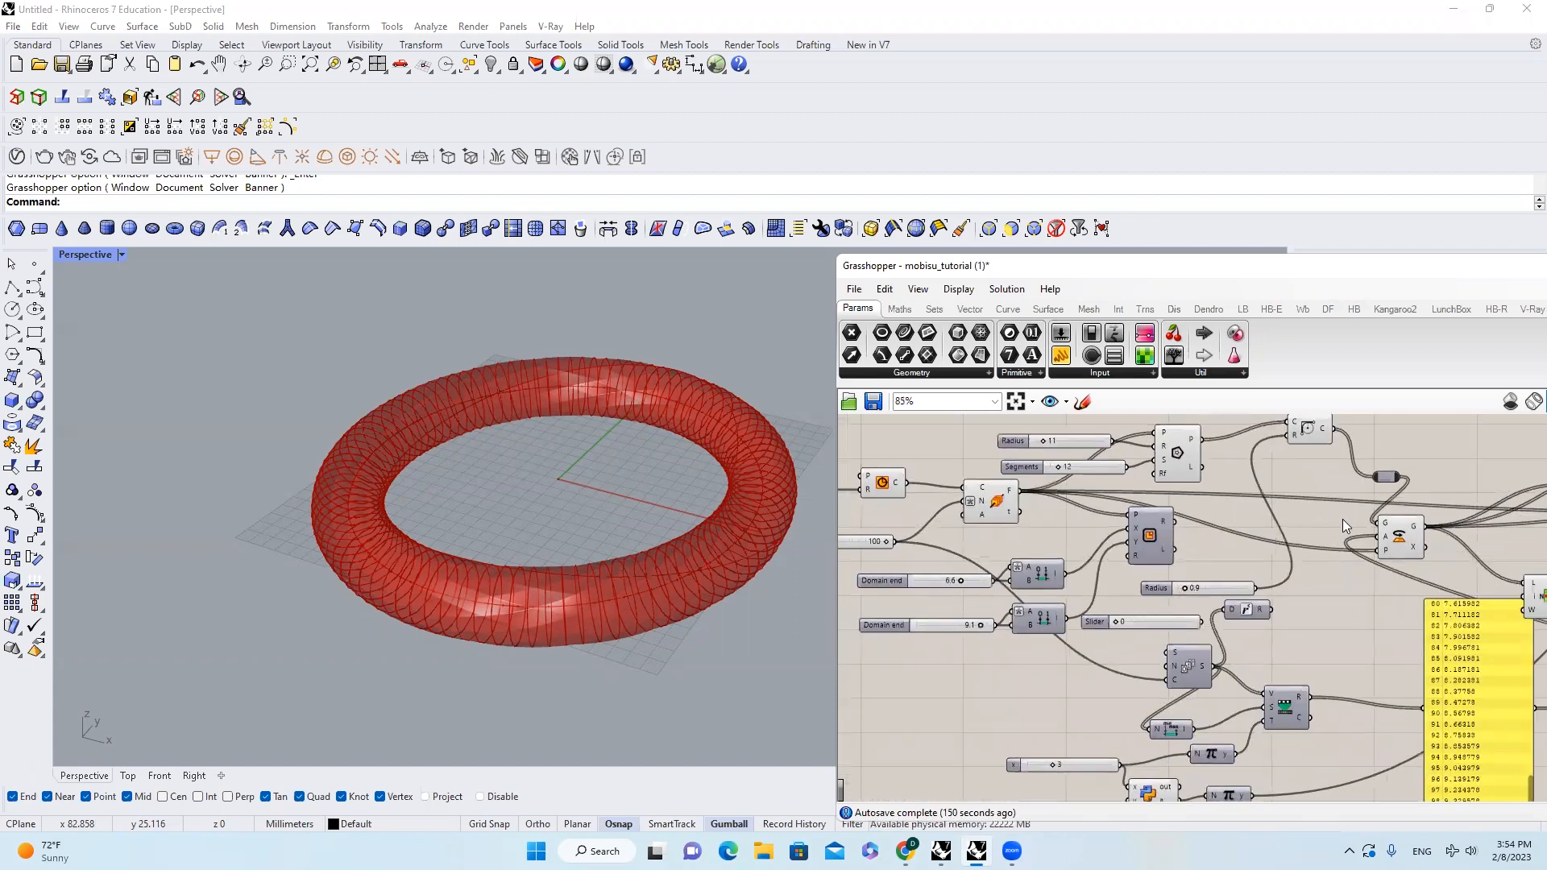
scroll("down", 3)
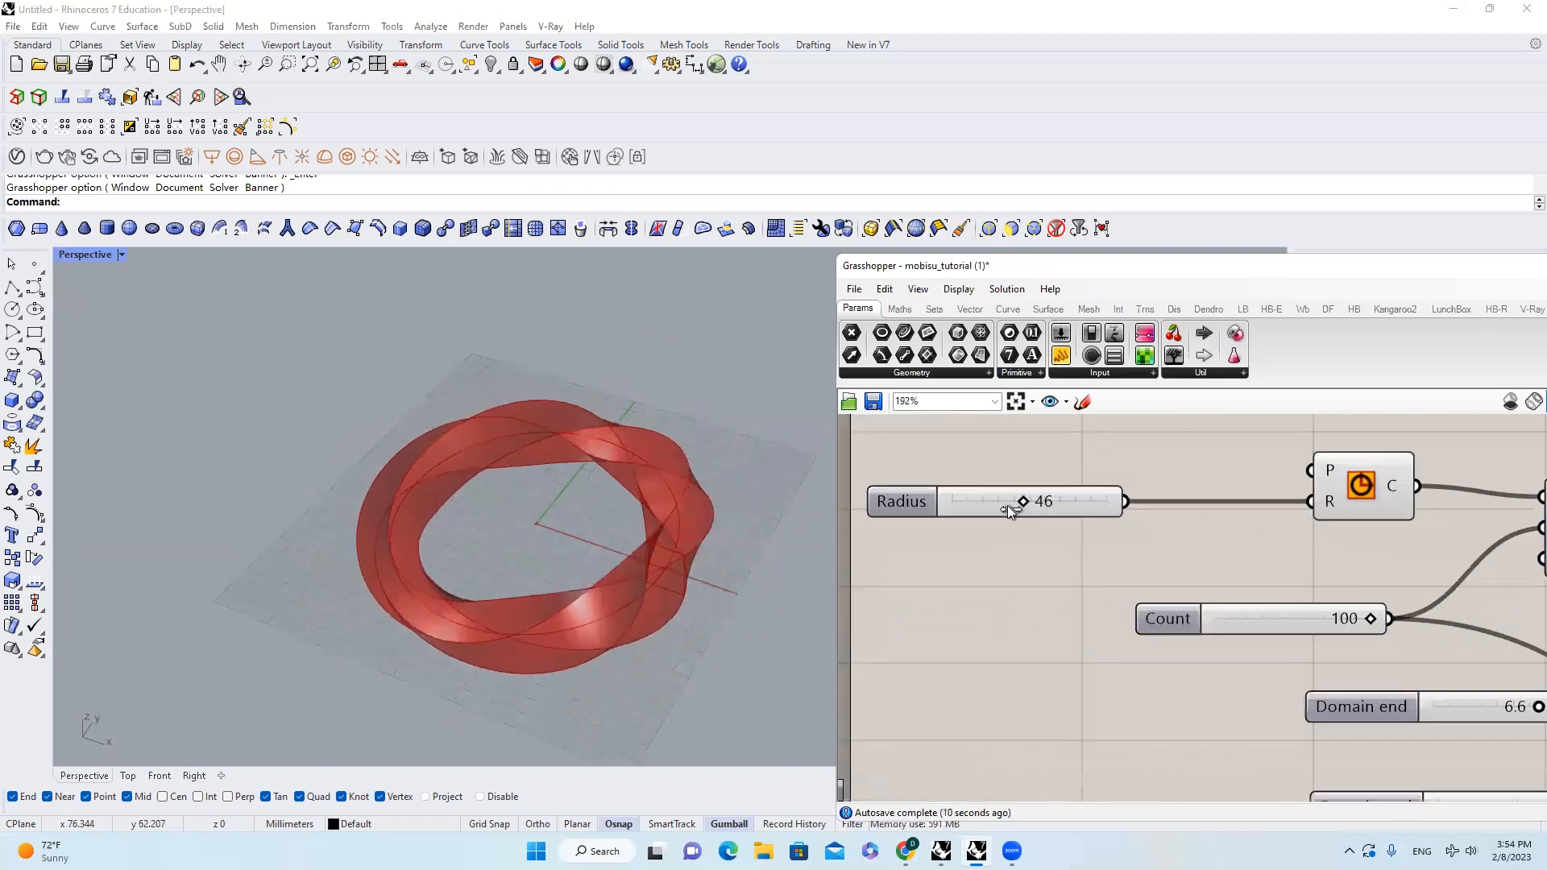
scroll("down", 3)
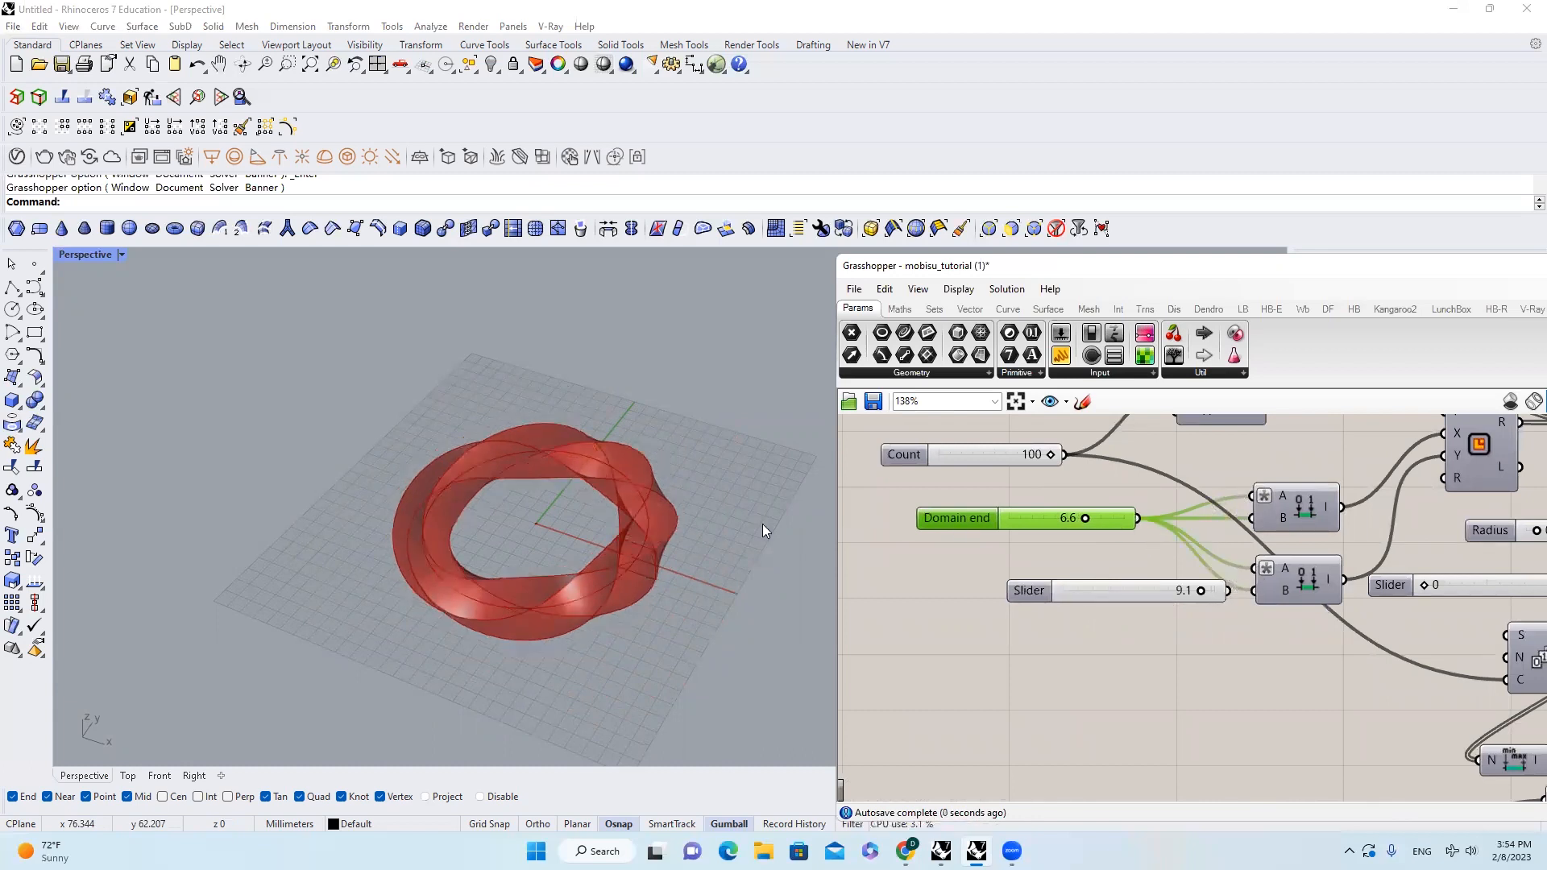
scroll("up", 3)
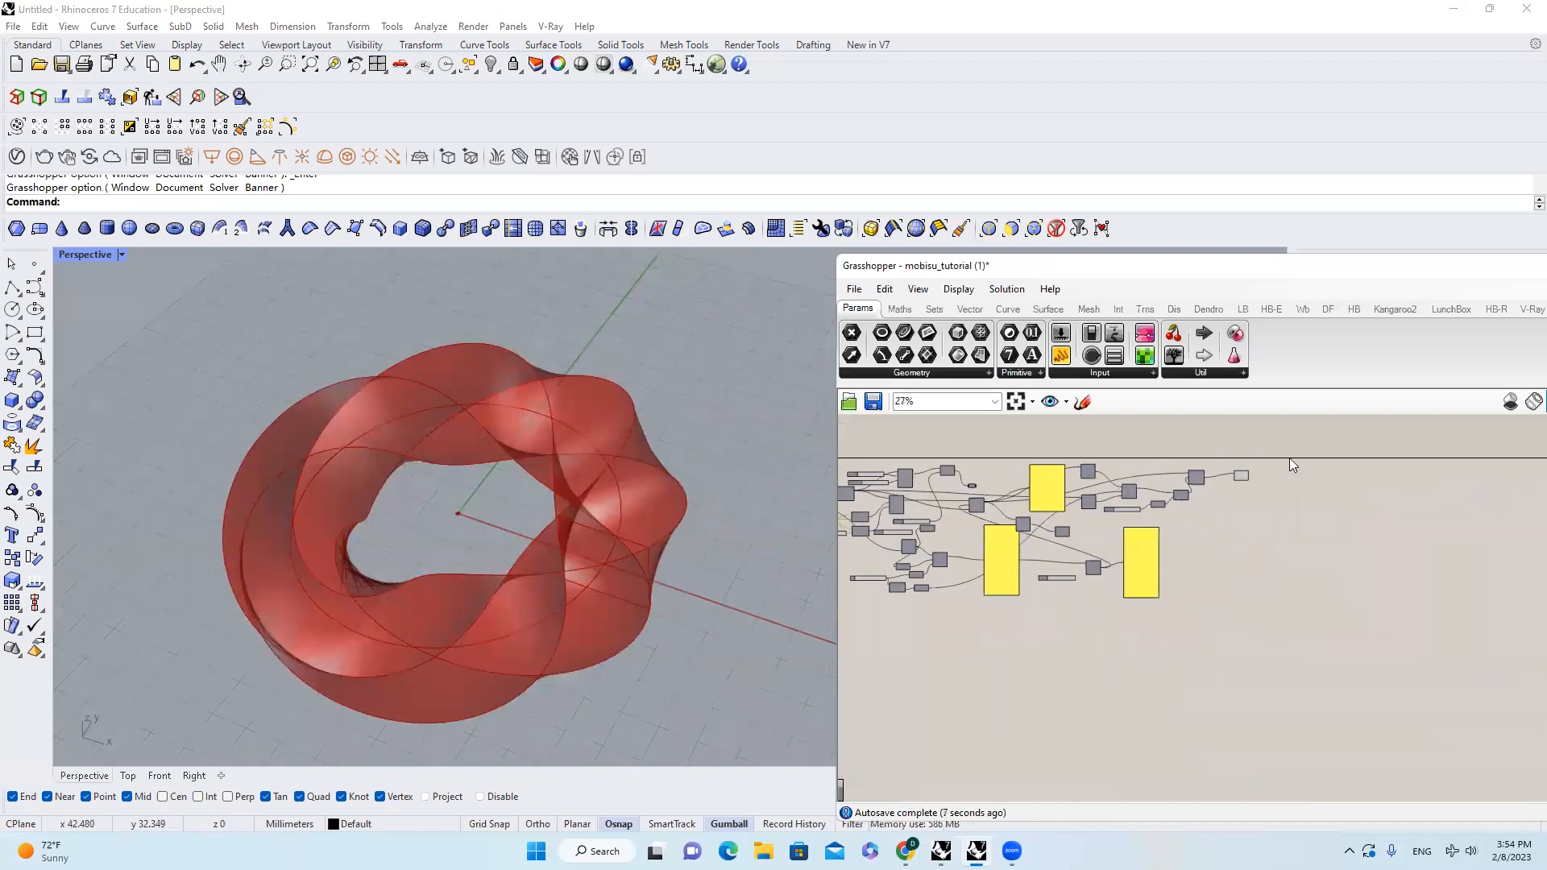
Step: Add a Deconstruct Brep from Surface > Analysis fed by the Loft output
left_click(1047, 309)
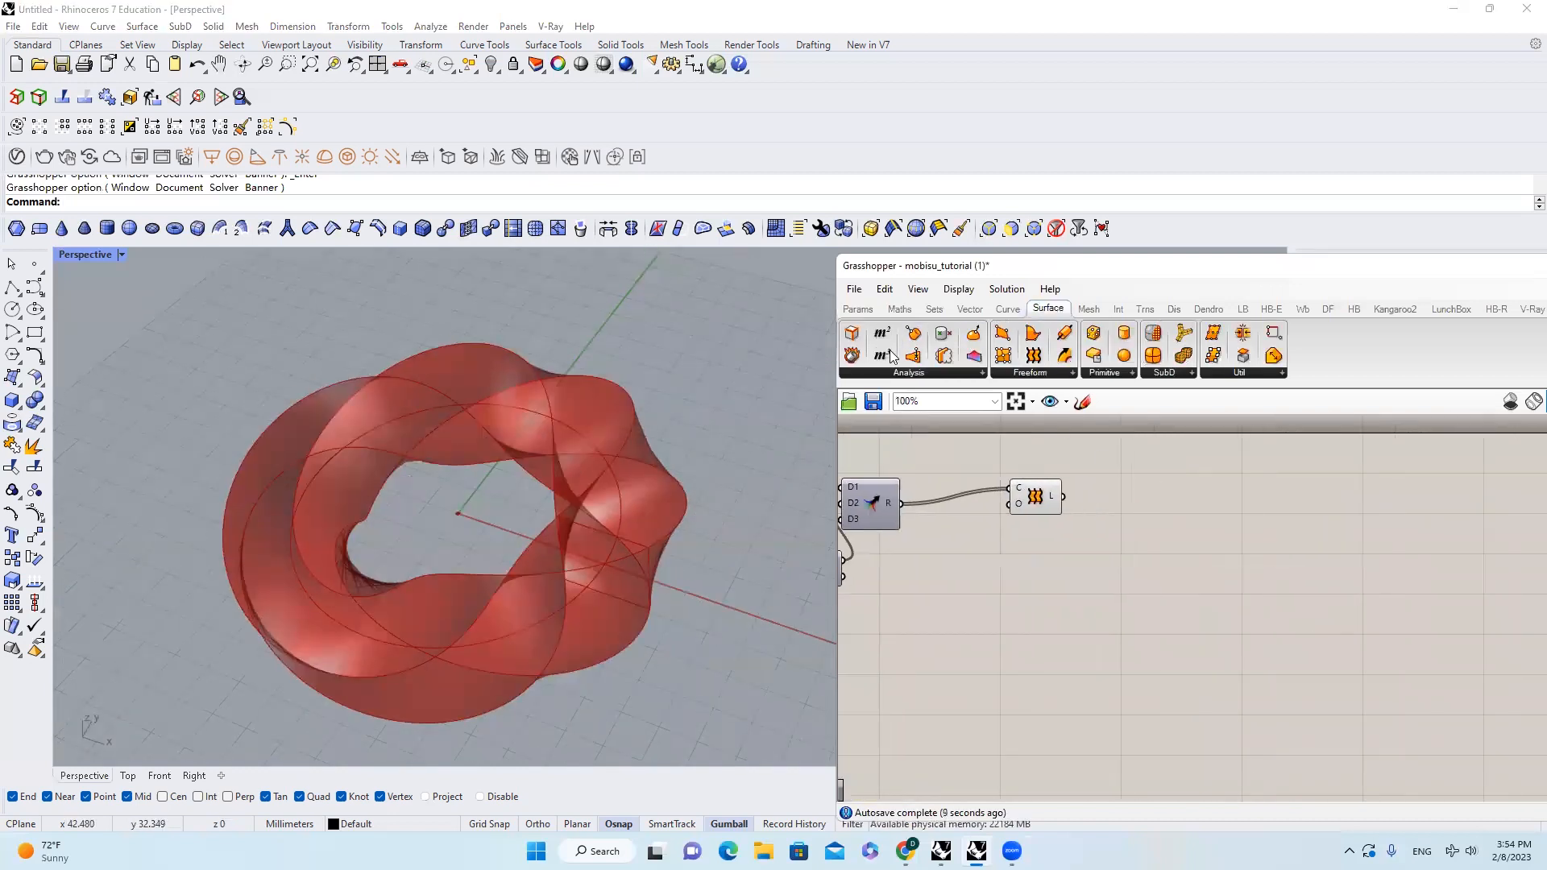
mouse_move(851, 354)
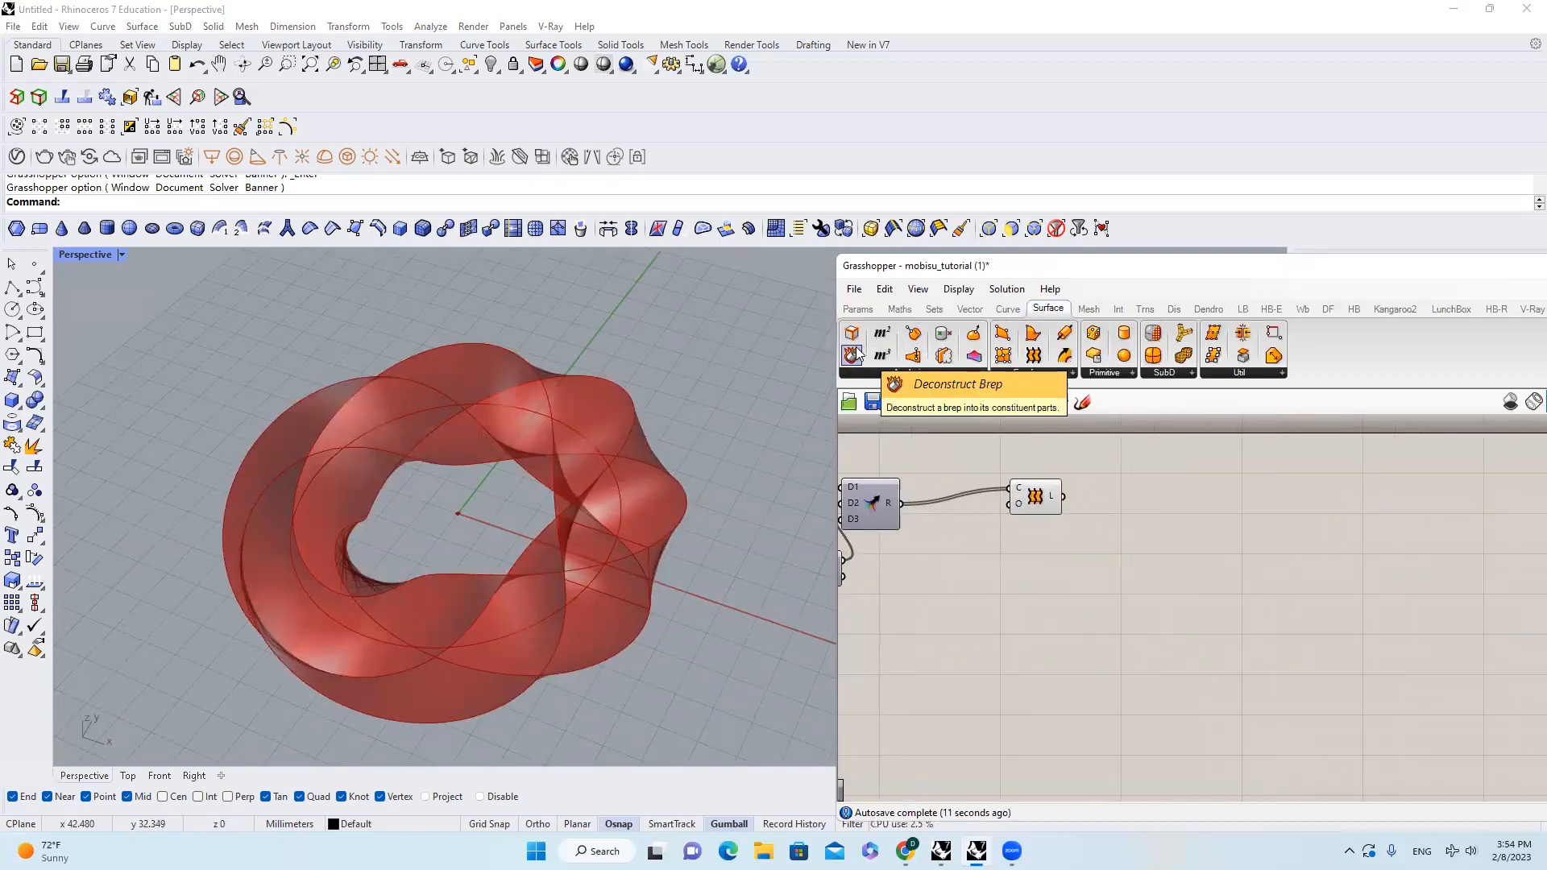
left_click(851, 354)
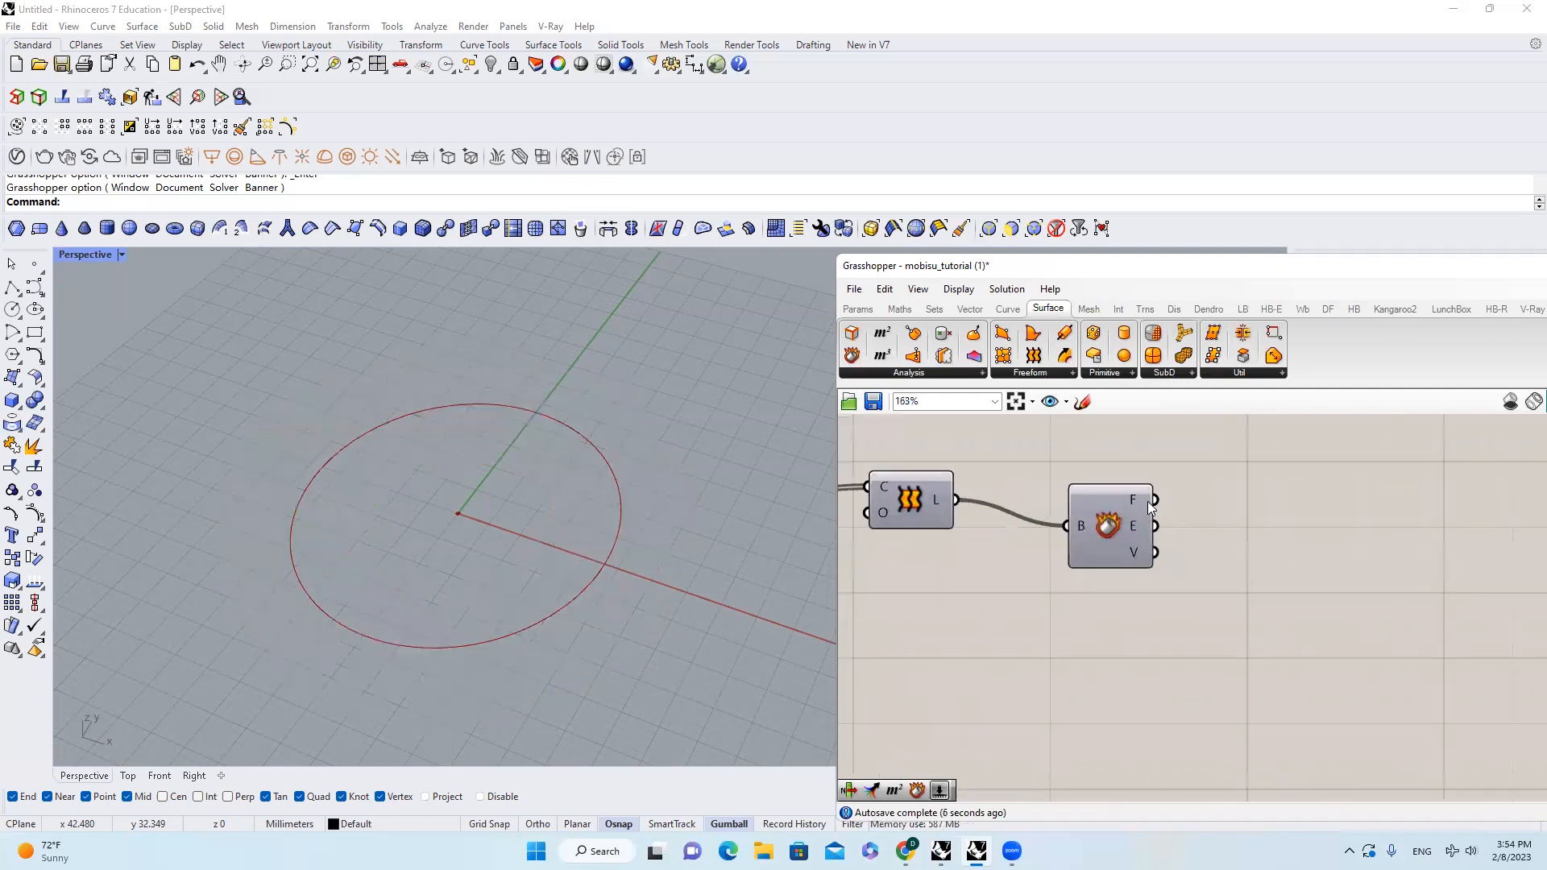
mouse_move(1153, 500)
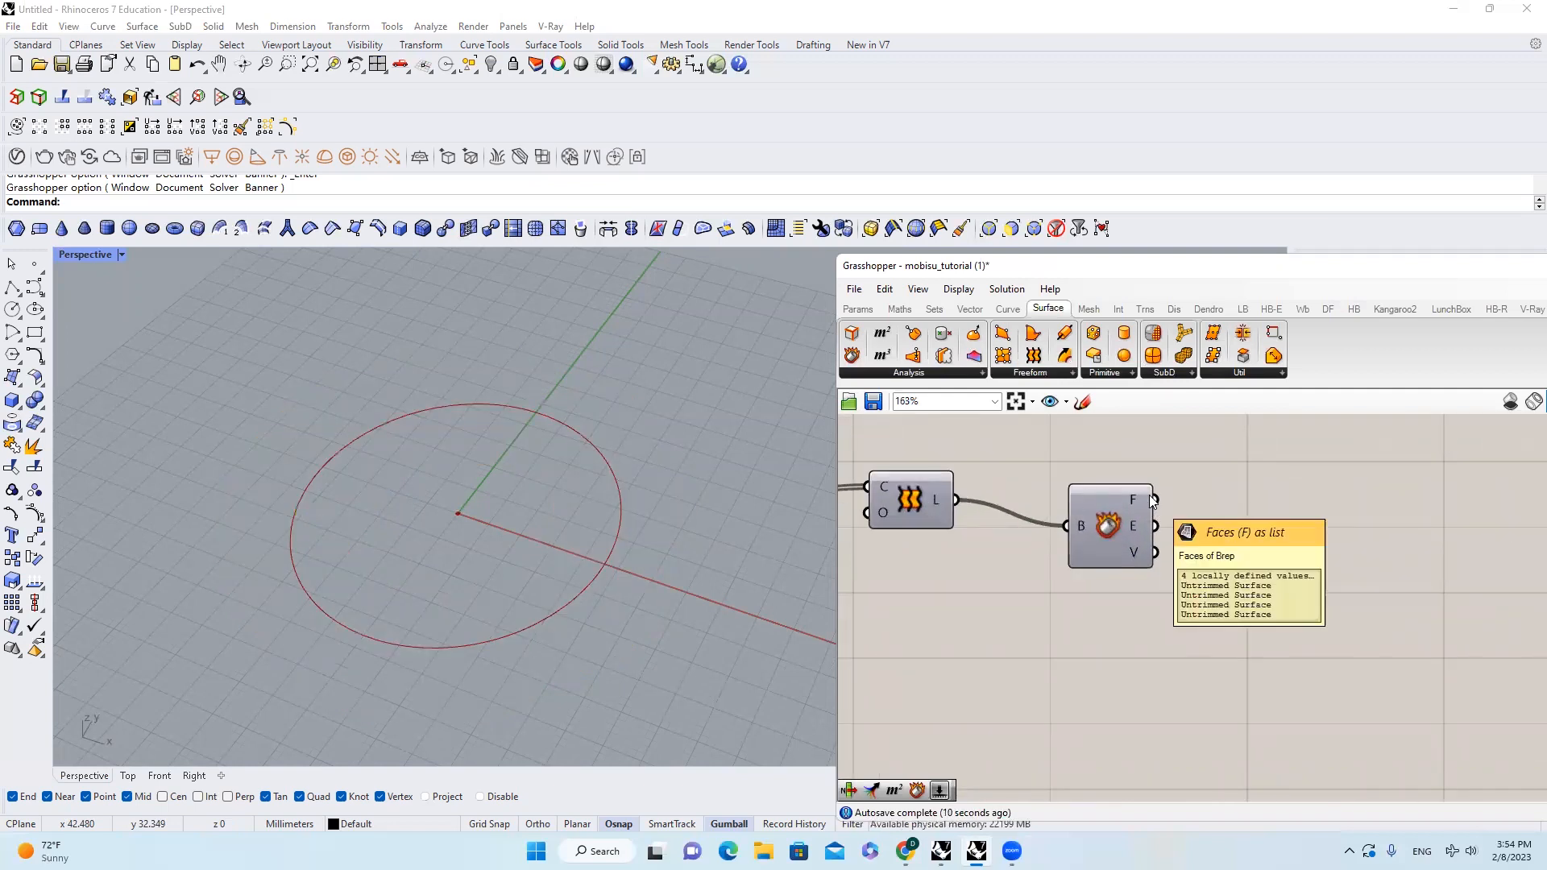
mouse_move(1163, 511)
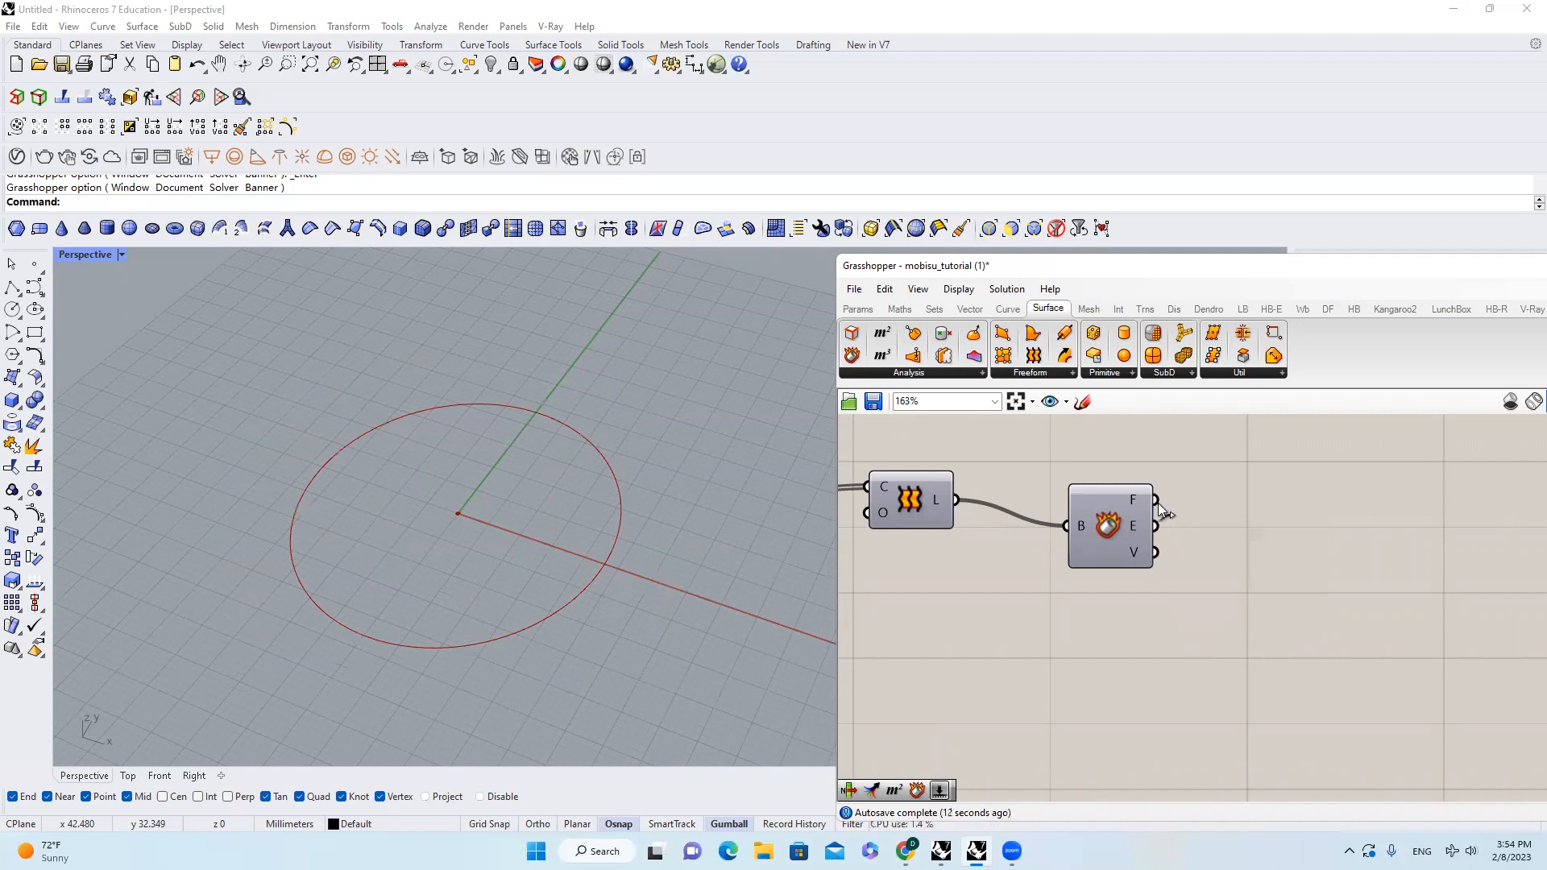
mouse_move(899, 310)
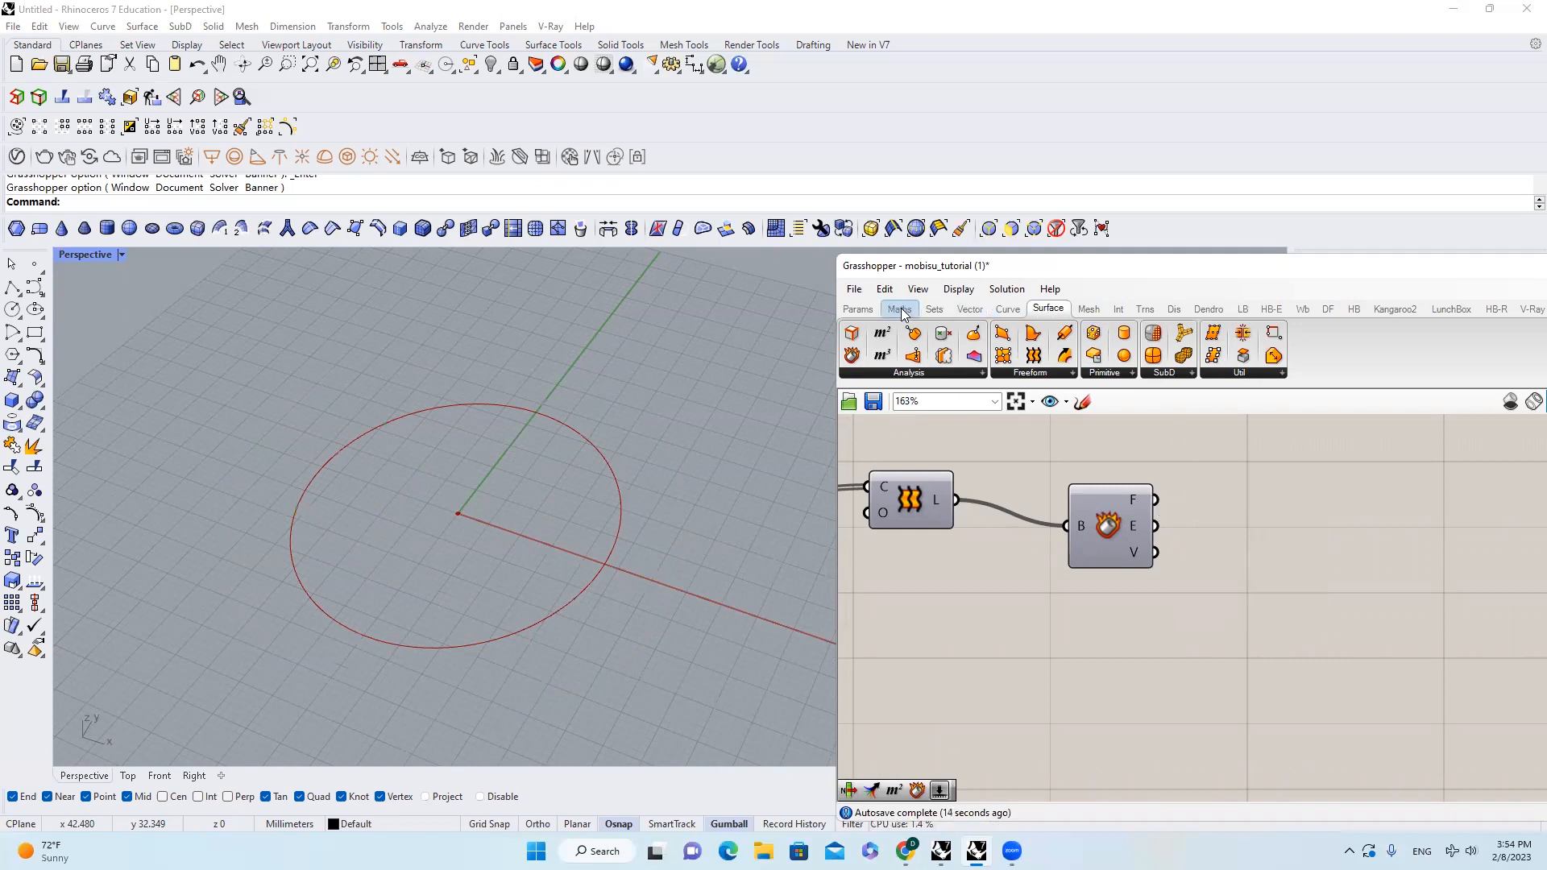
Step: Add two List Items picking faces by Index slider, each feeding a Divide Domain² component
left_click(934, 309)
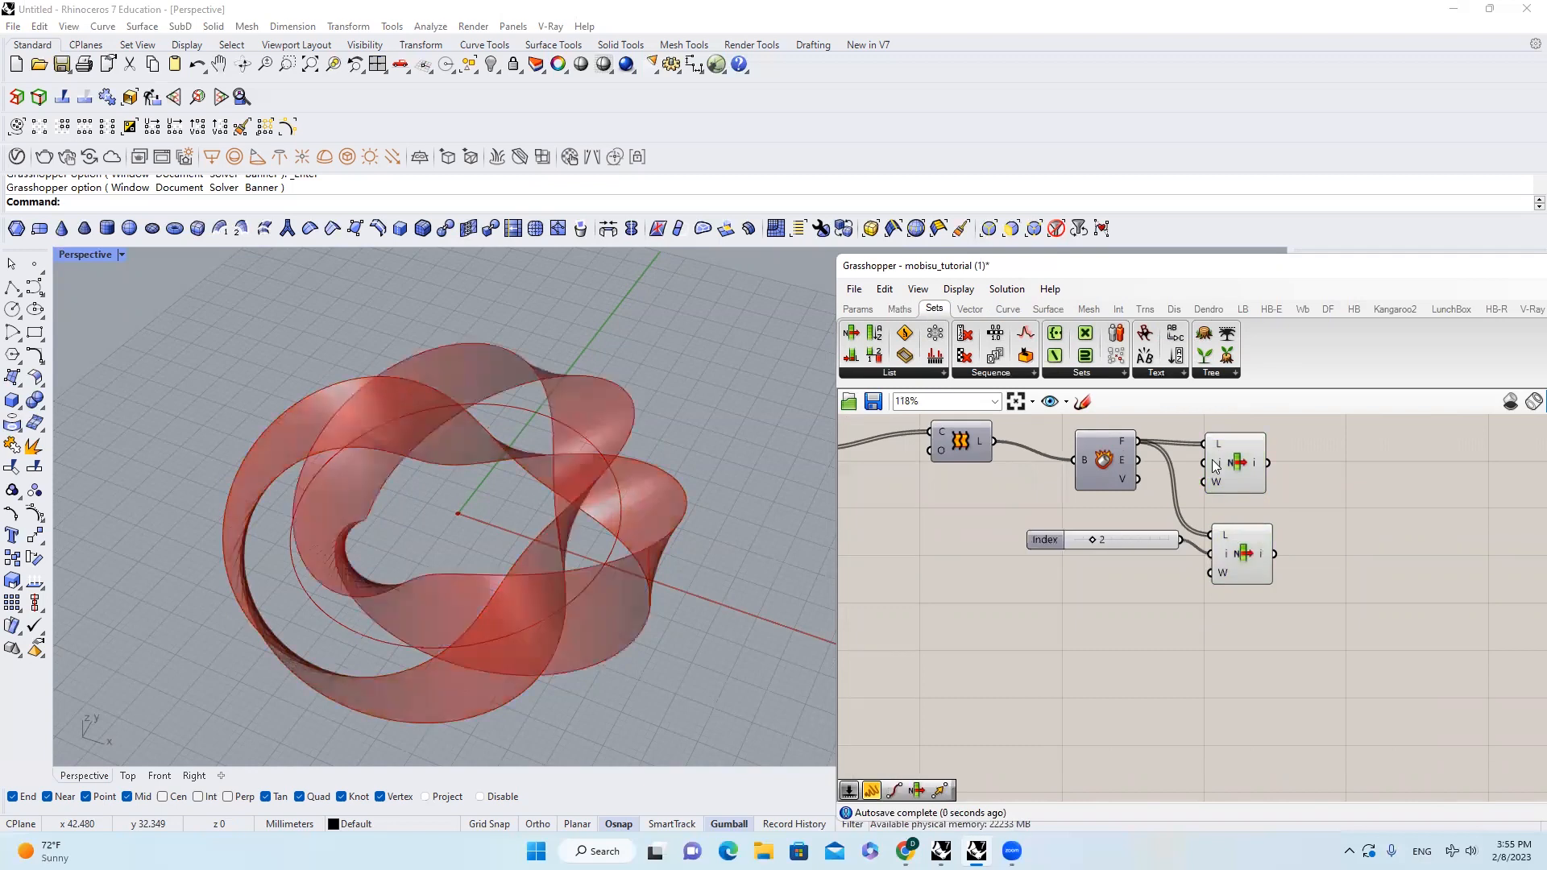
left_click(898, 310)
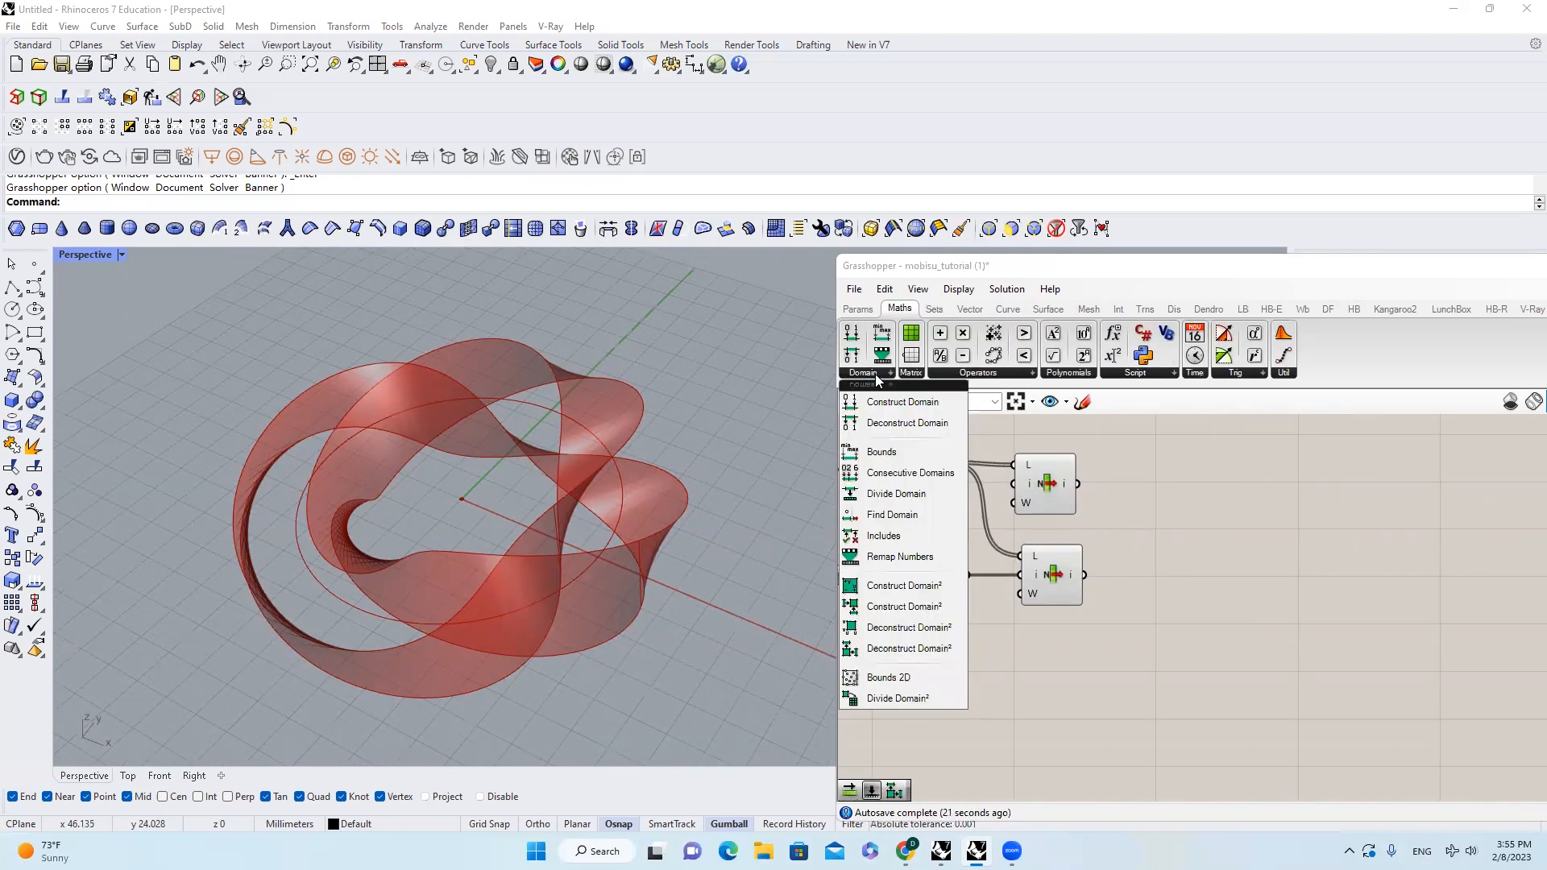
mouse_move(897, 698)
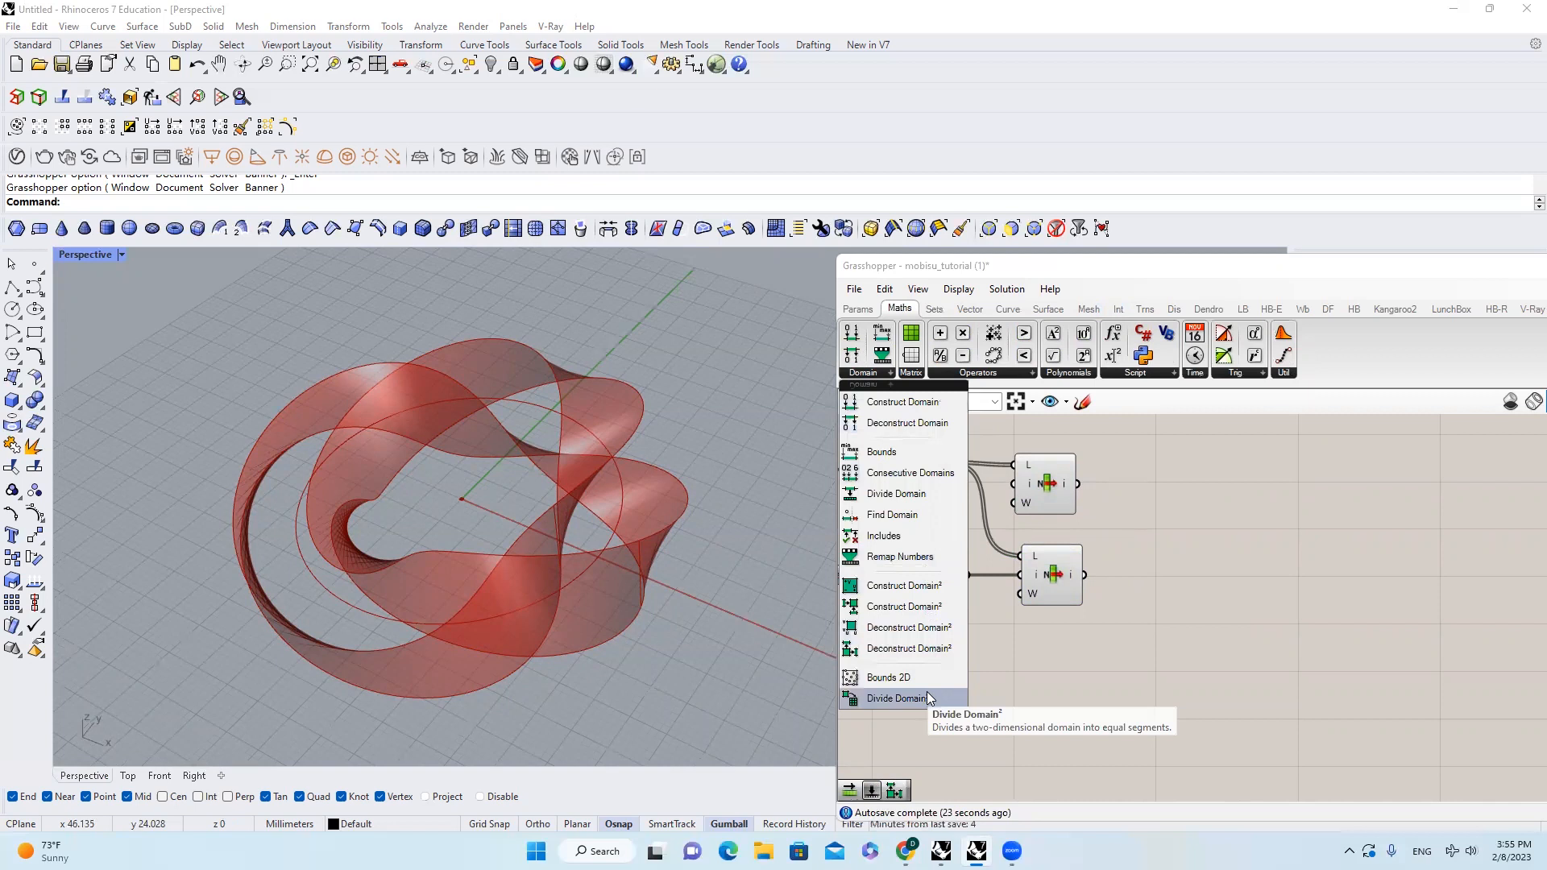
left_click(896, 698)
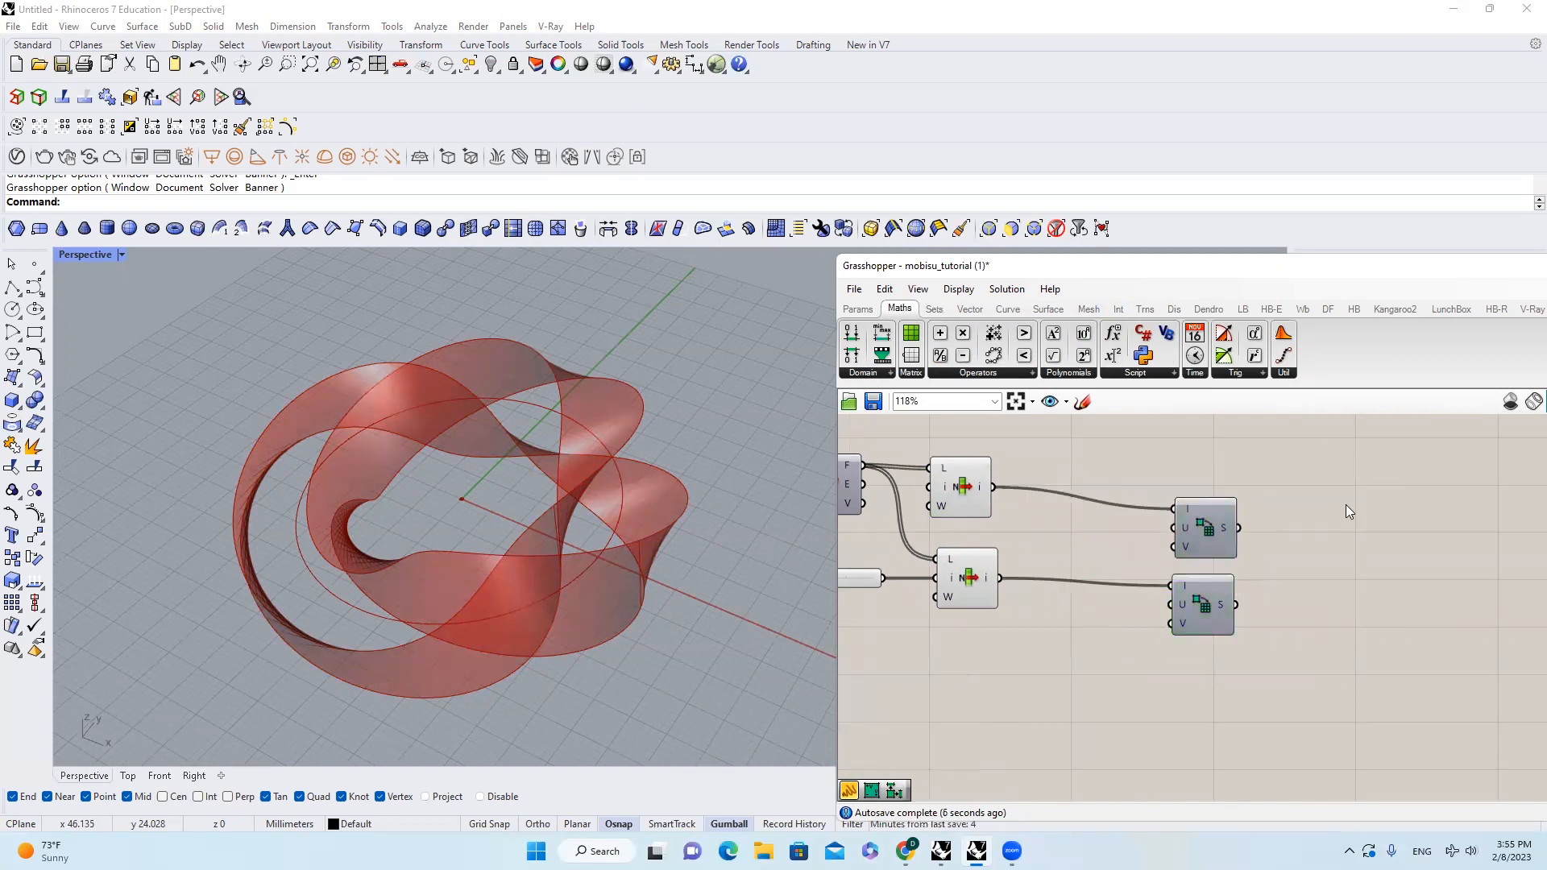
Step: Add two Isotrim components taking each picked face and its divided domain segments
type("Isolate")
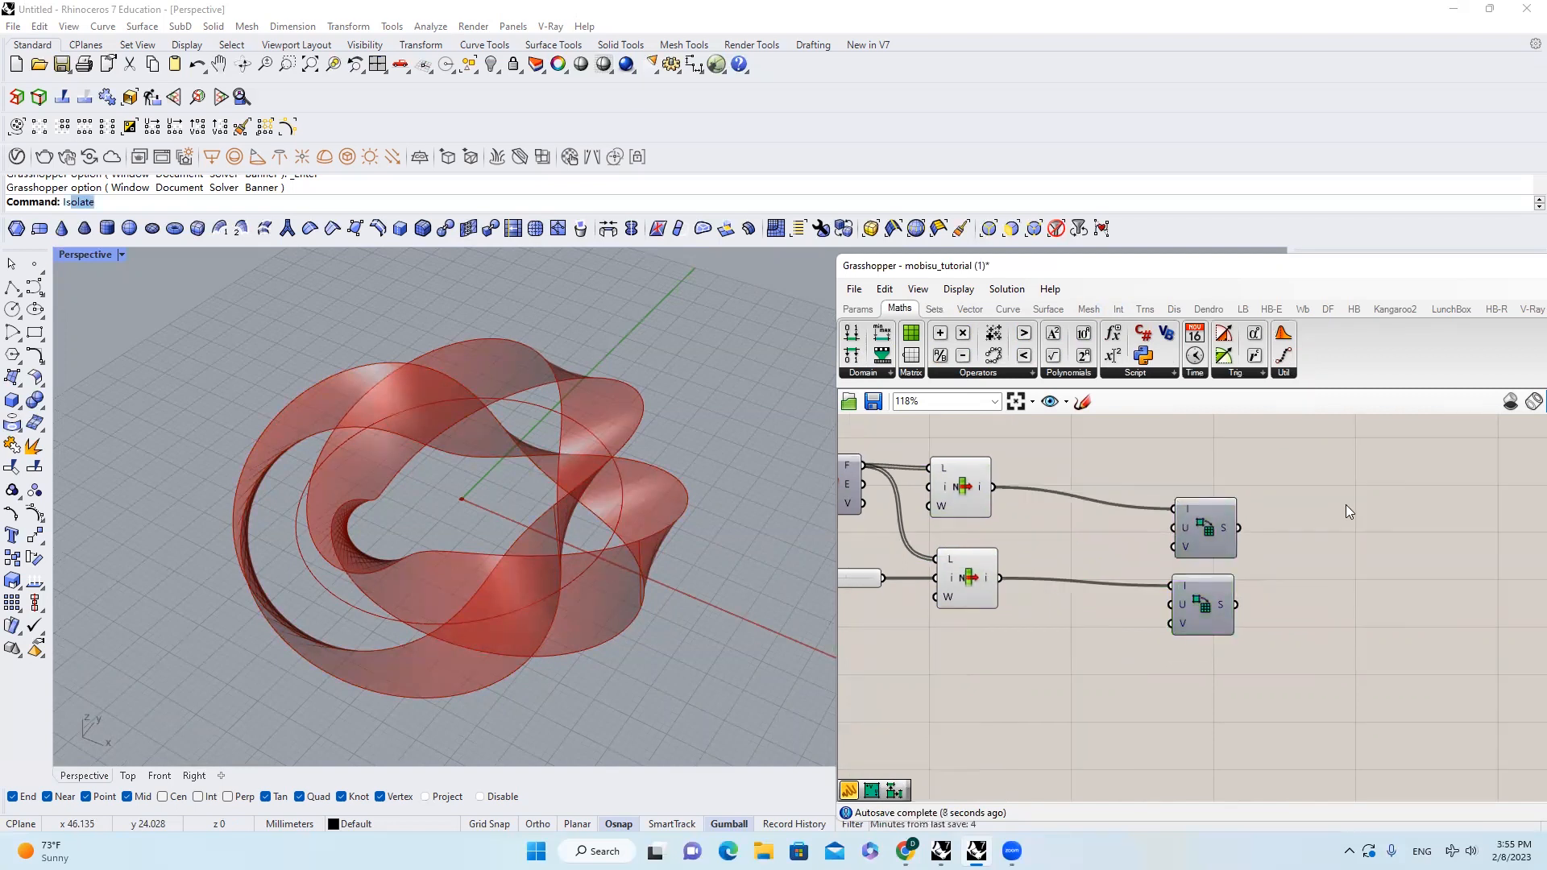
type("isotr")
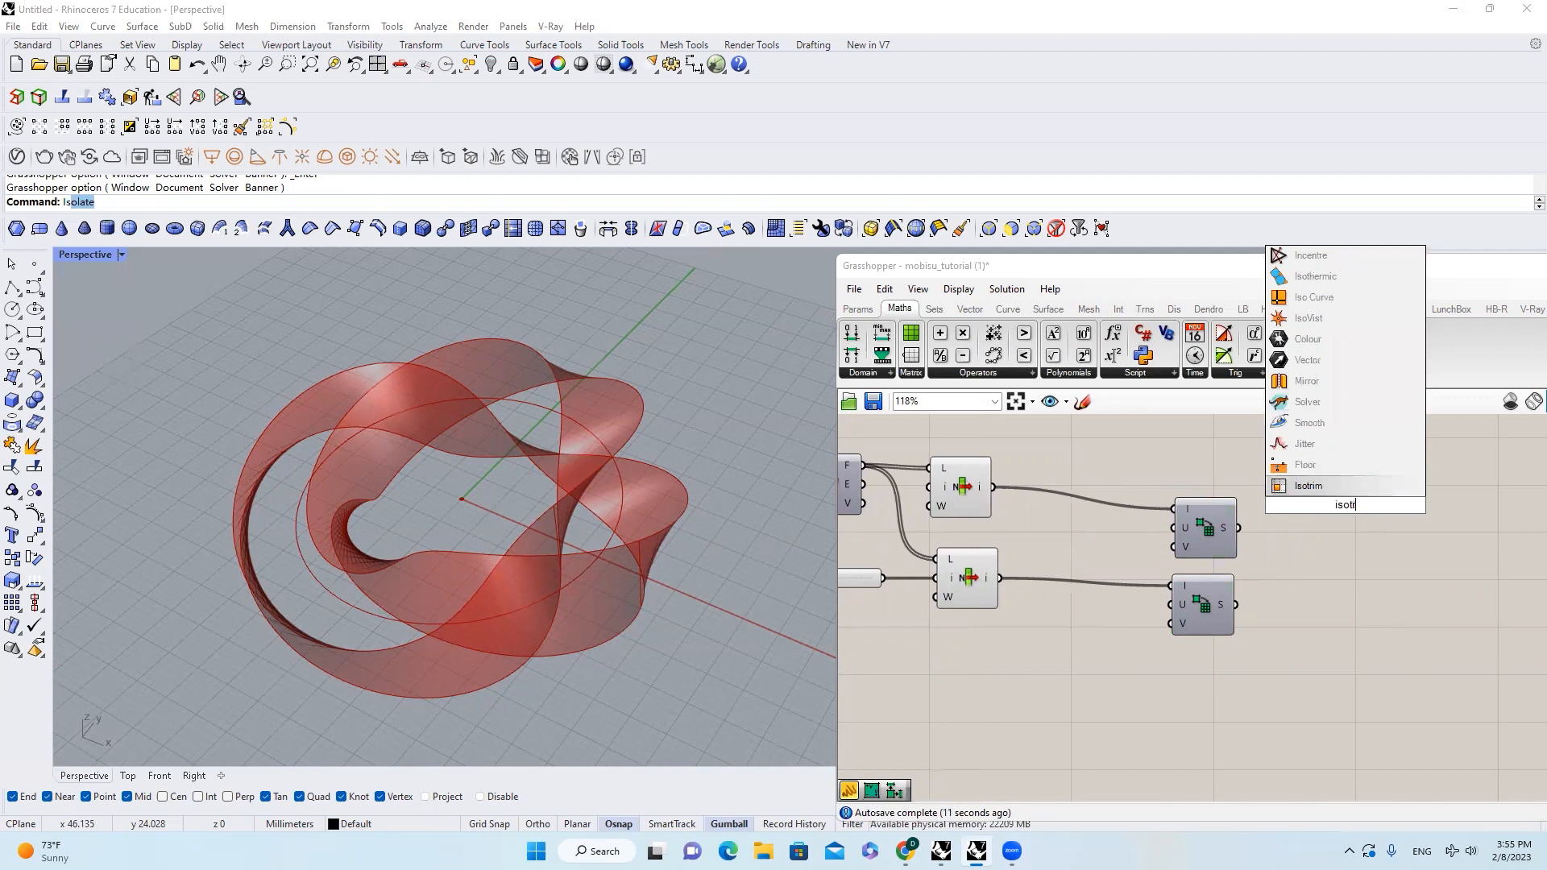
left_click(1309, 486)
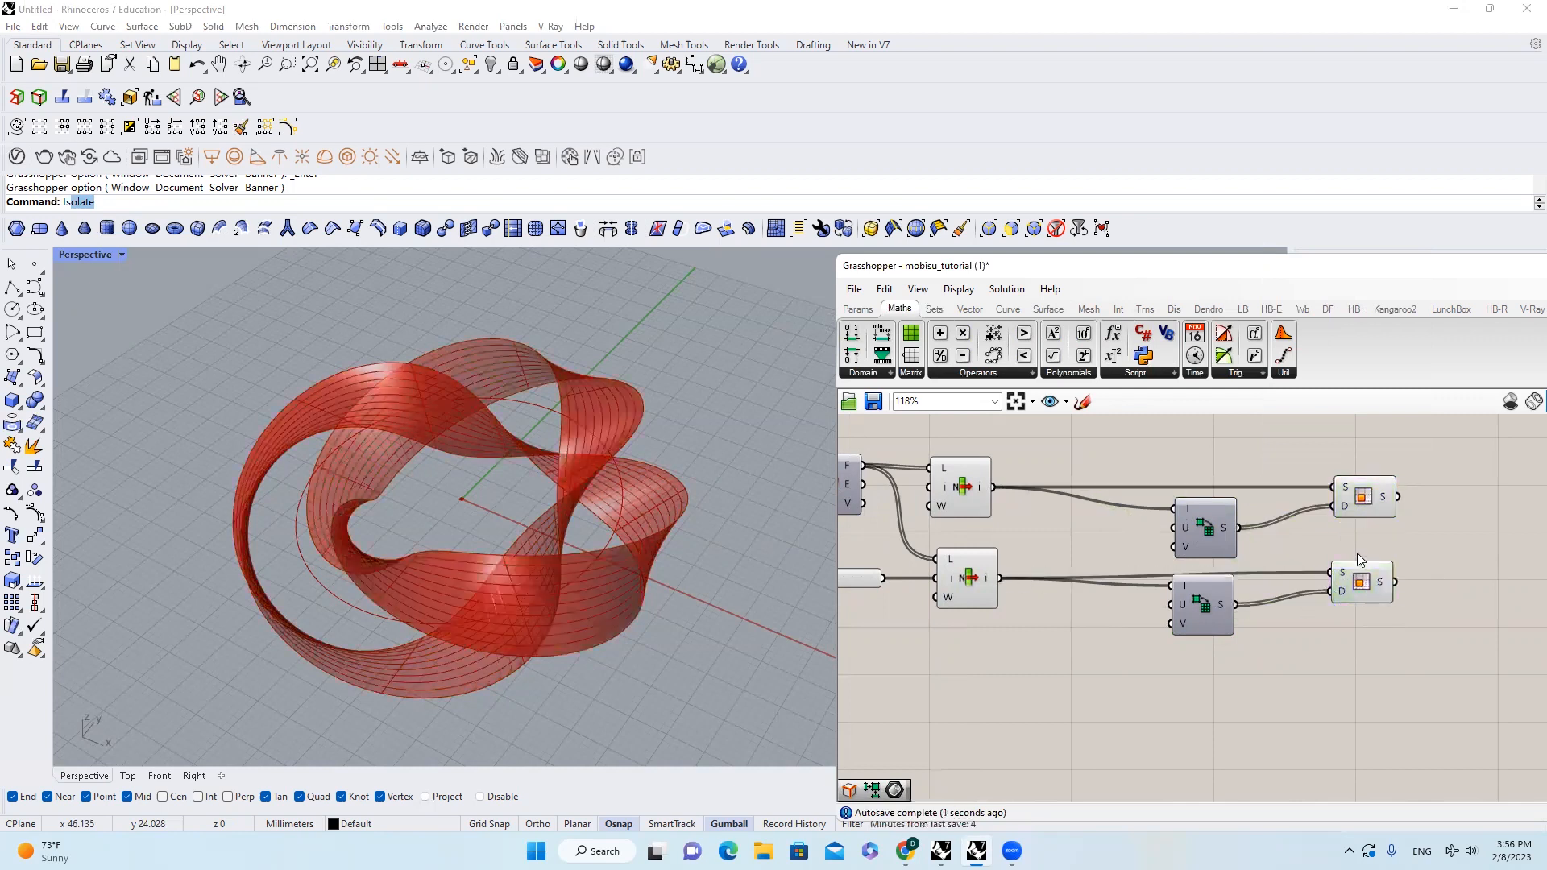
mouse_move(1297, 496)
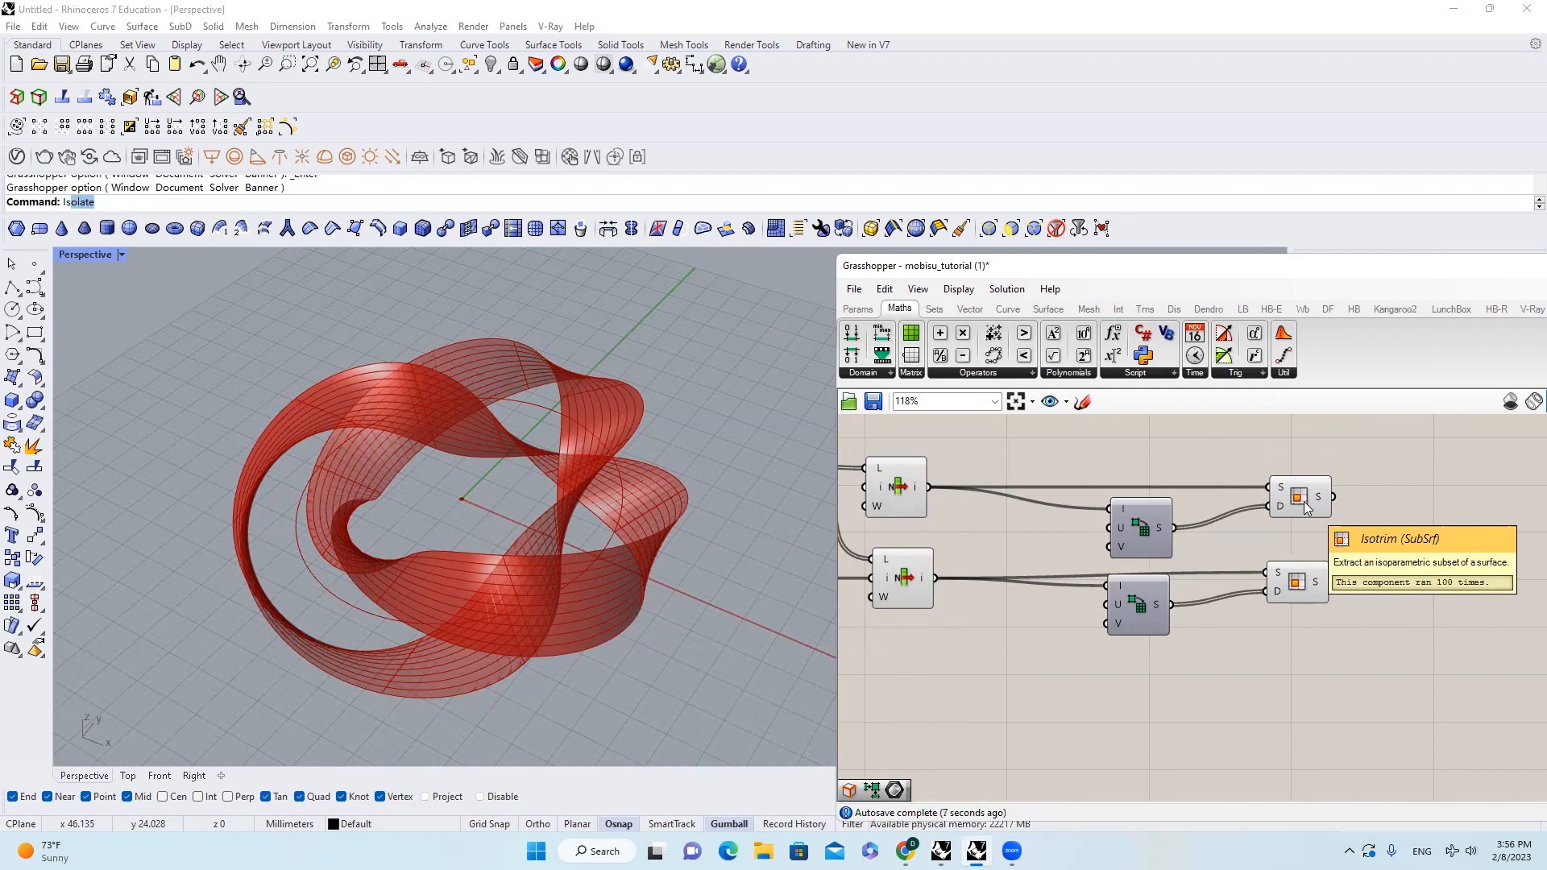
mouse_move(1141, 535)
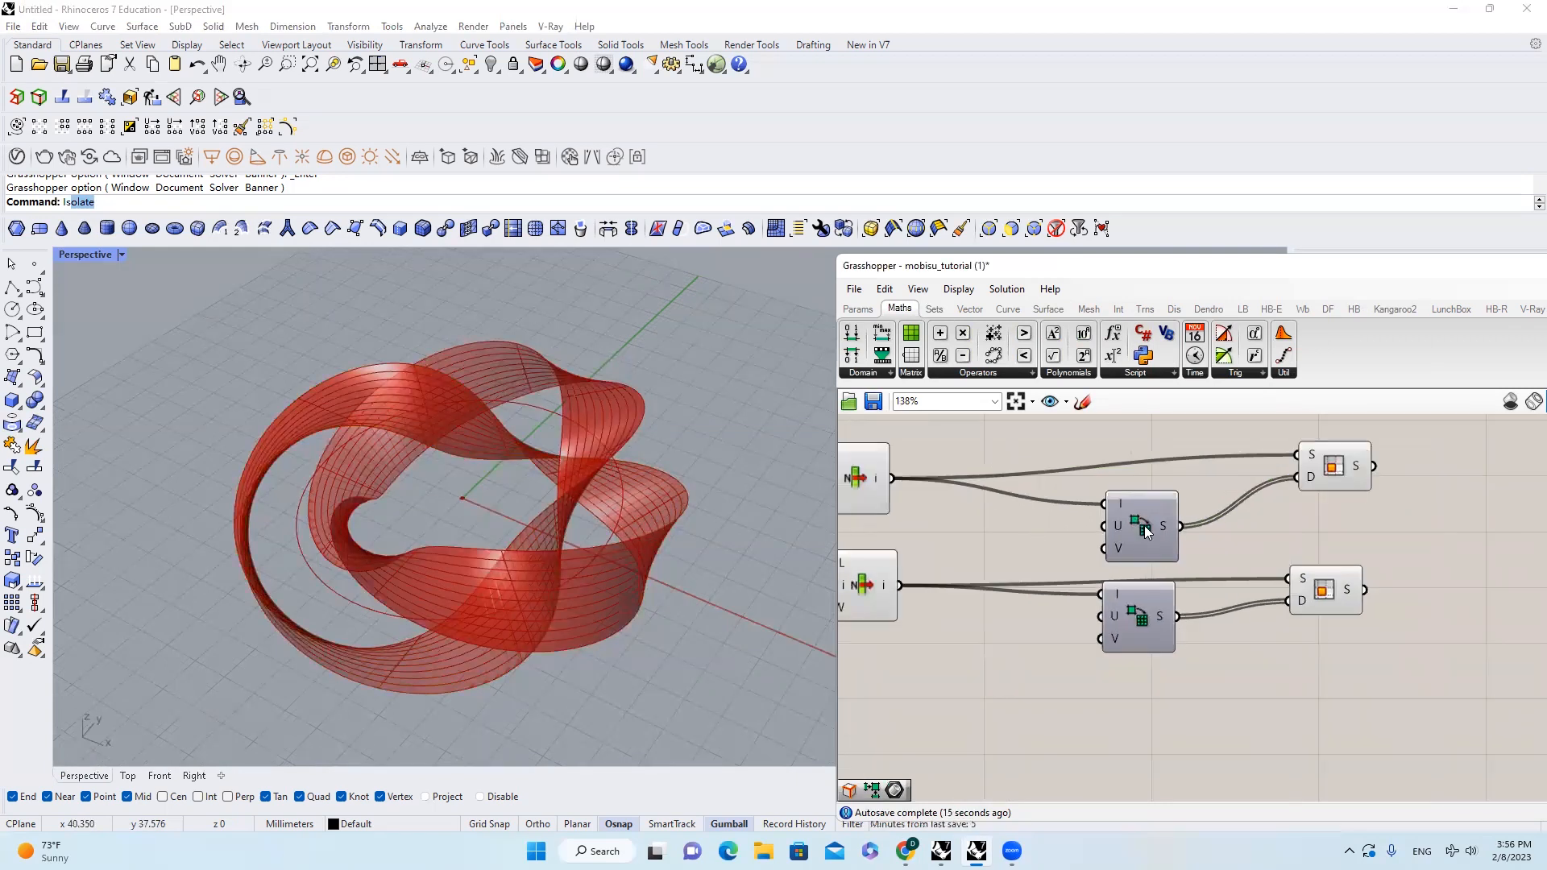
mouse_move(1140, 525)
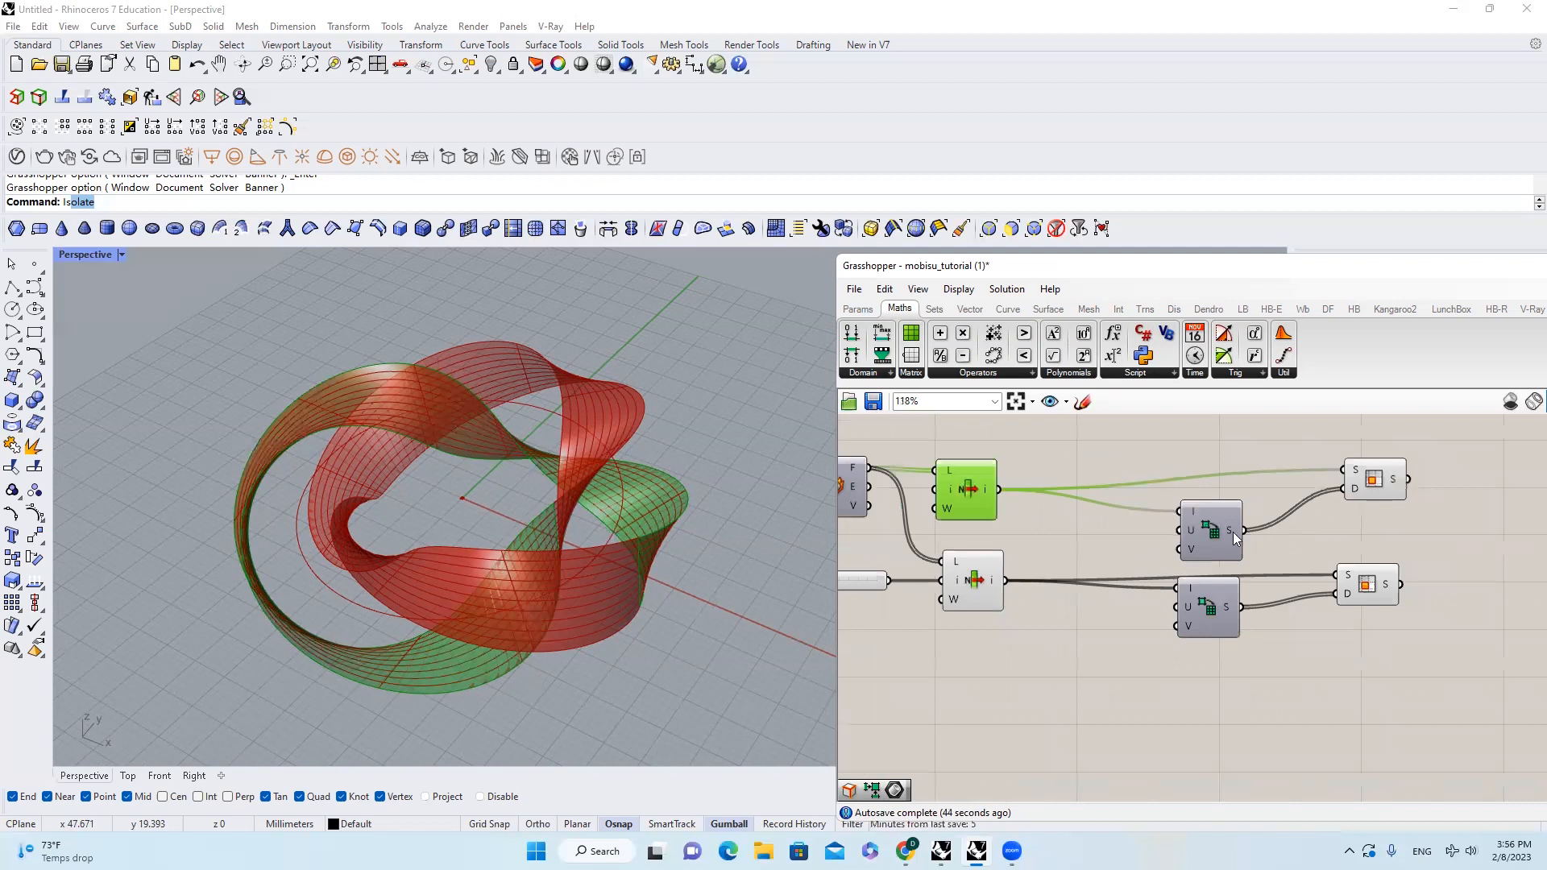
mouse_move(1228, 530)
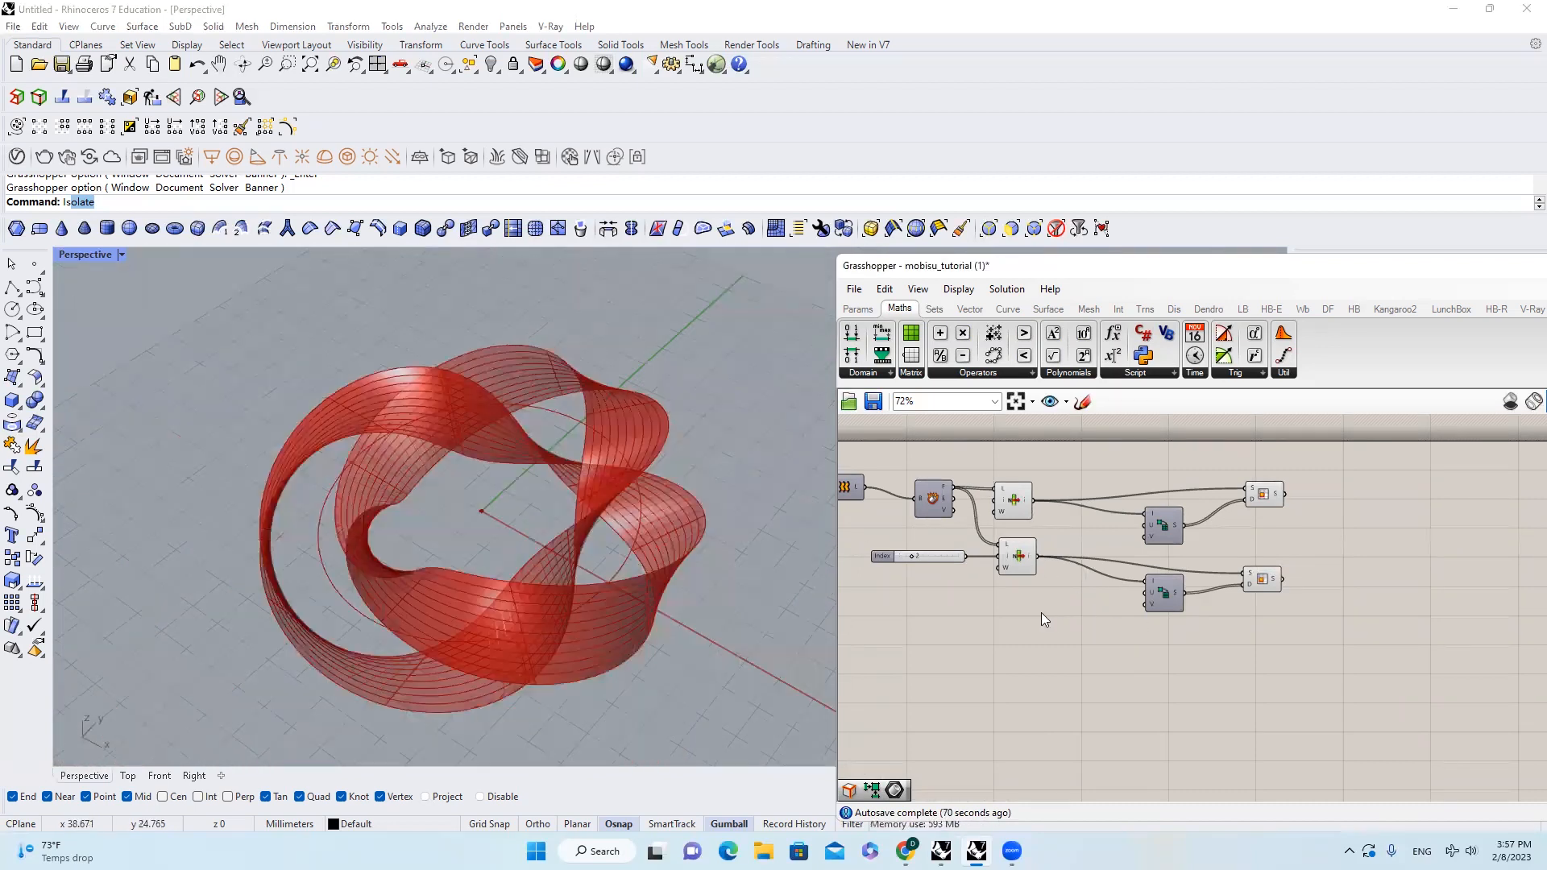
Step: Add U Count 120 and V Count 1 sliders driving both Divide Domain² components
double_click(1041, 617)
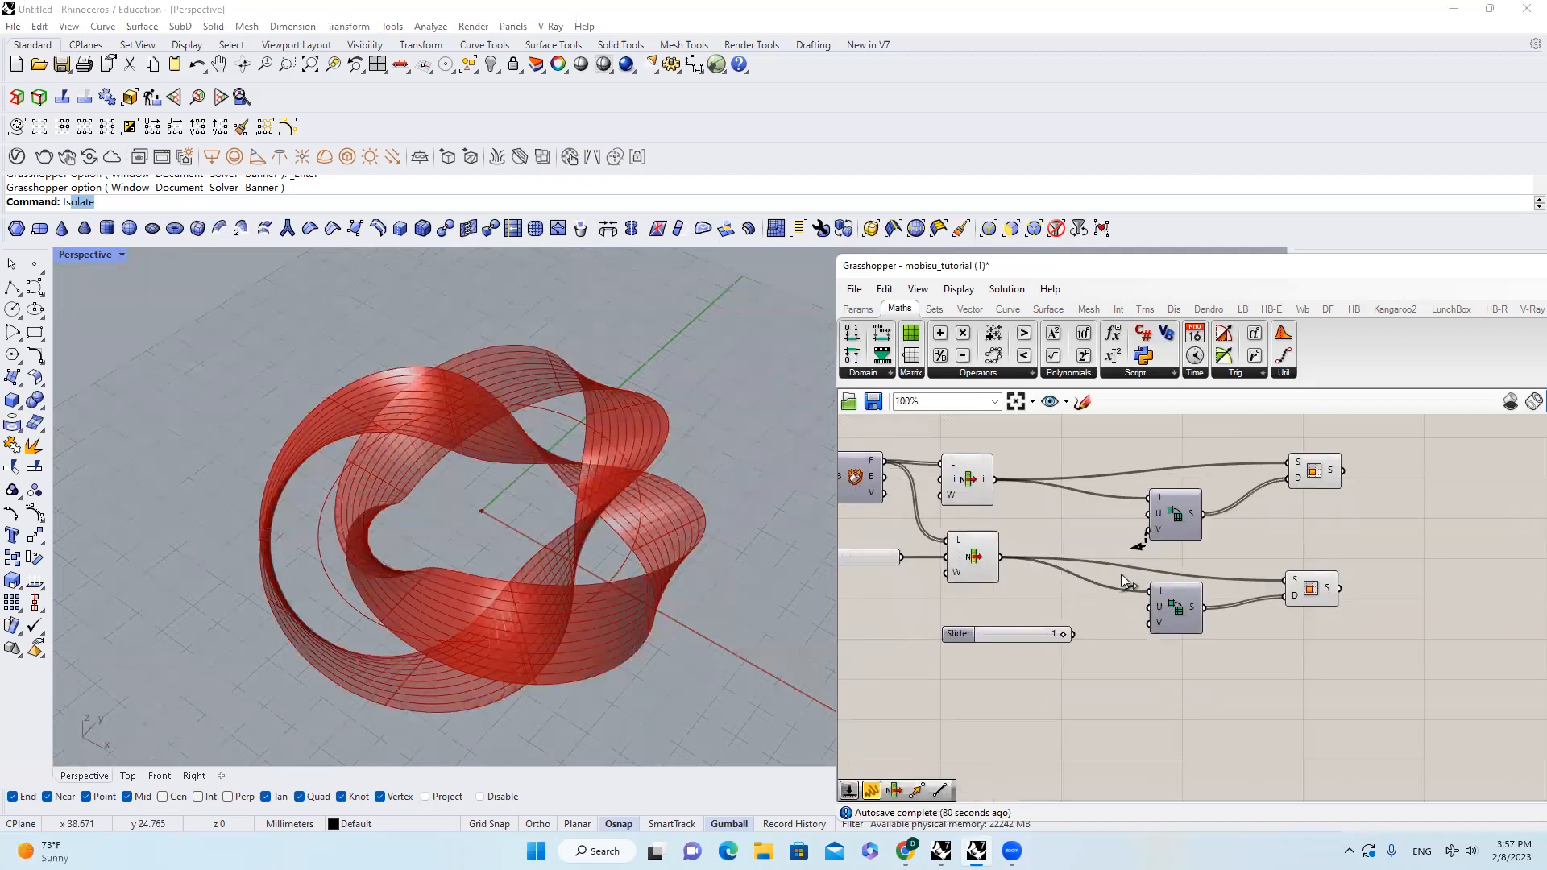
scroll("up", 3)
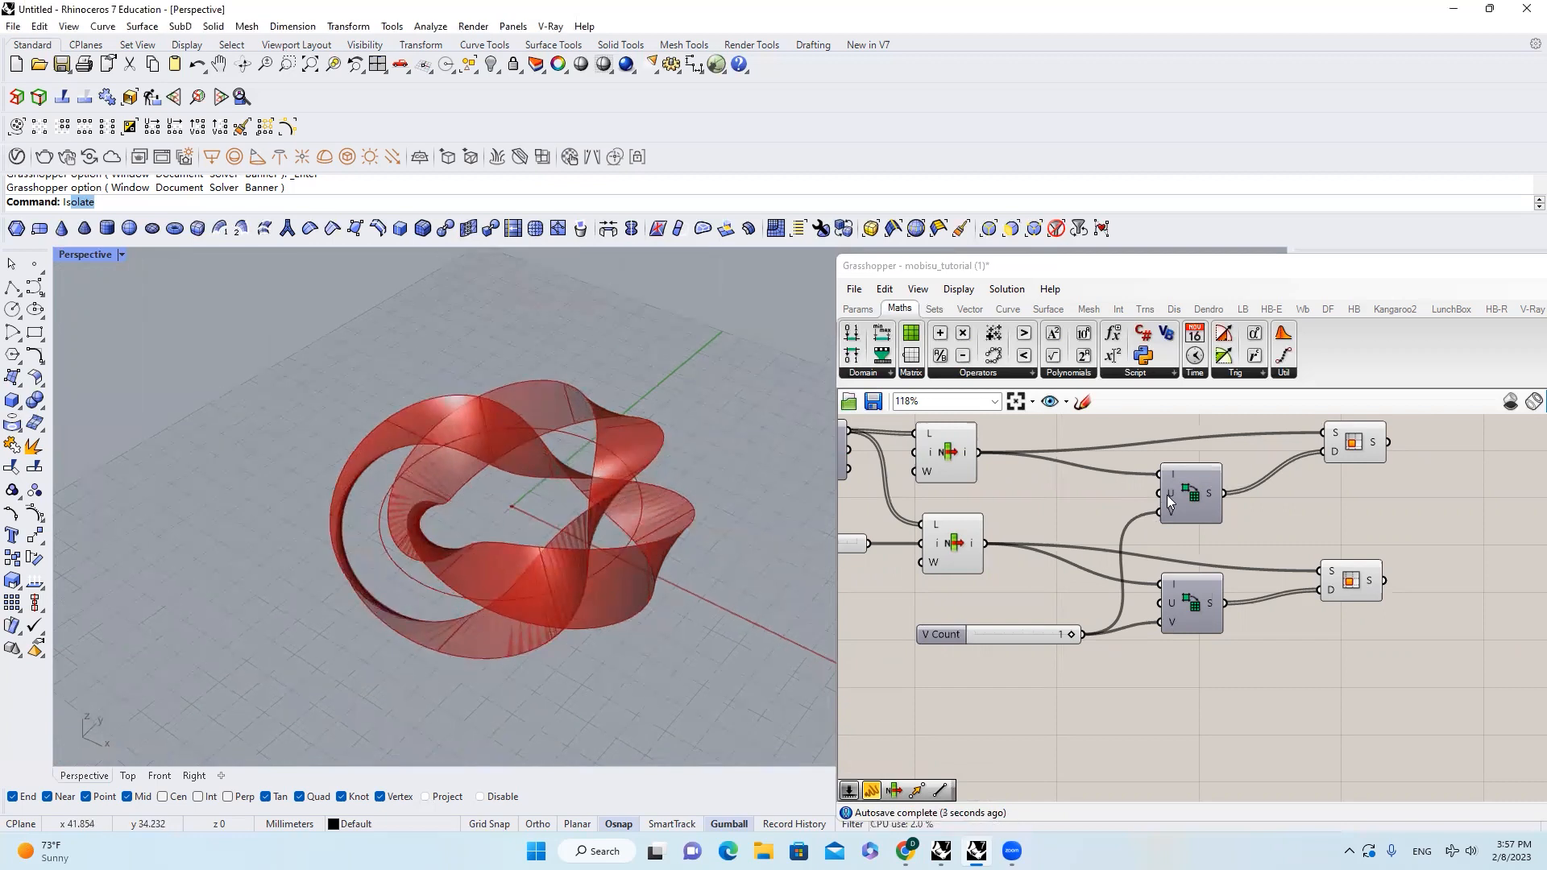
mouse_move(1173, 494)
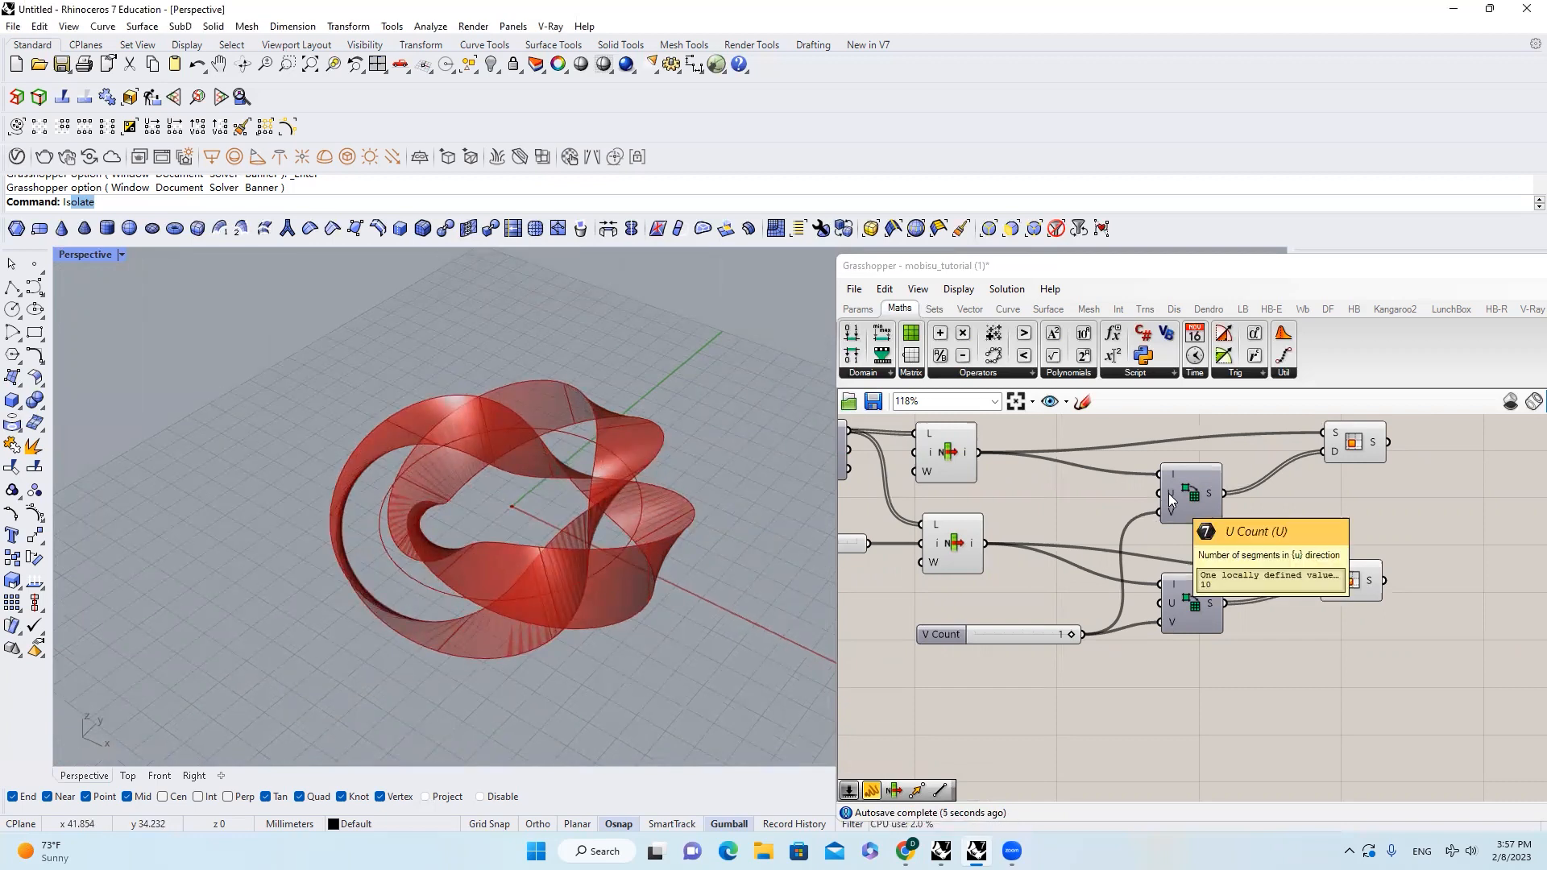
double_click(1001, 568)
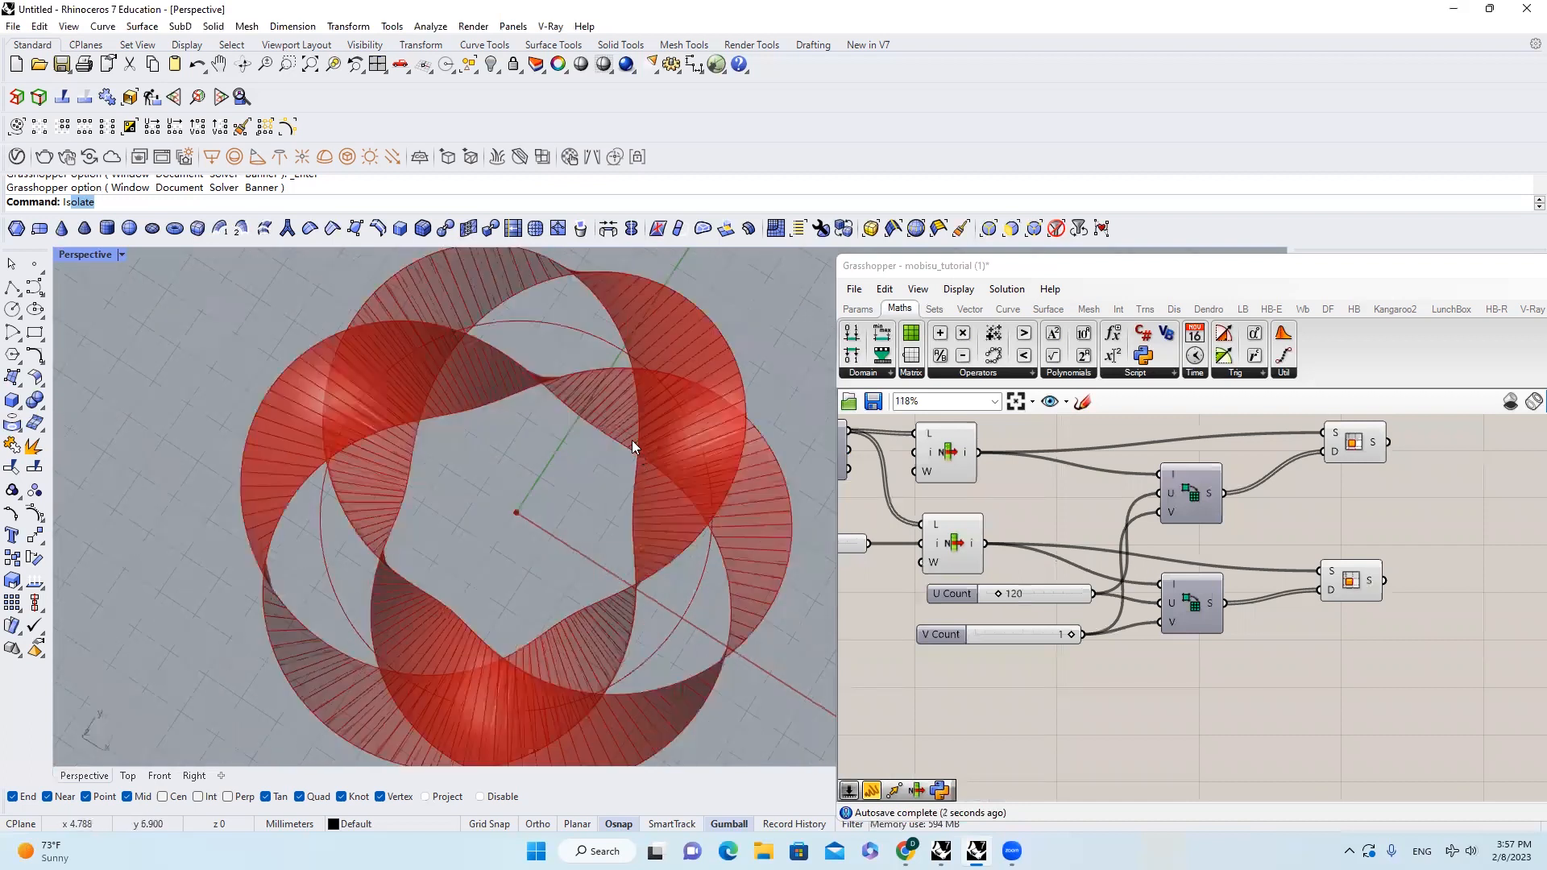
scroll("up", 3)
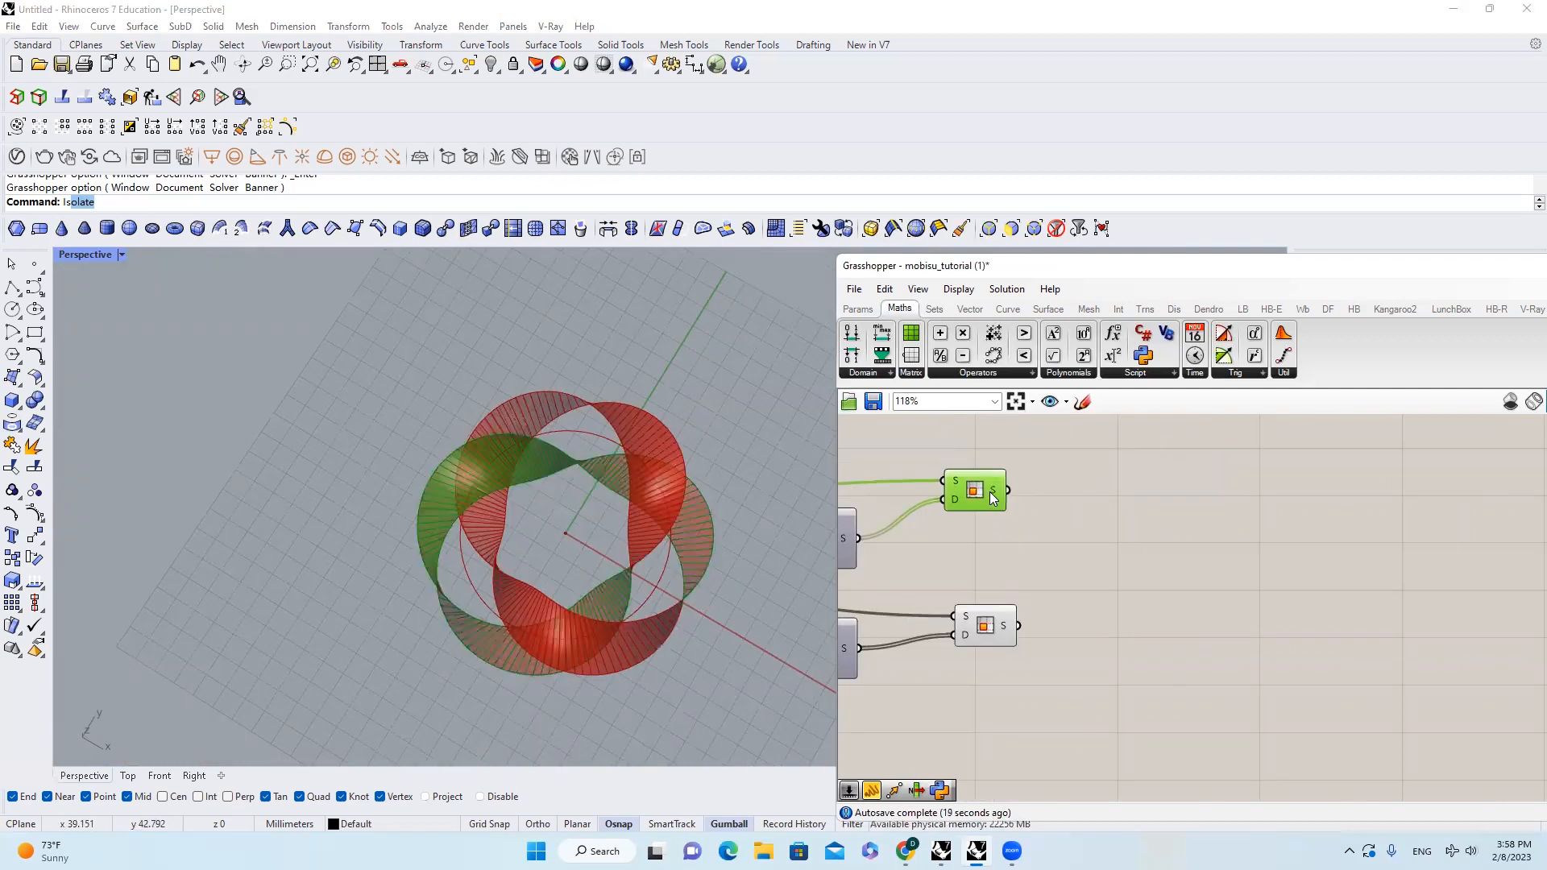
mouse_move(995, 495)
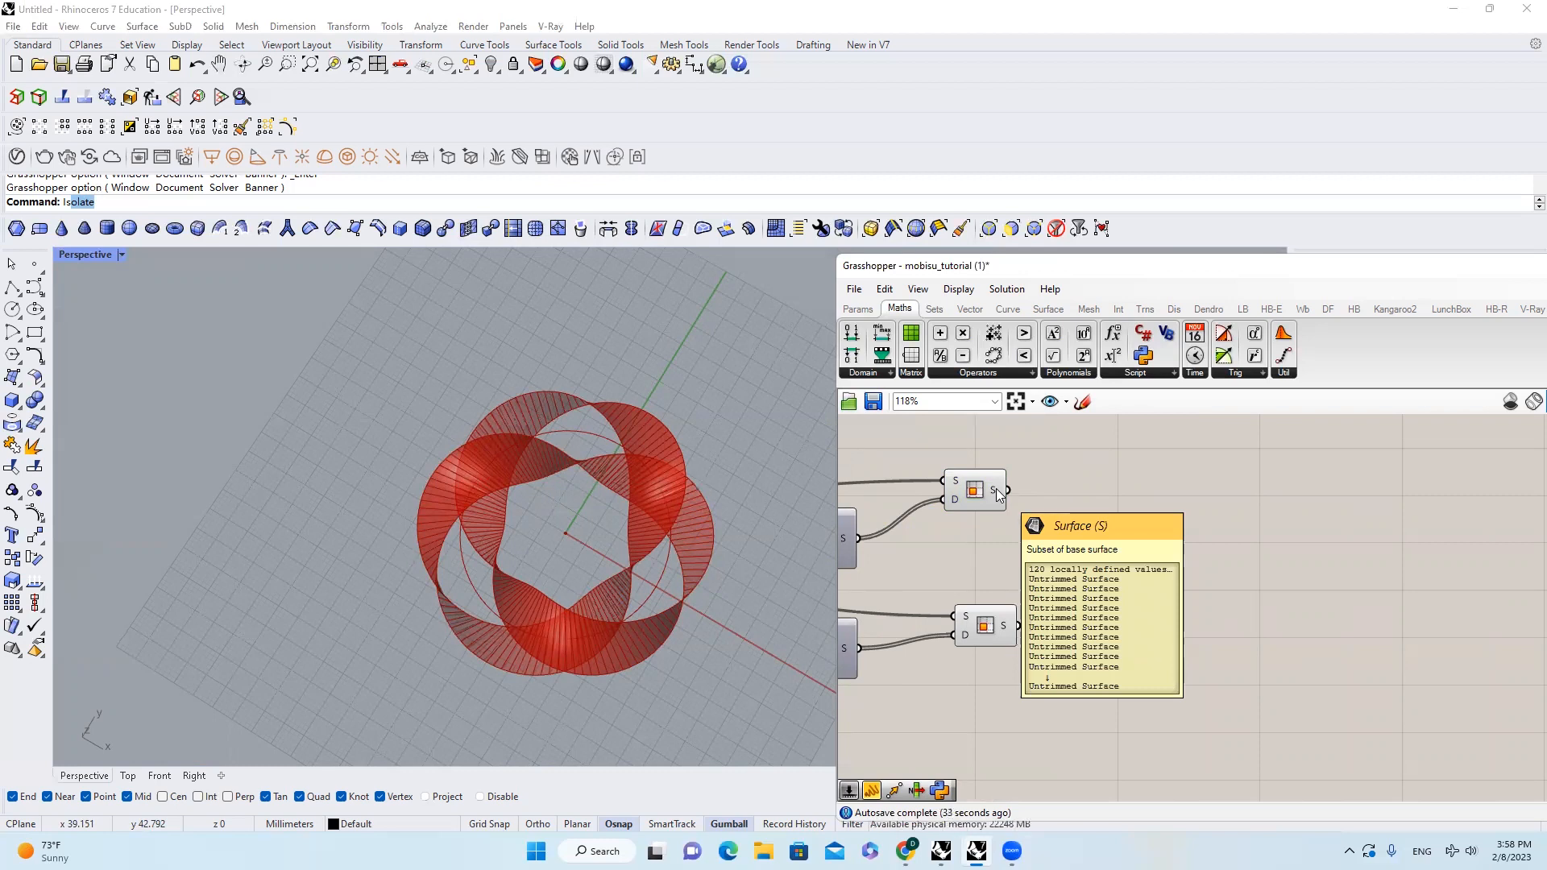
Step: Join strip edges into curves and sample them with a List Item indexed by a Step-driven Series
left_click(1048, 310)
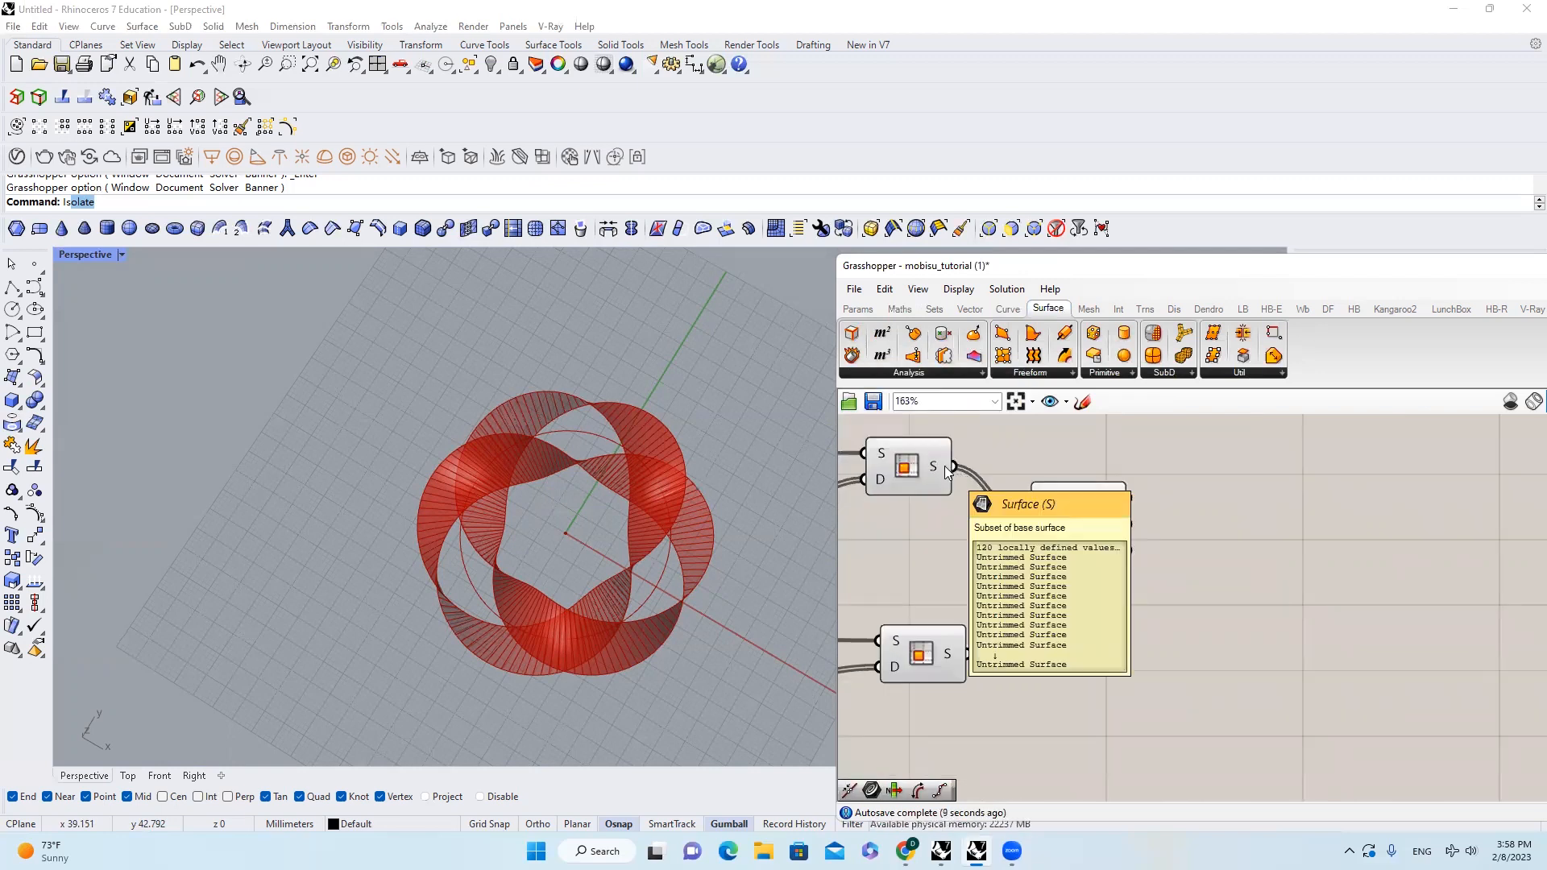
mouse_move(1115, 498)
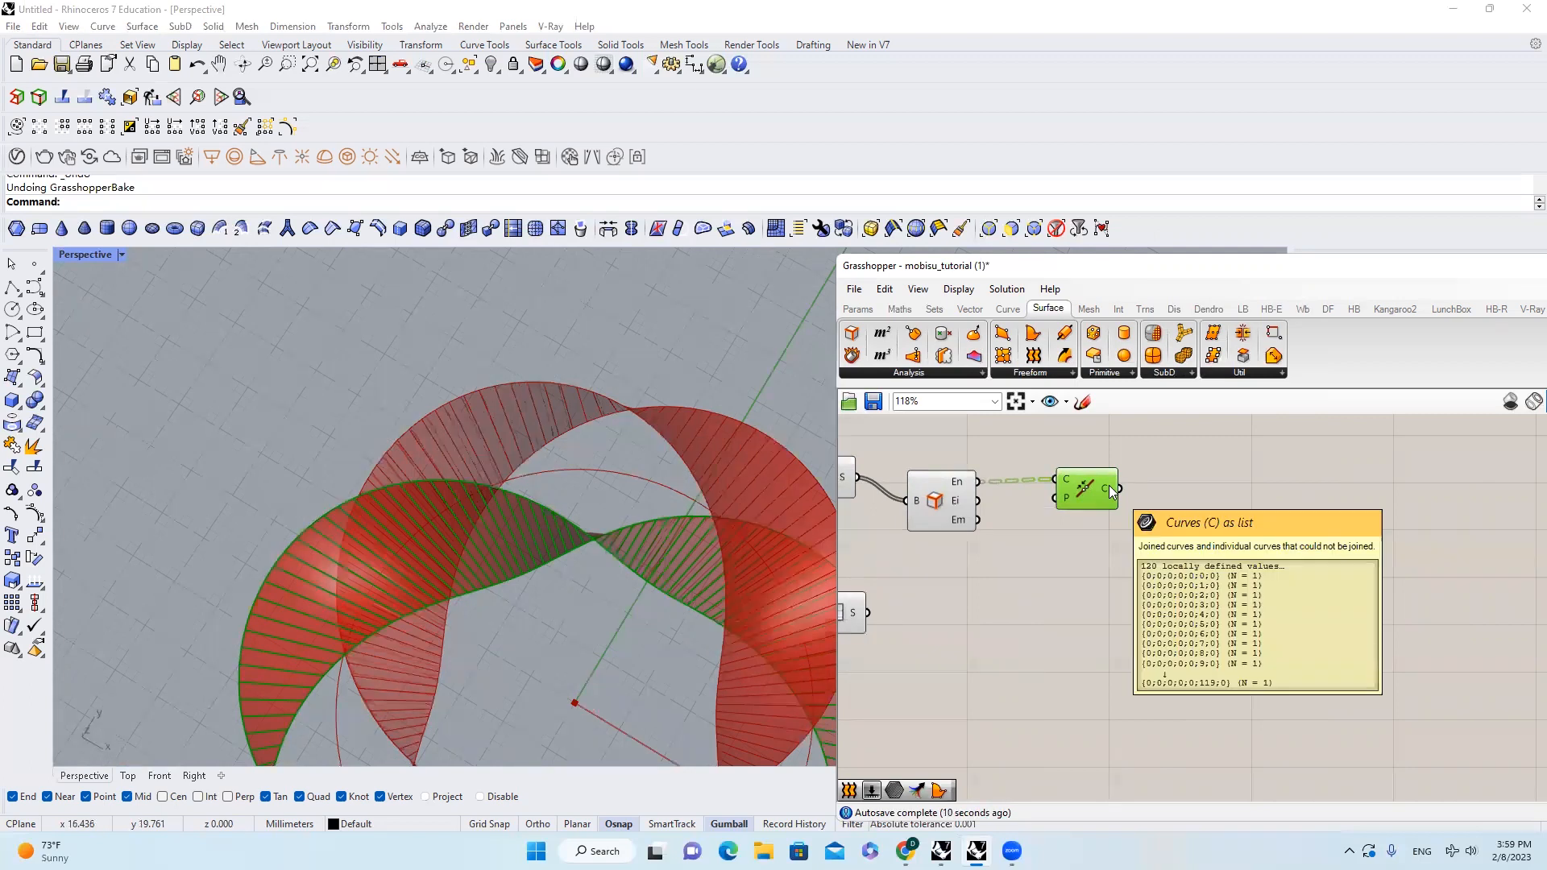
right_click(1103, 490)
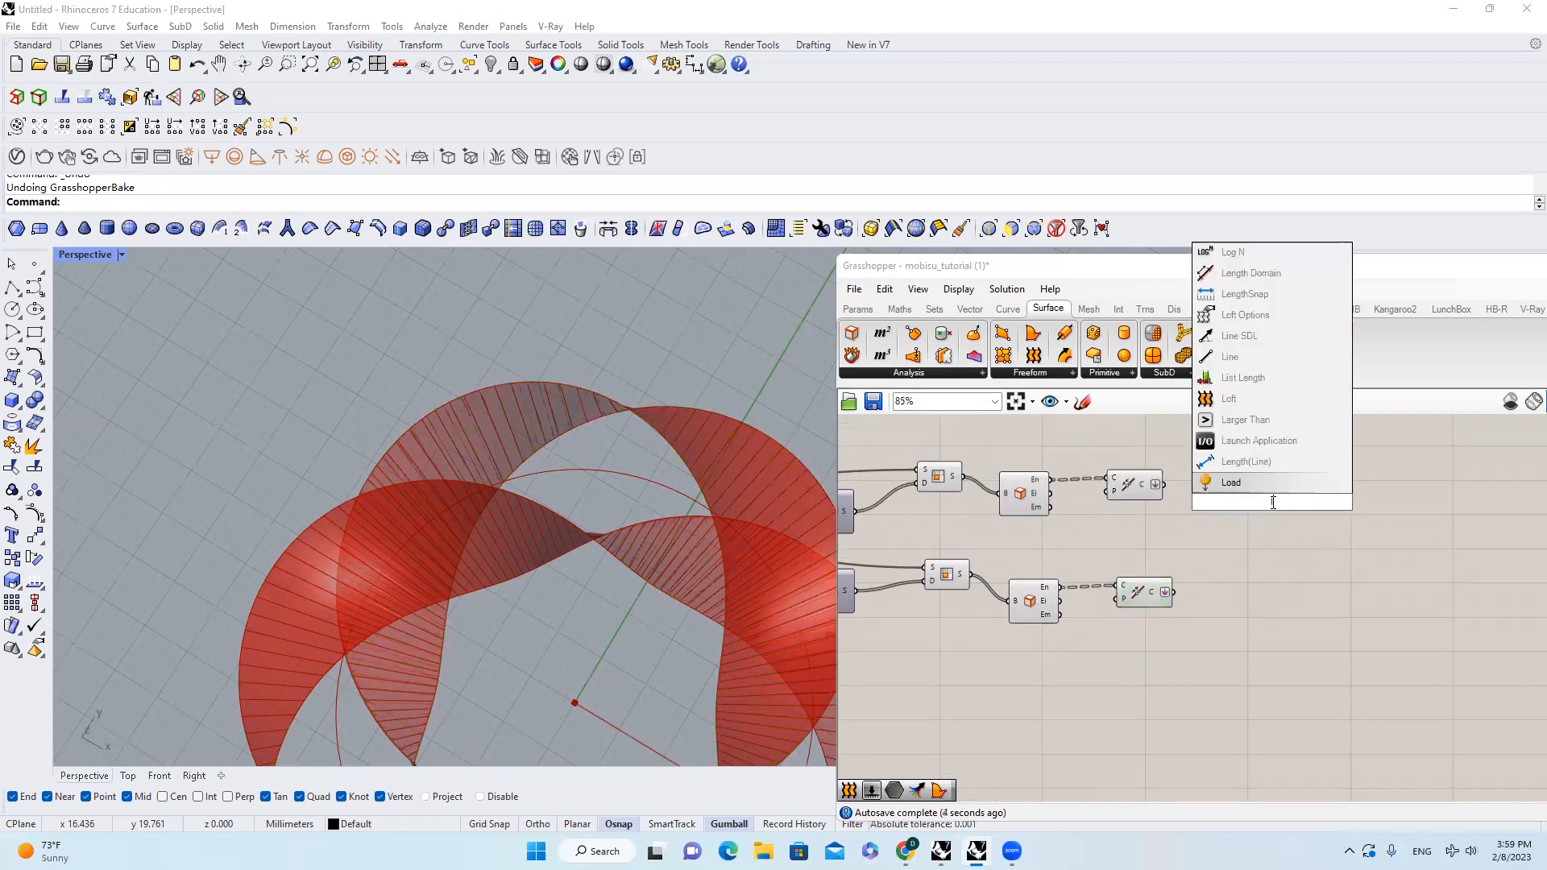
left_click(1230, 482)
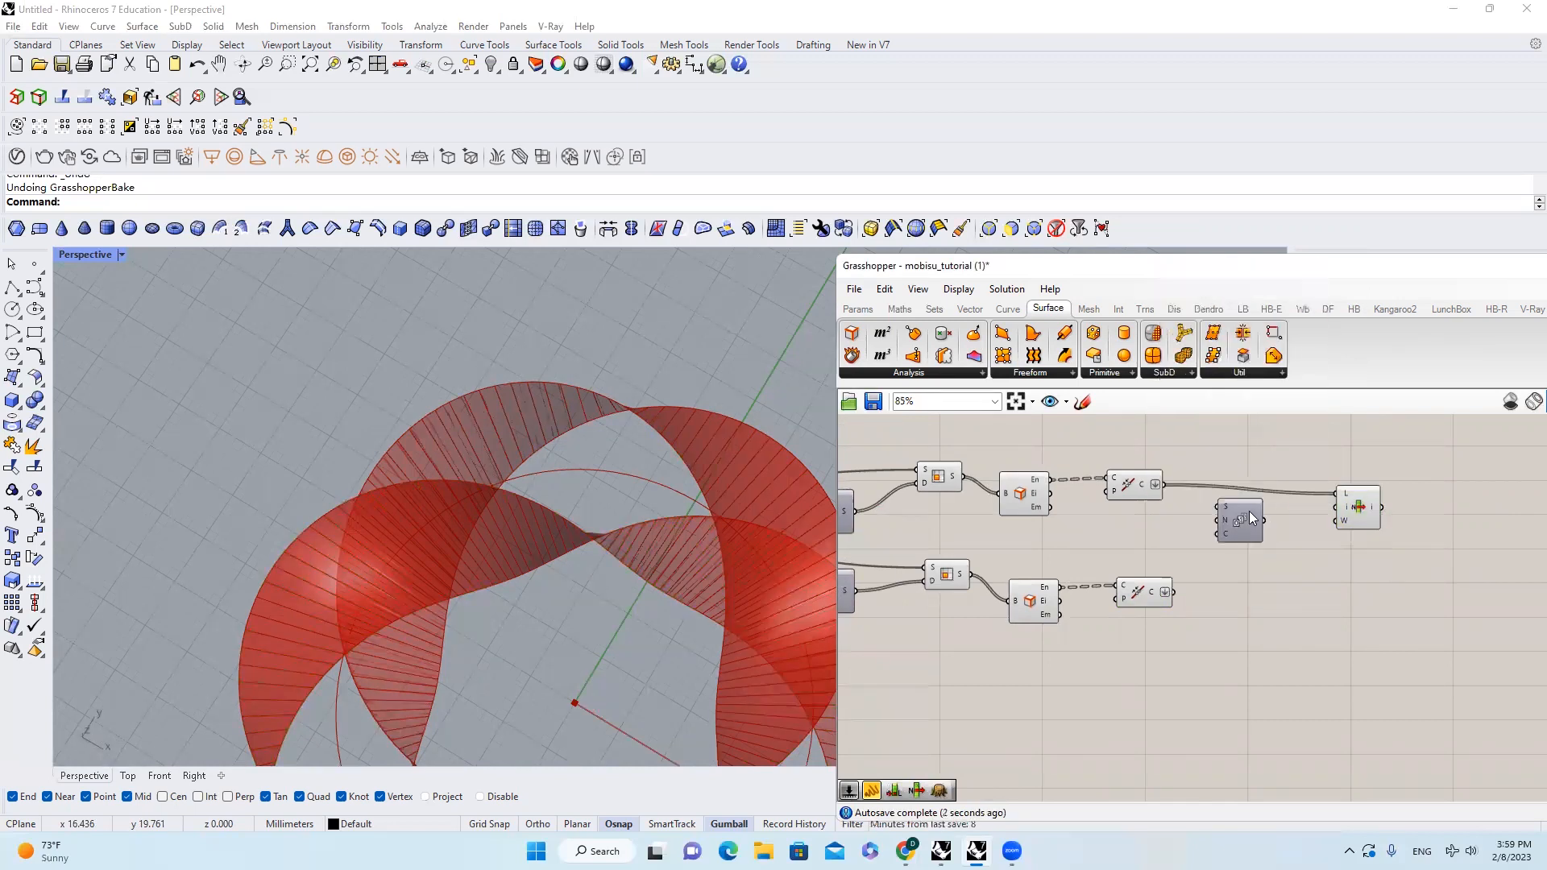
left_click(1238, 521)
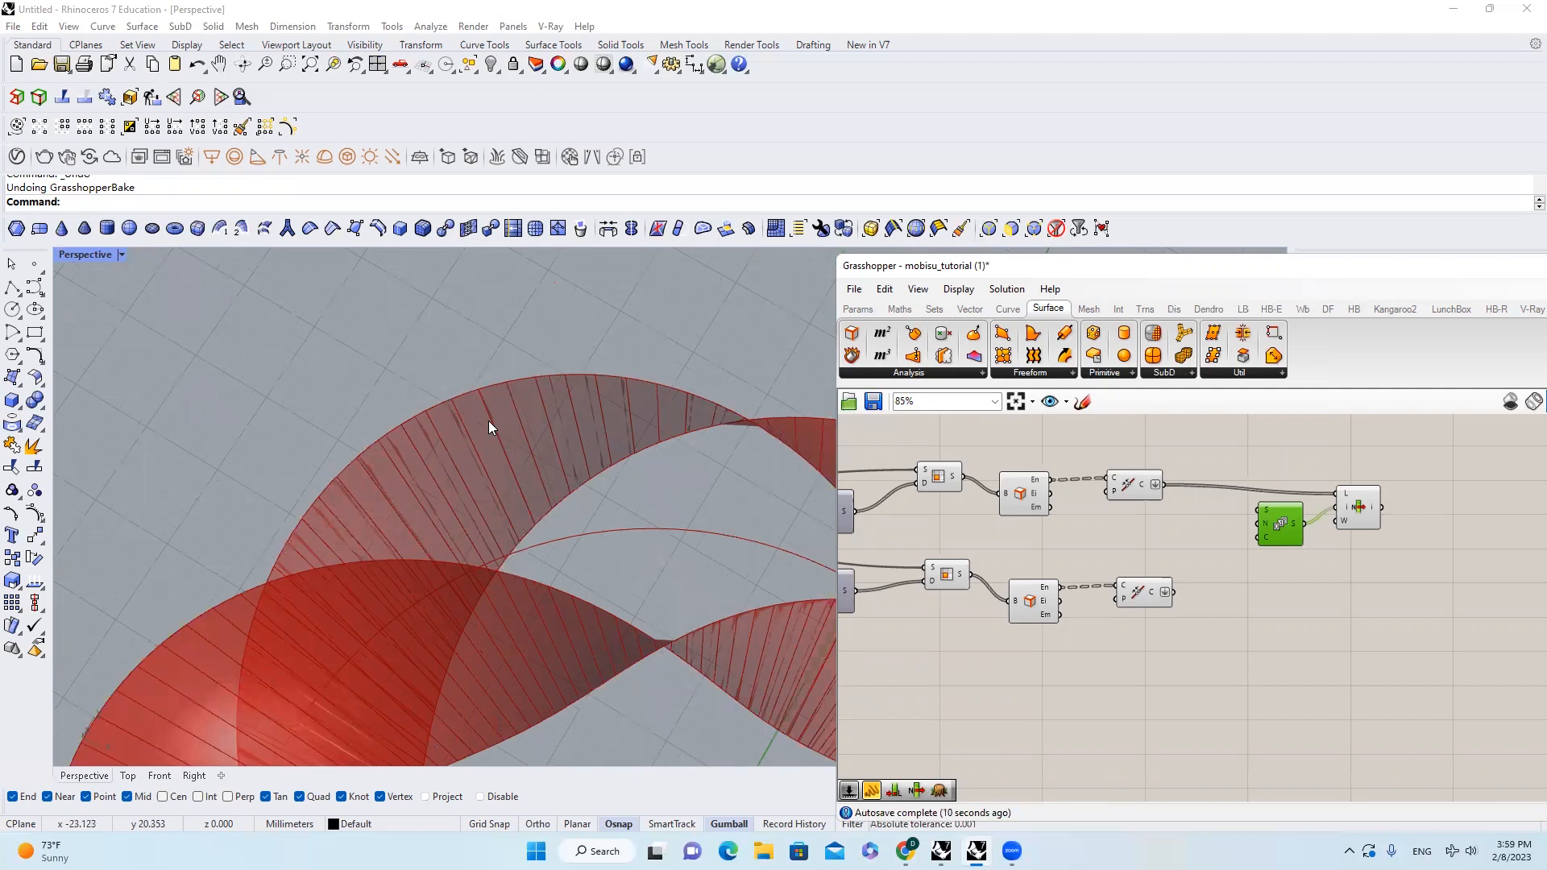
mouse_move(521, 418)
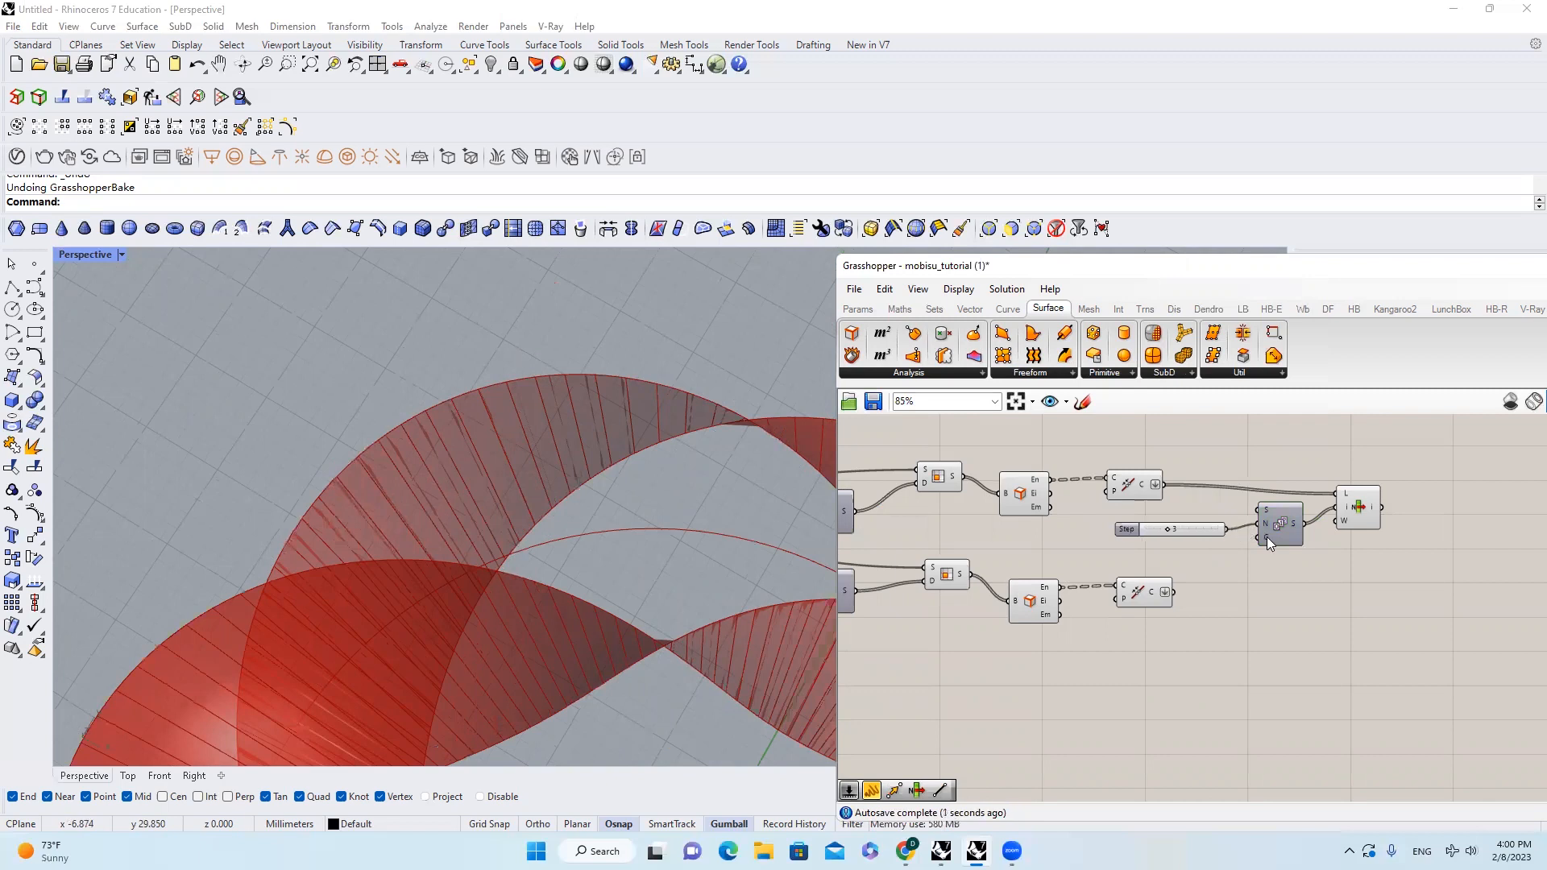
scroll("down", 3)
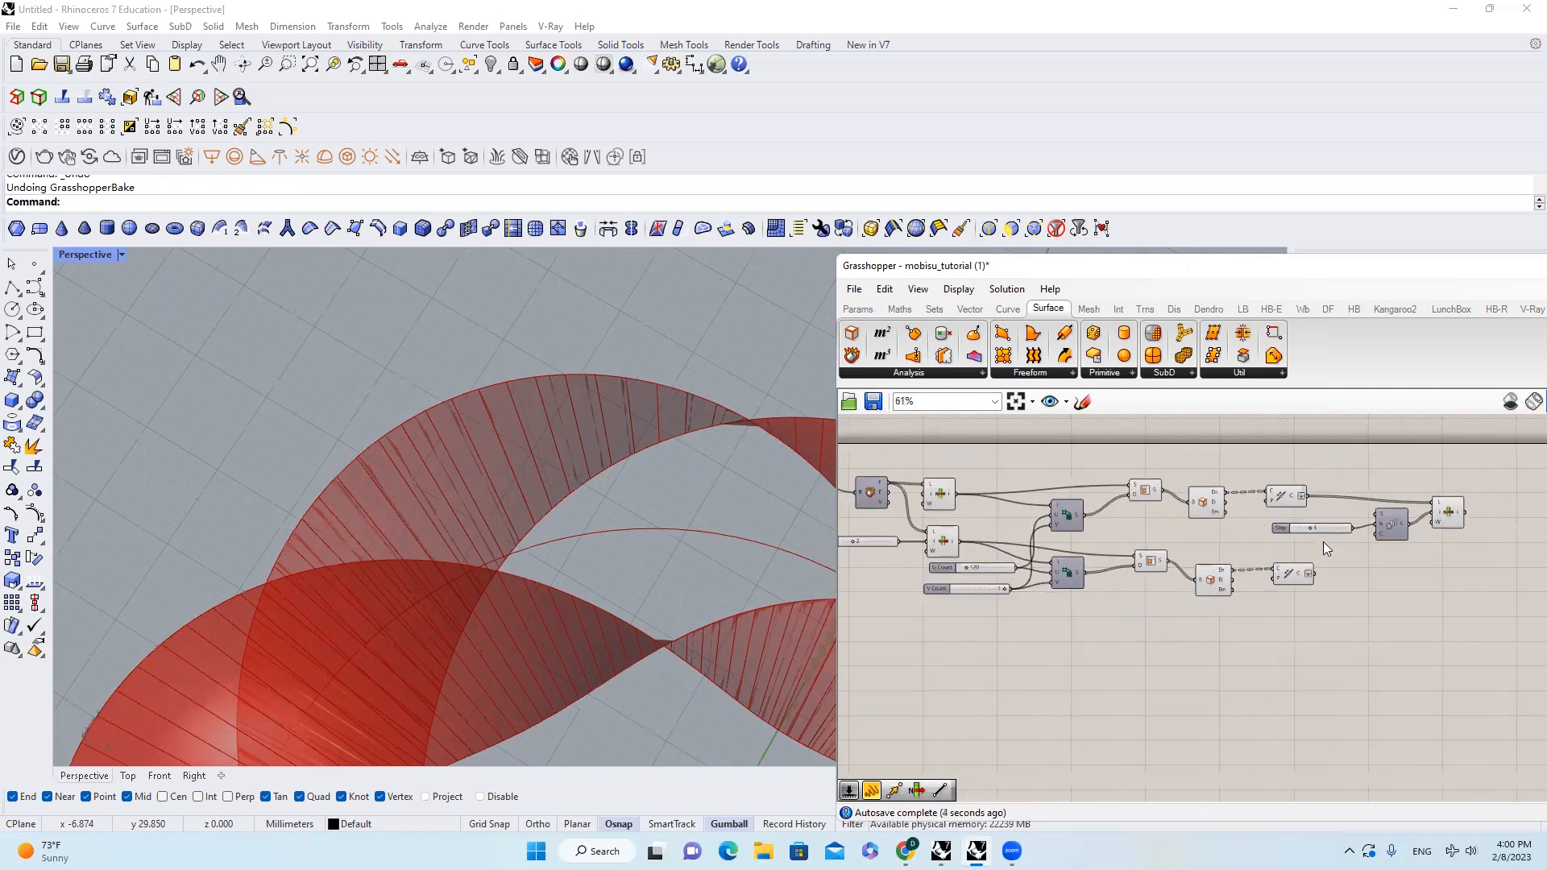
Step: Add a Division component supplying the Series count, with Step set to 6
double_click(1360, 539)
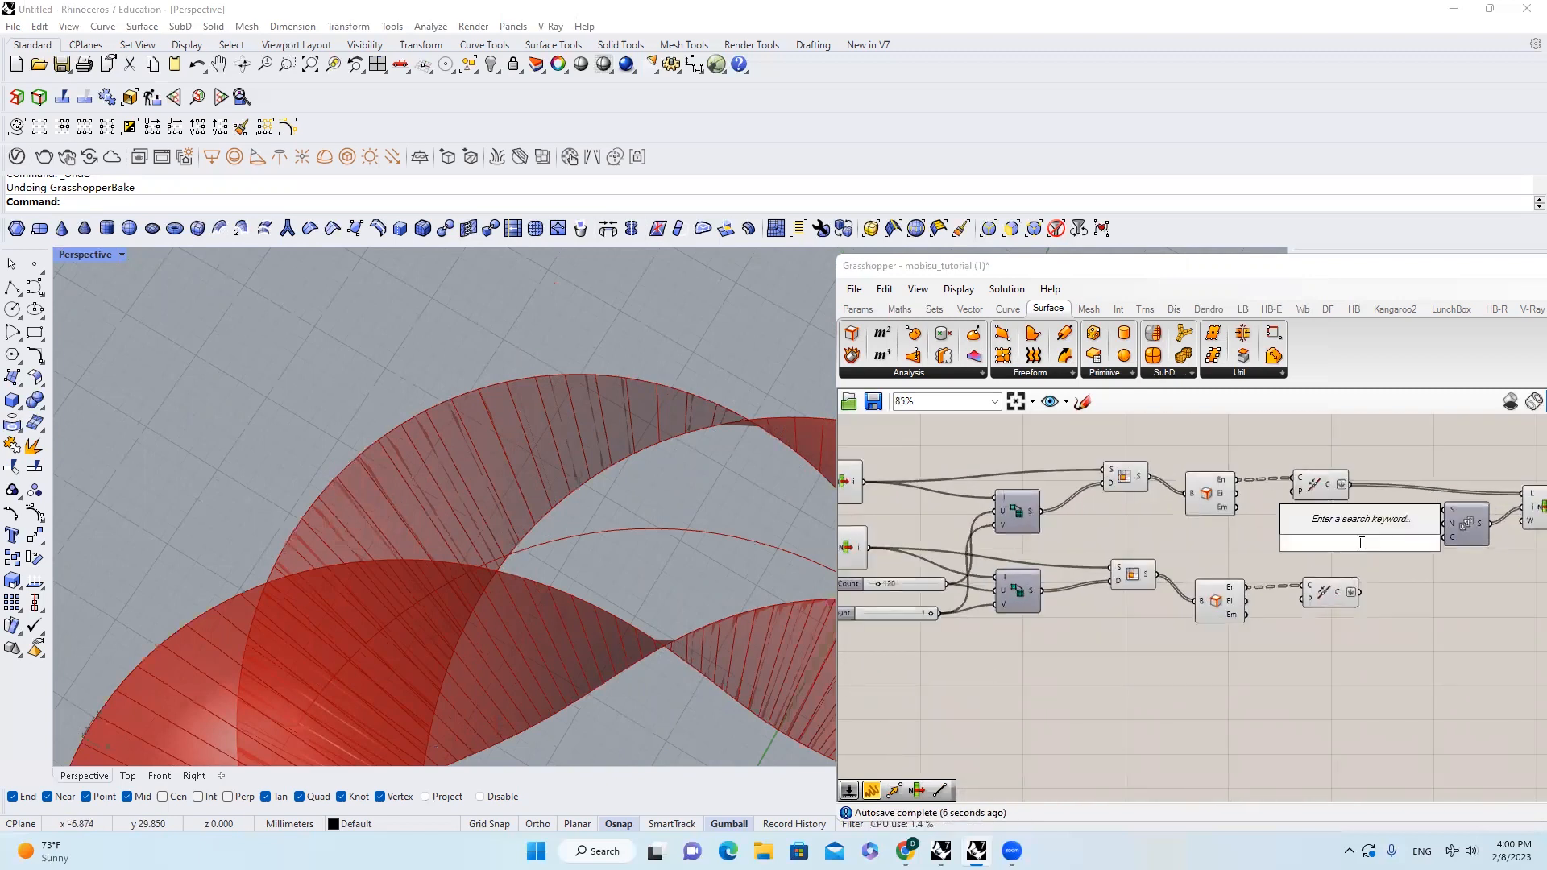
type("divison")
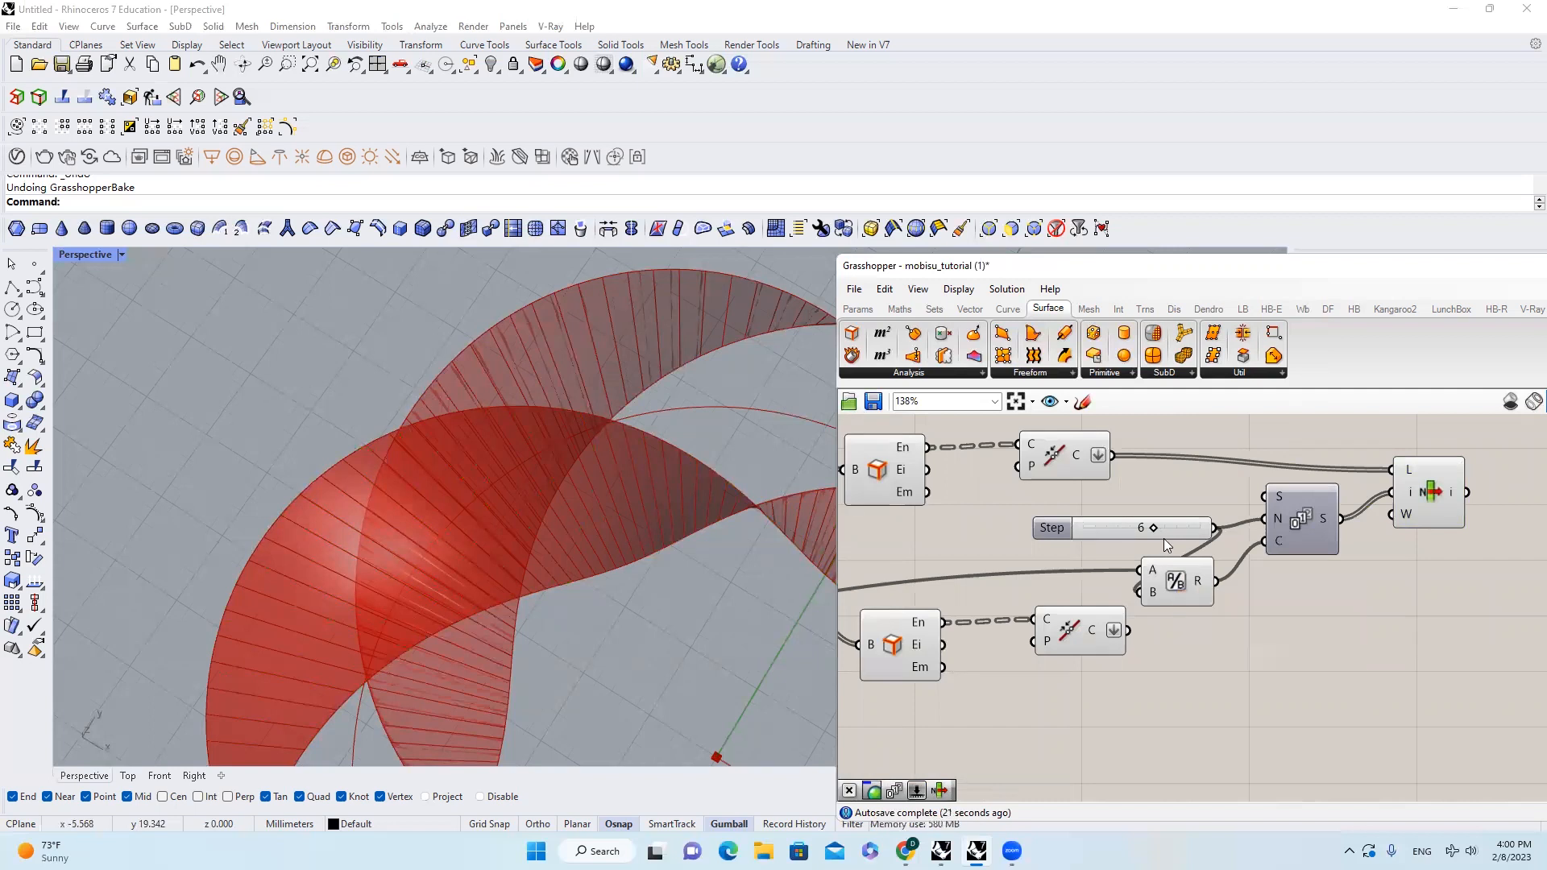
scroll("down", 3)
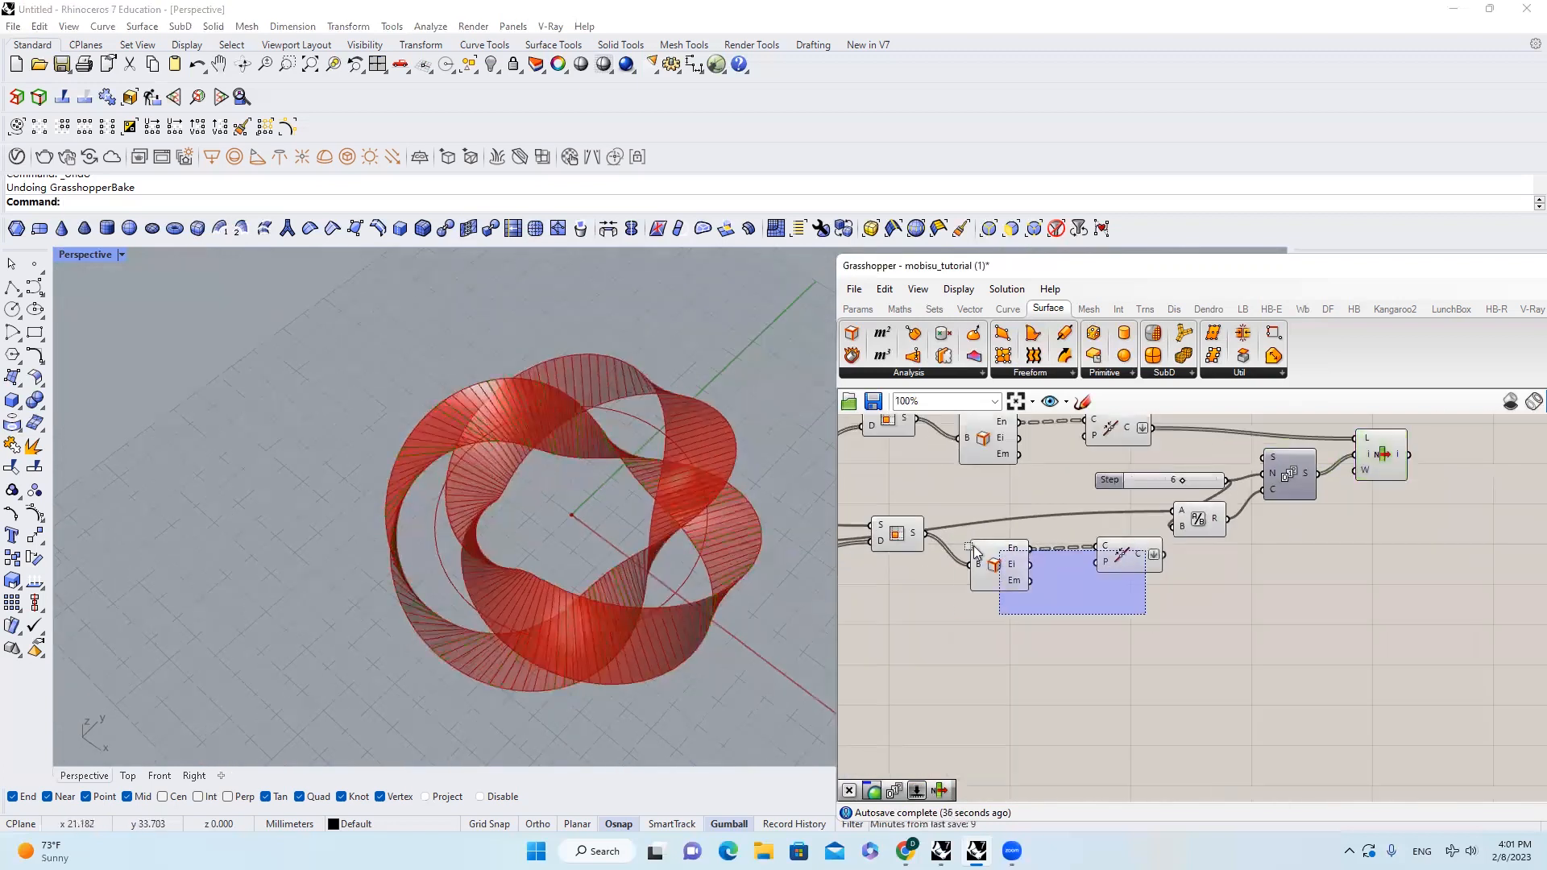
Step: Add a second List Item for the other curves plus Merge, Loft and a Panel showing five closed curves
scroll("down", 3)
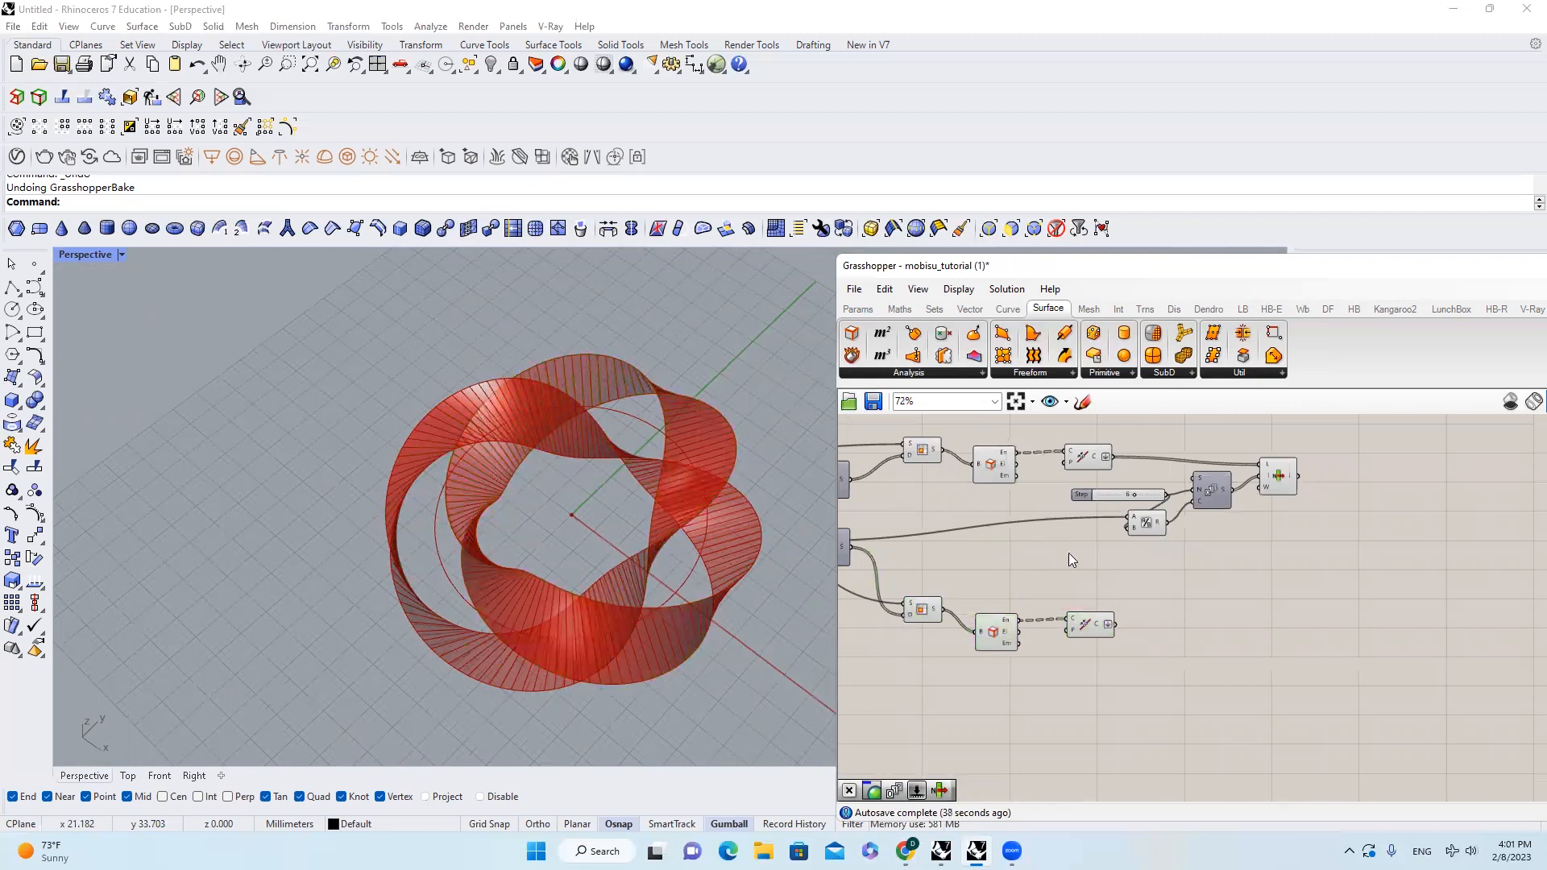
scroll("up", 3)
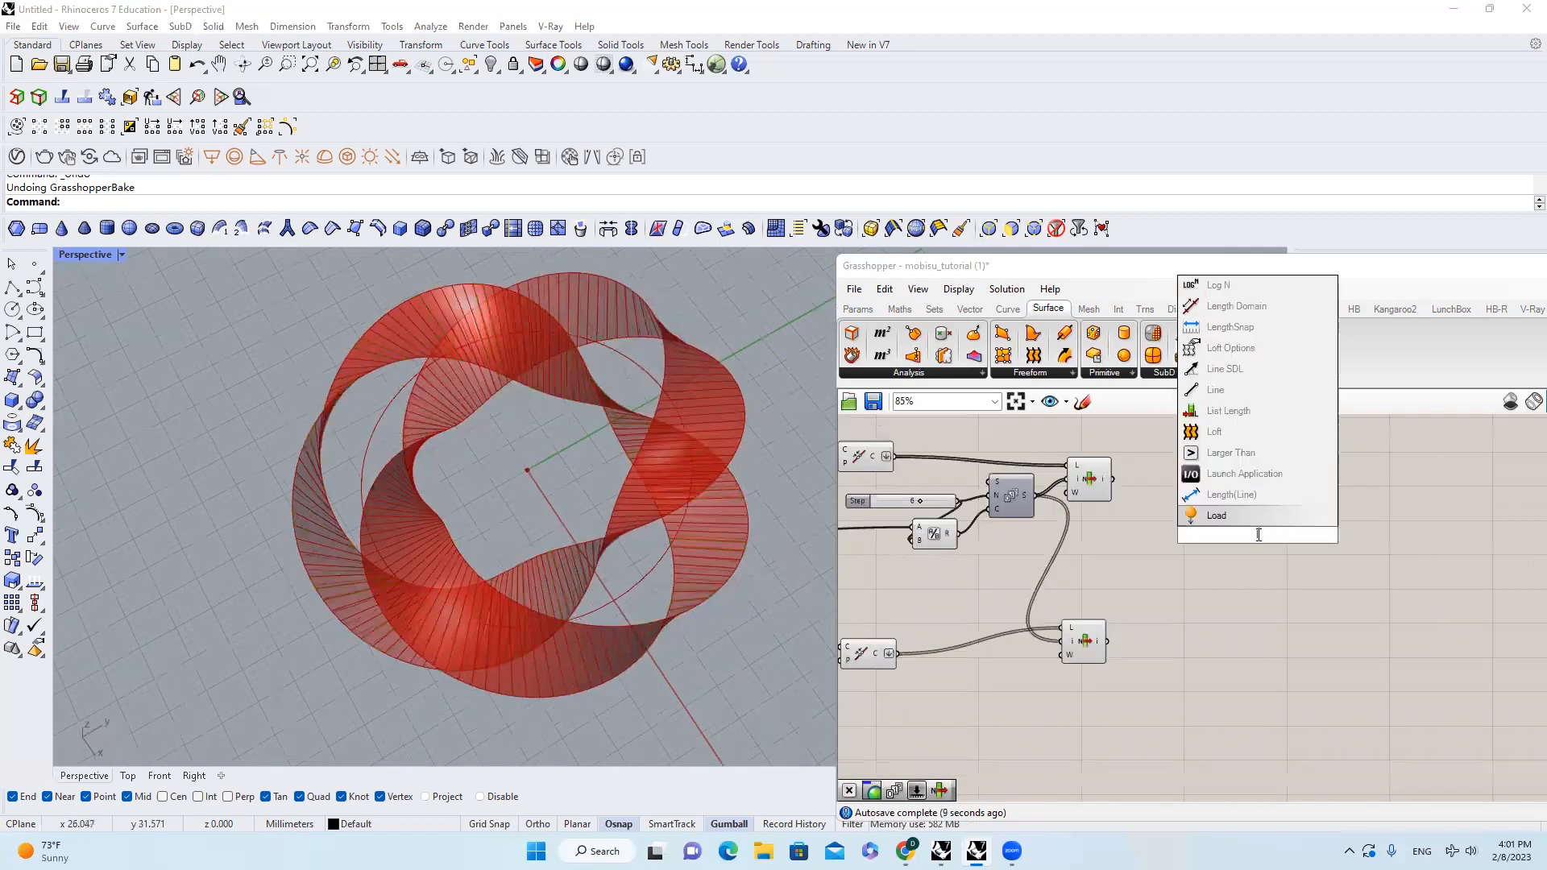
left_click(1215, 516)
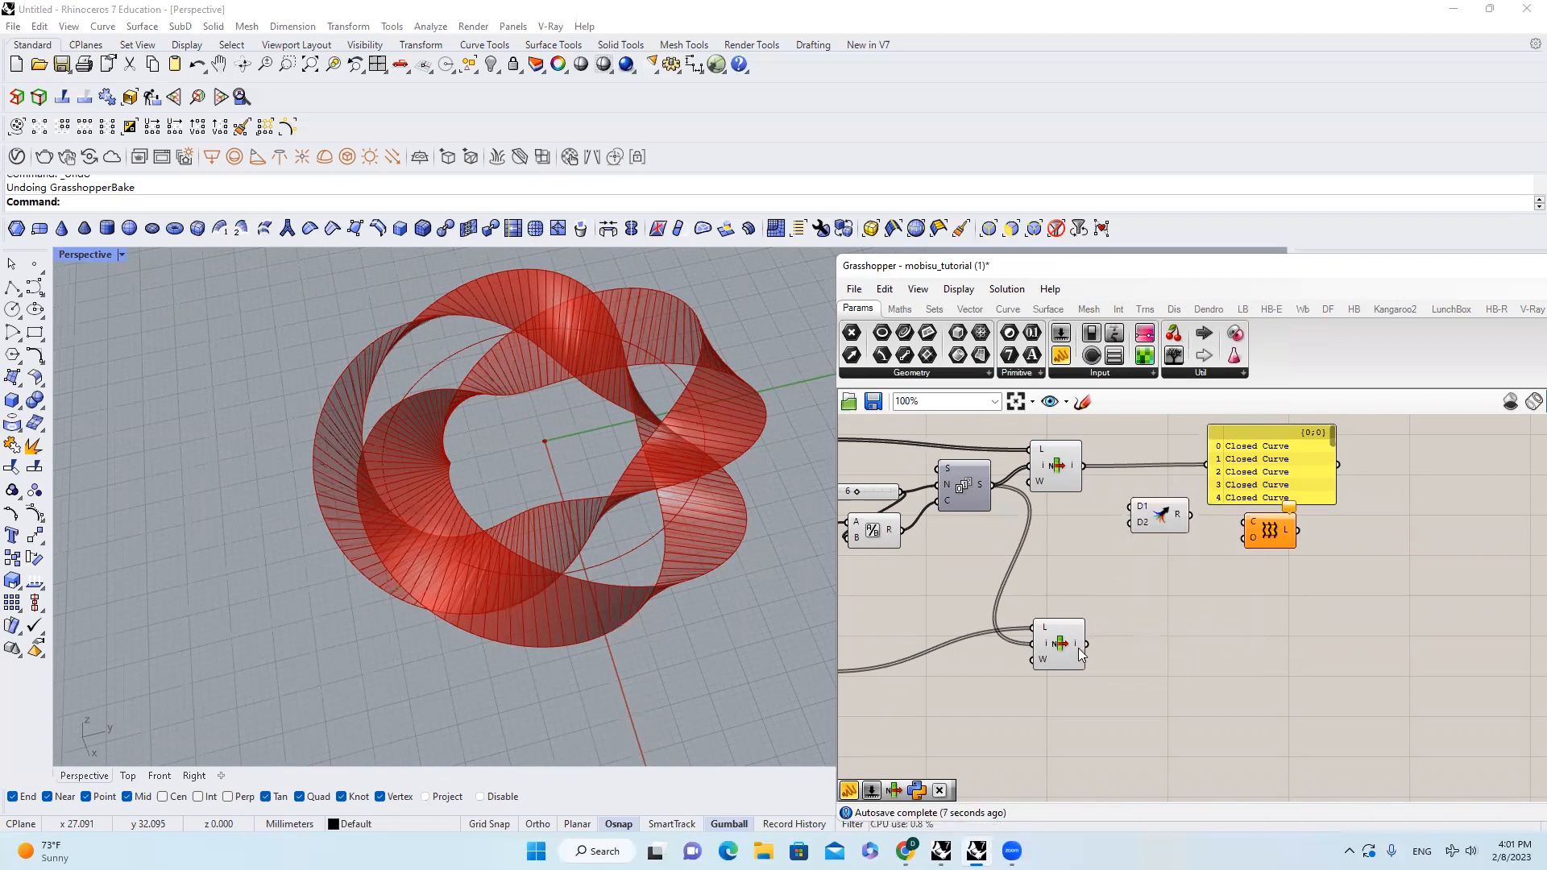
Step: Graft both List Item outputs, merge them and loft each paired branch into a panel
scroll("down", 3)
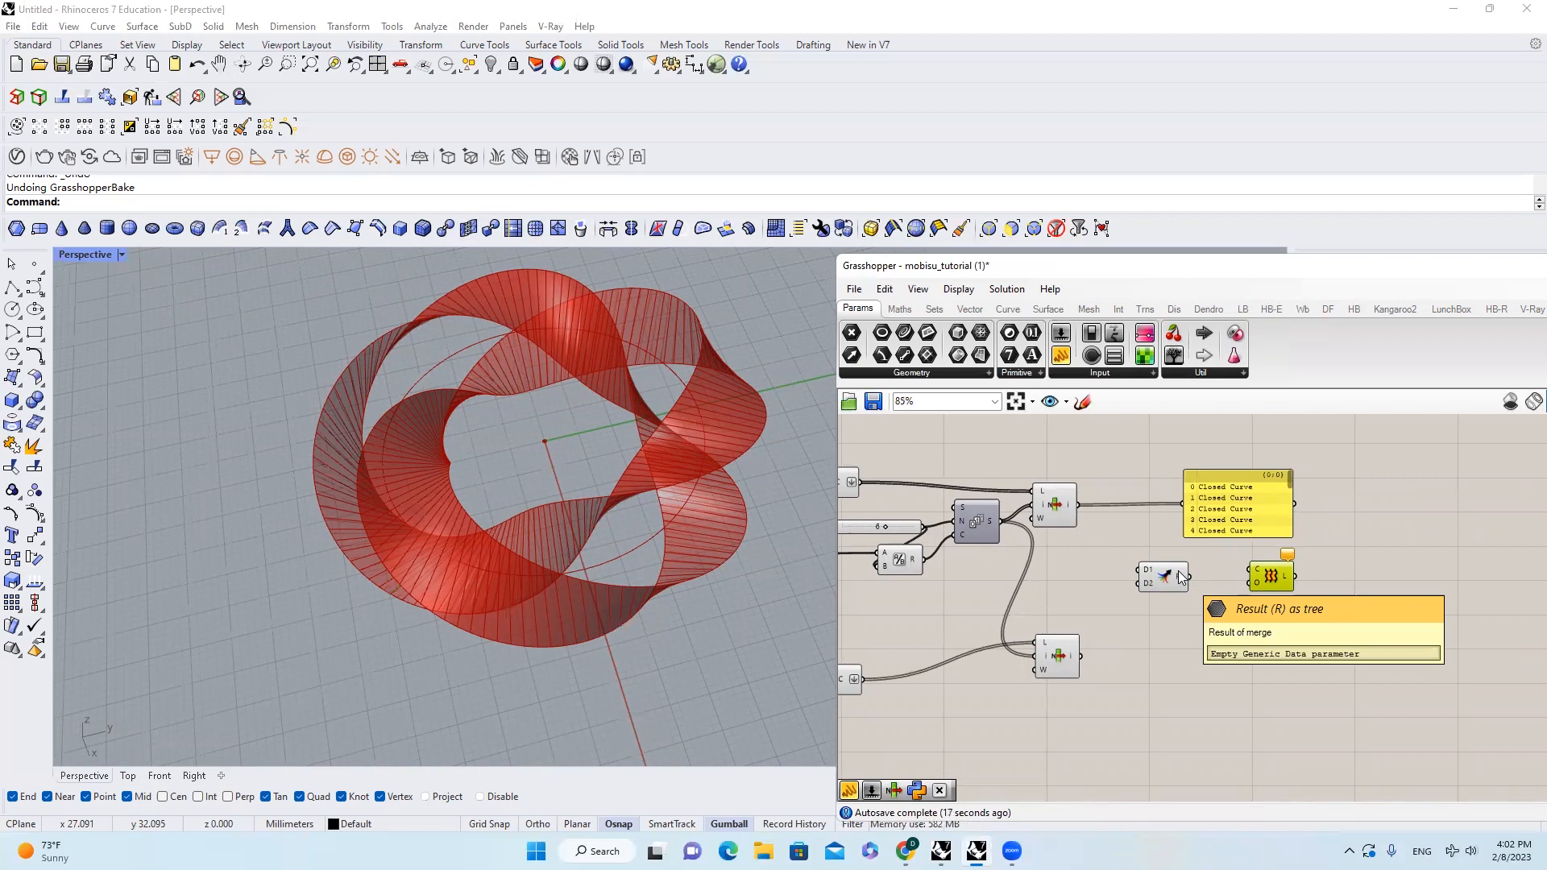
mouse_move(1170, 575)
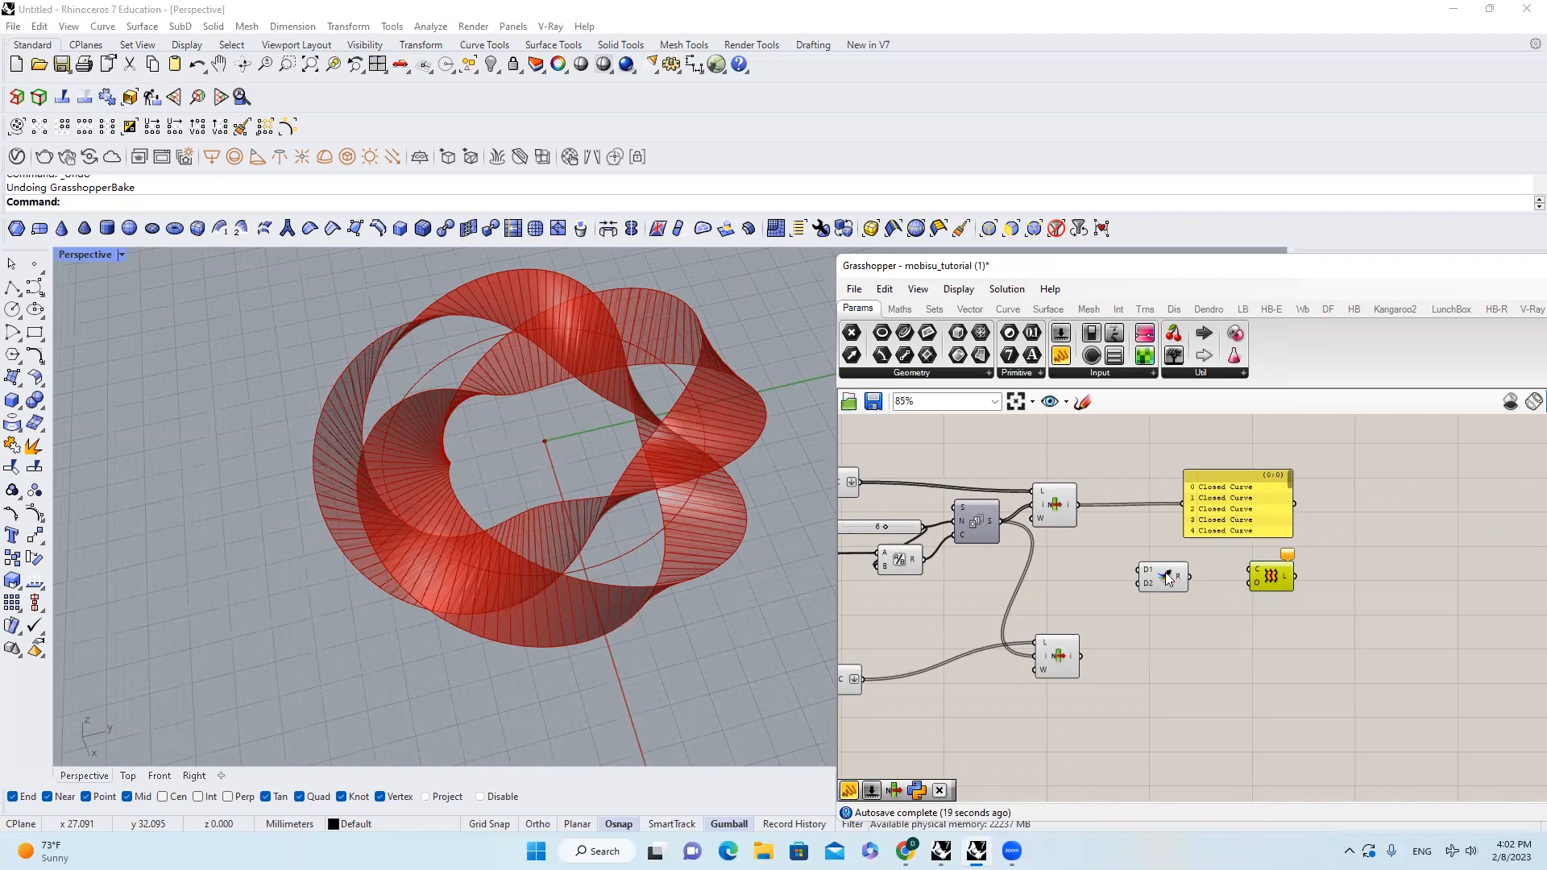
scroll("up", 3)
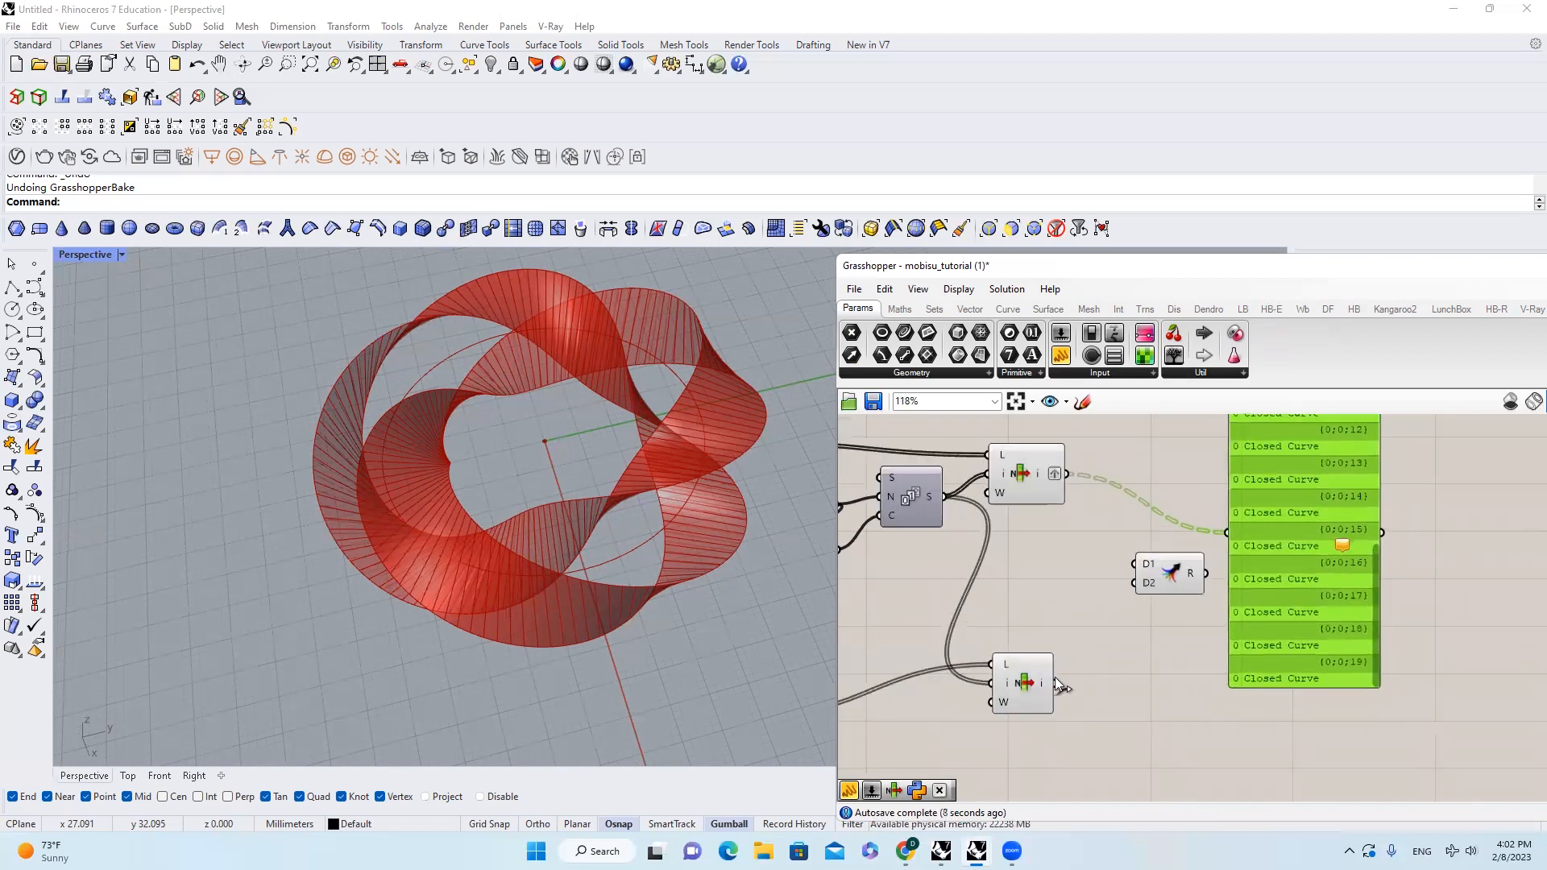
right_click(1037, 683)
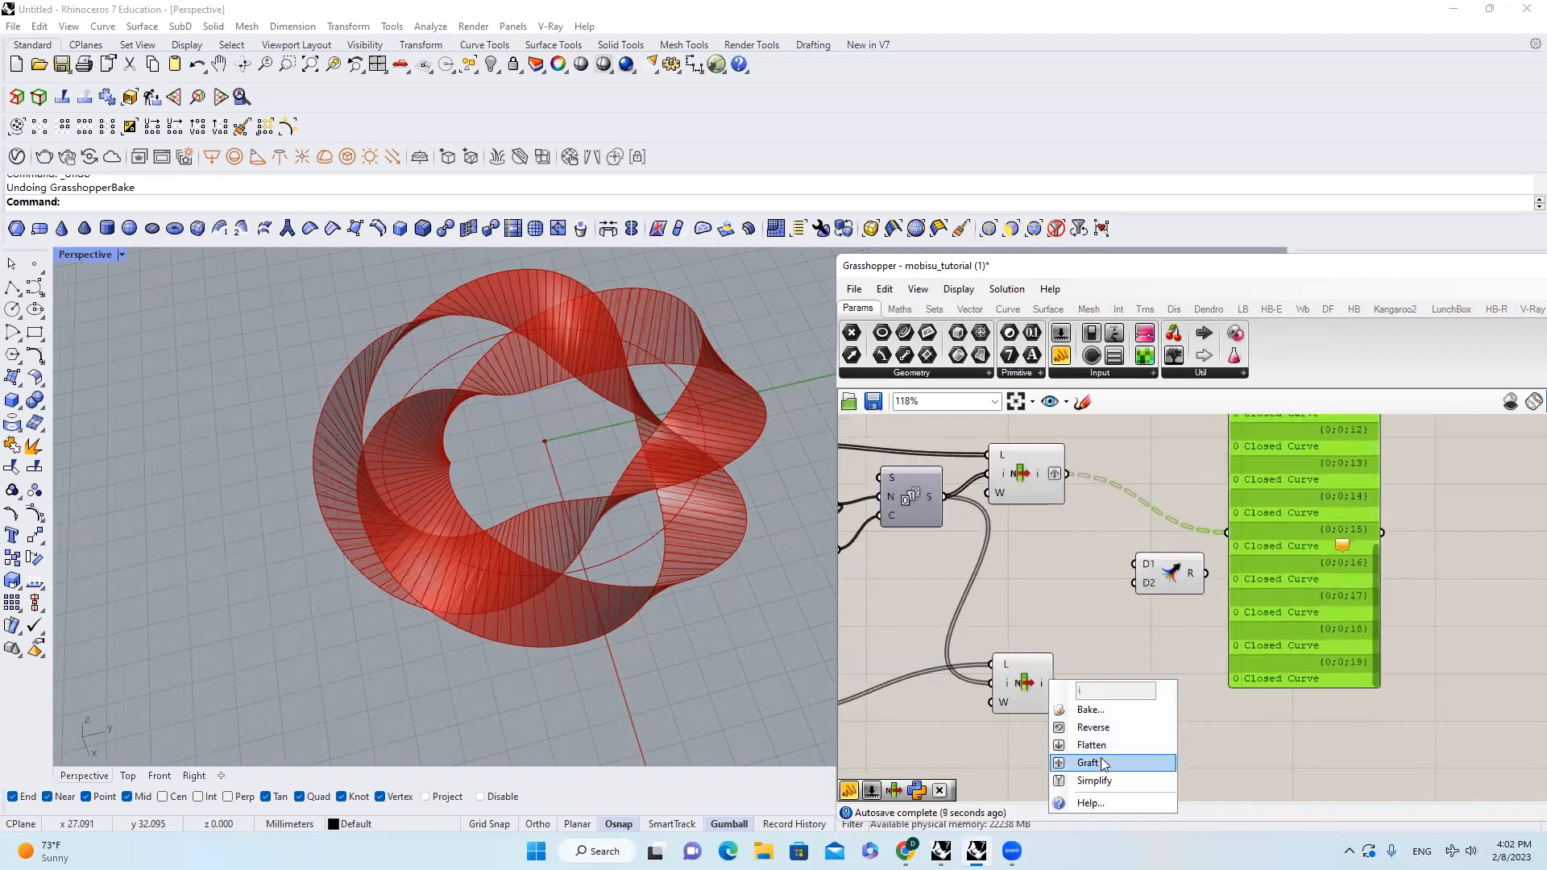
left_click(1089, 763)
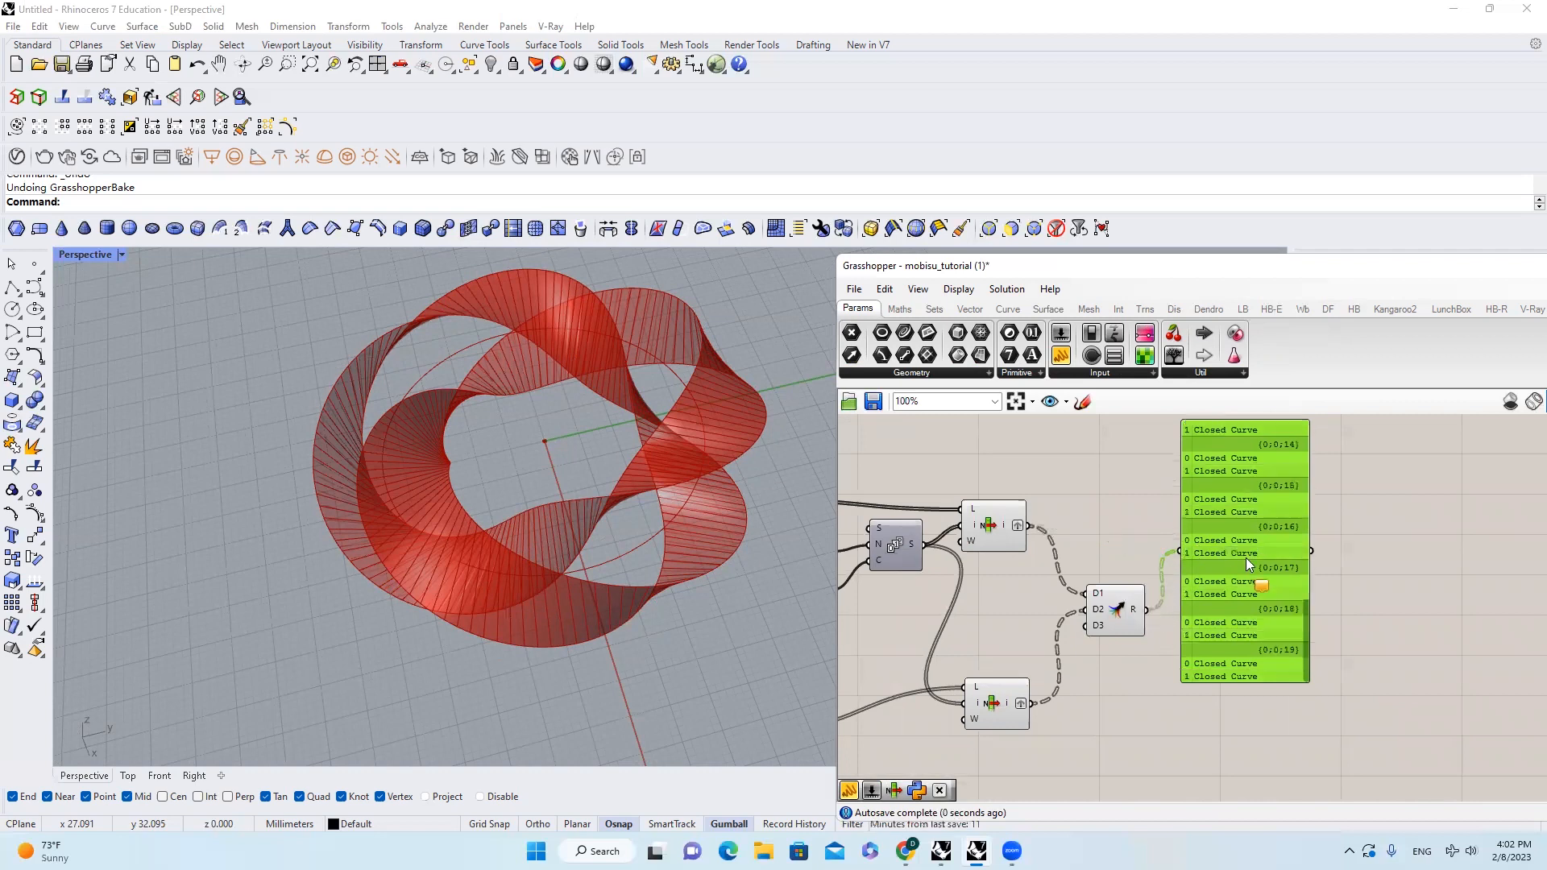
mouse_move(1277, 635)
type("flip")
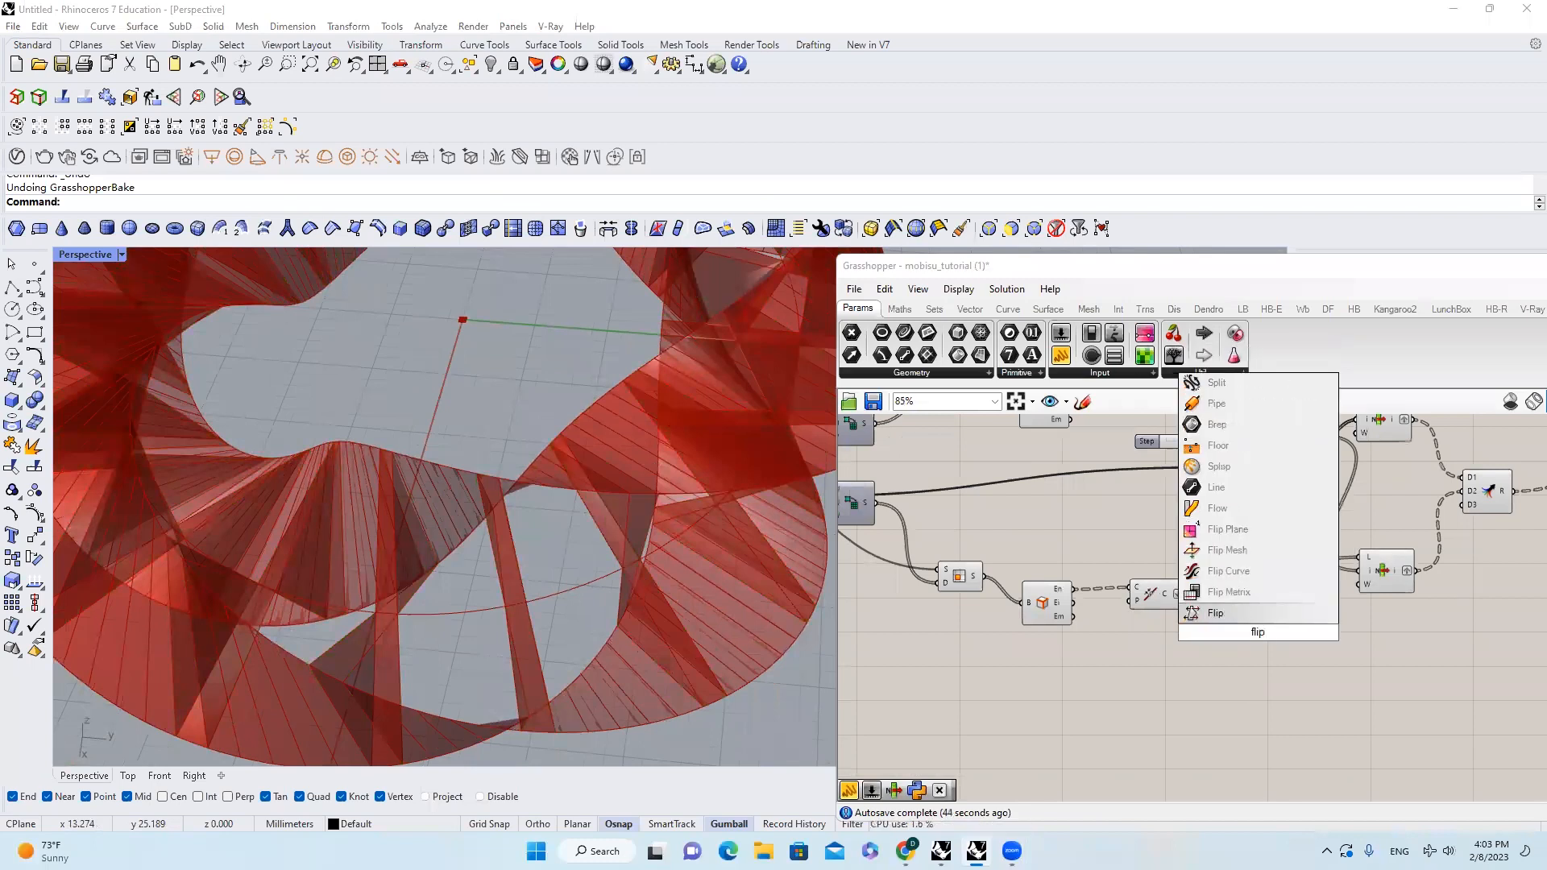
Step: Place a Flip component on the lower edge-curve set and inspect the naked edges list
left_click(1215, 612)
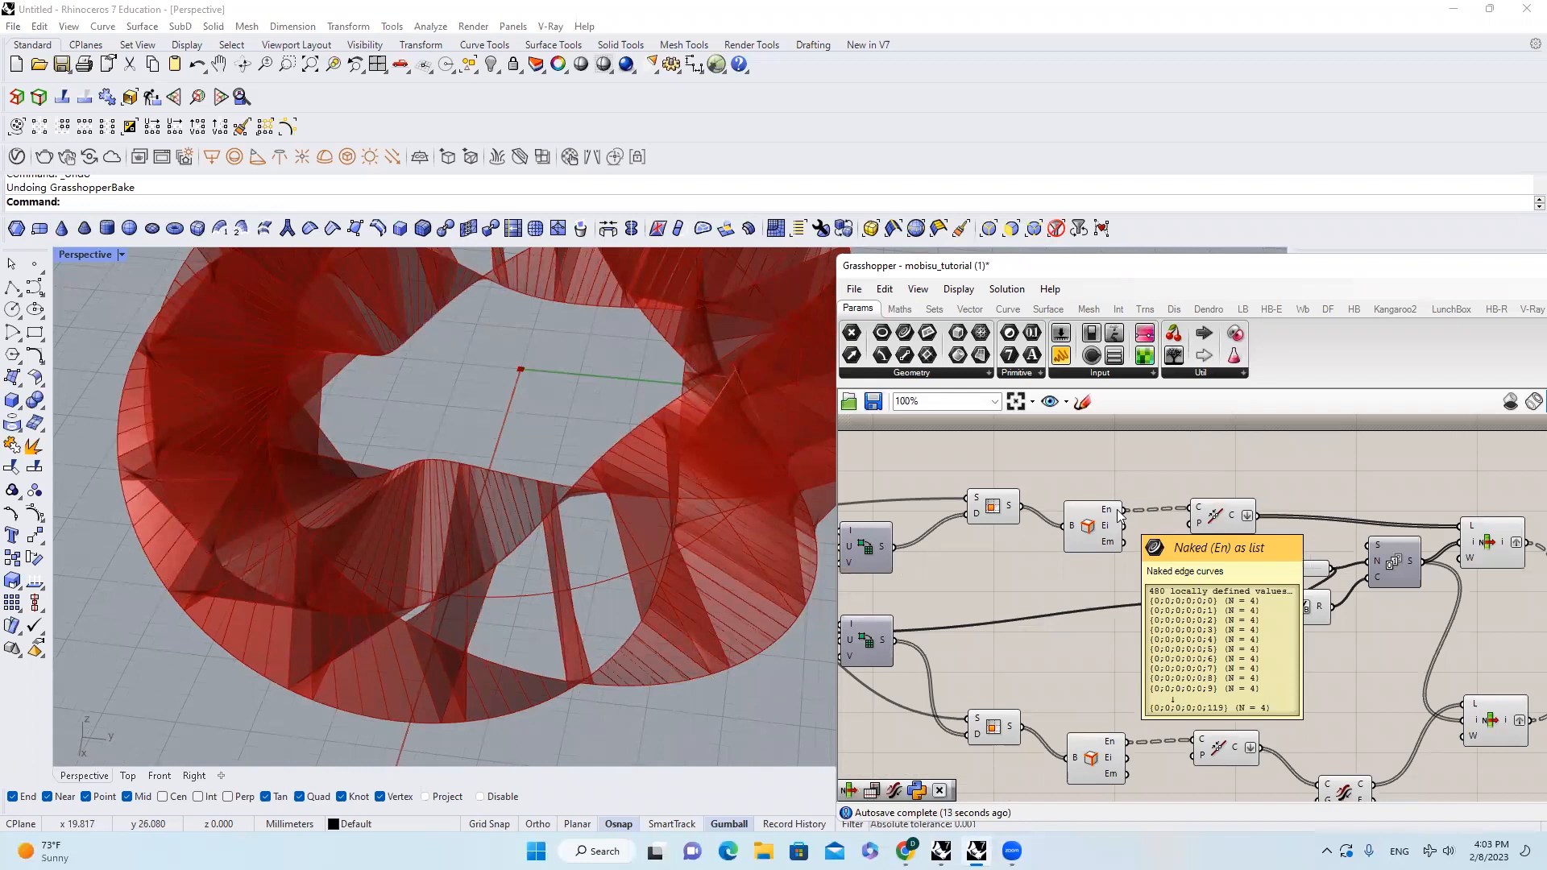
mouse_move(1085, 525)
type("shi")
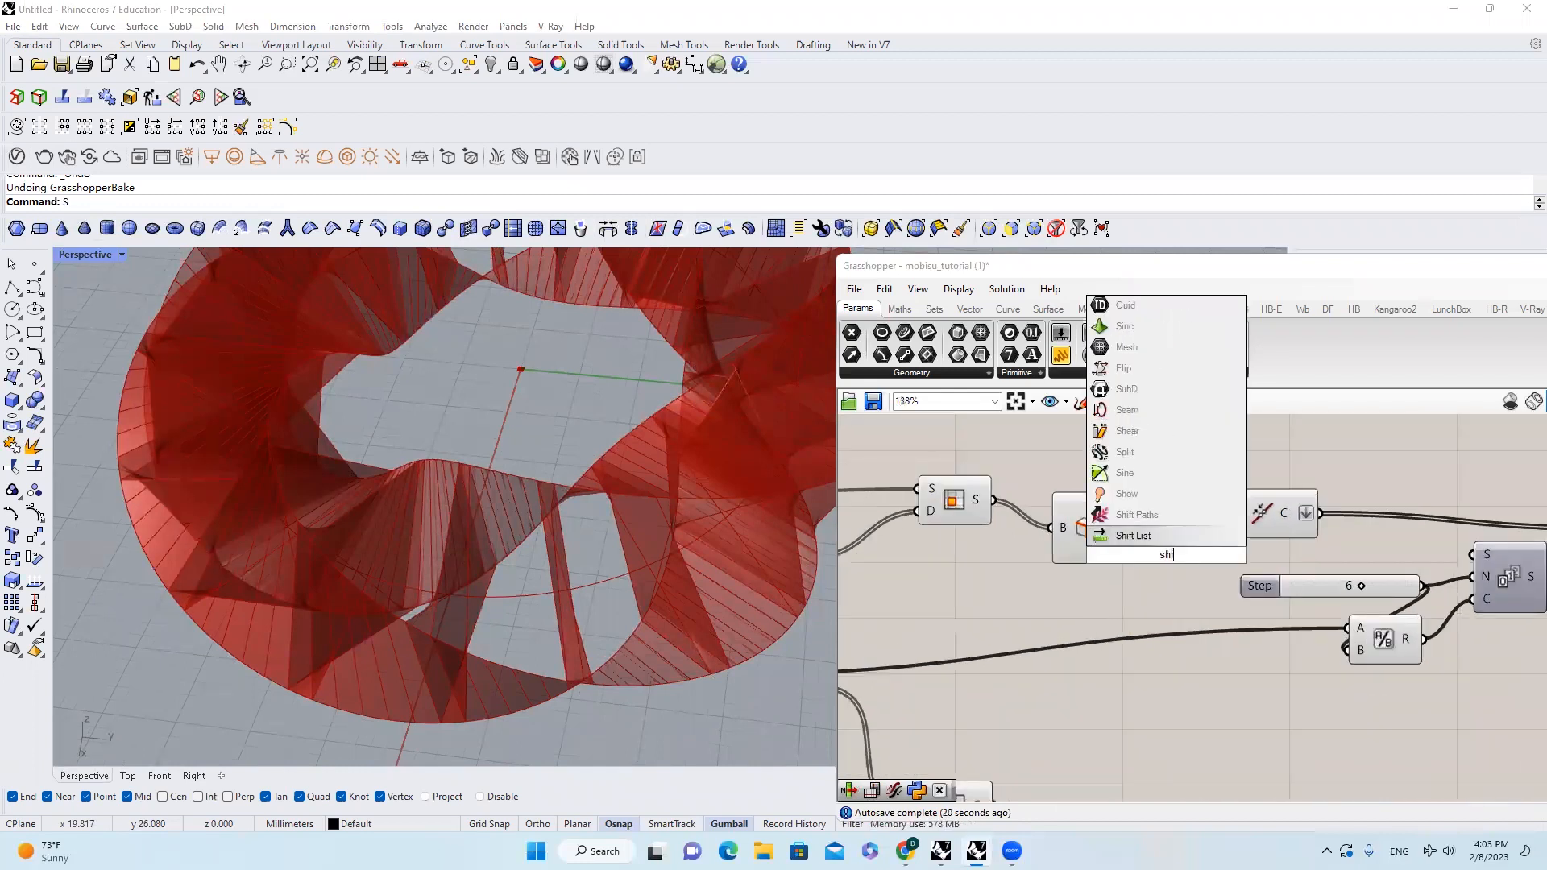
Step: Add a Shift List between Brep Edges and List Item with a slider driving its shift amount
left_click(1136, 535)
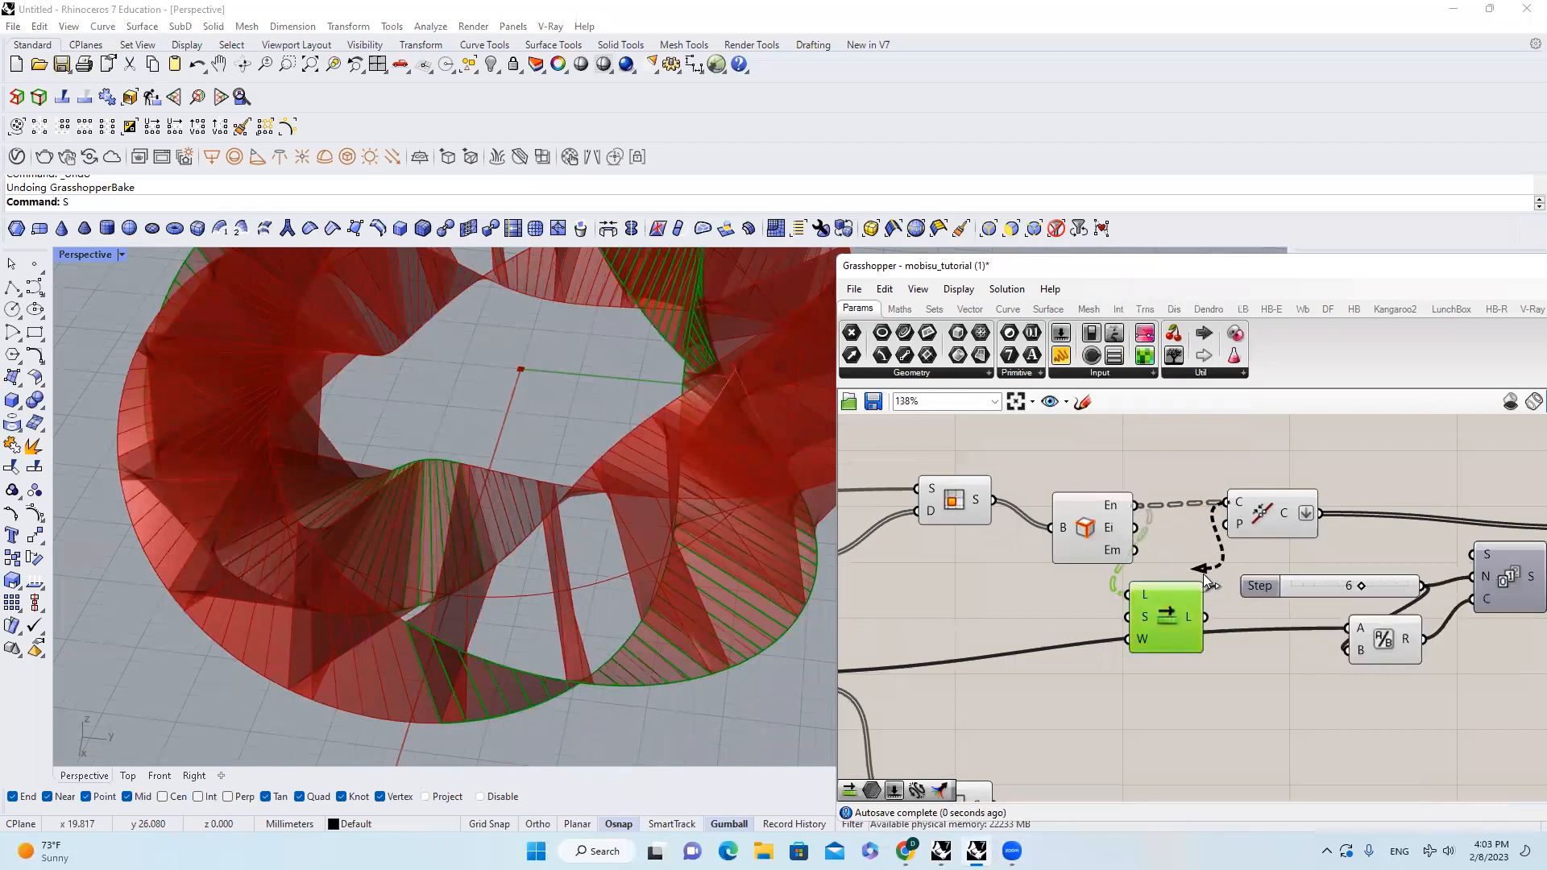
double_click(1017, 584)
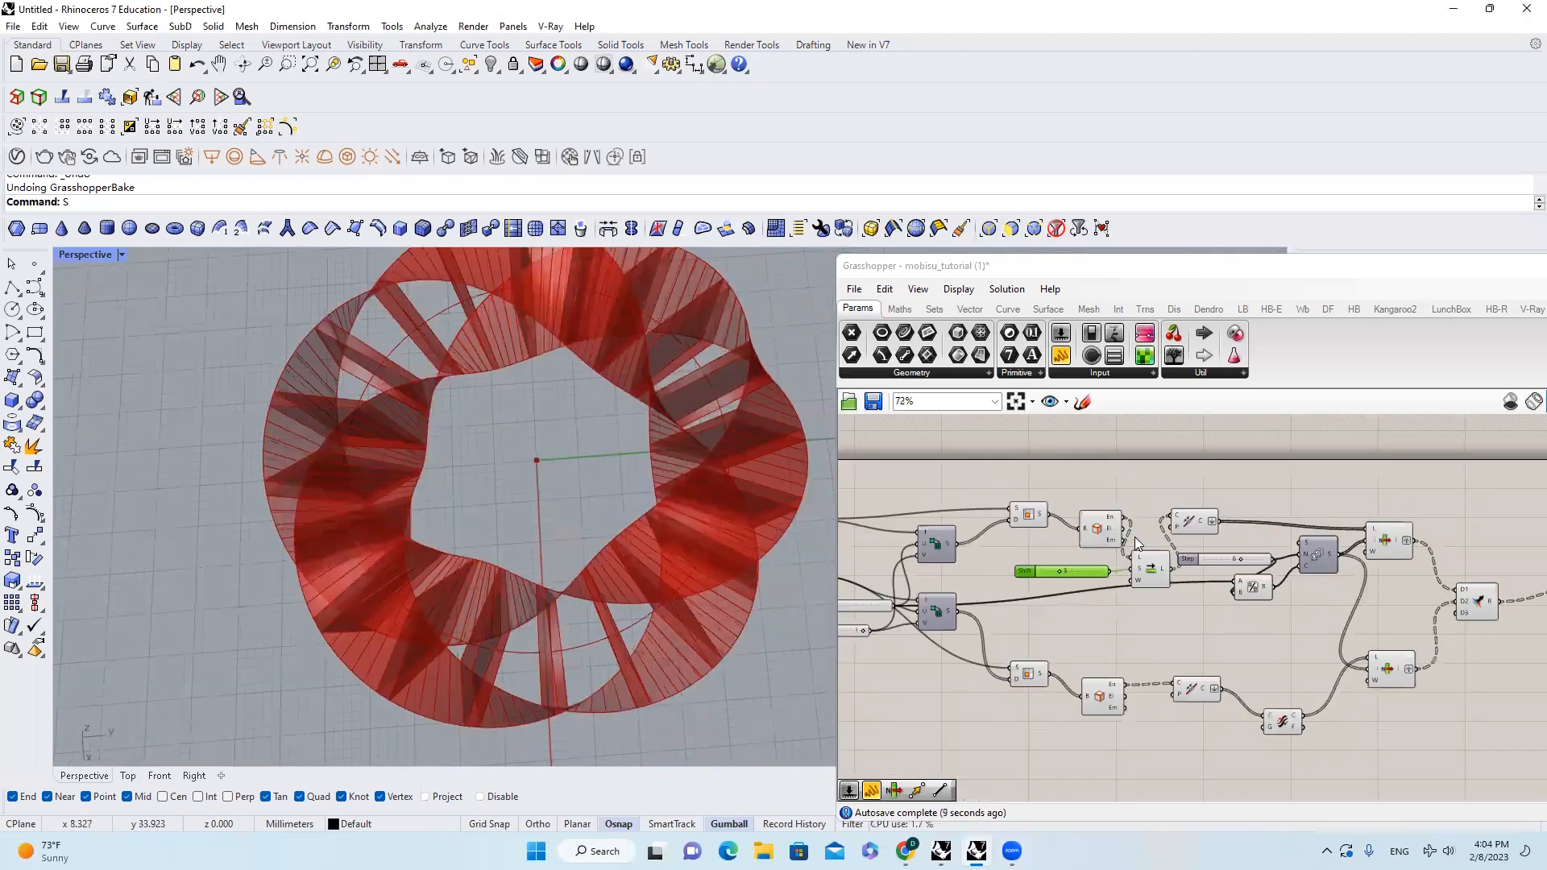
Step: Adjust the Index, U Count, Step and x sliders, editing the Step slider's range, so x becomes 4
scroll("down", 3)
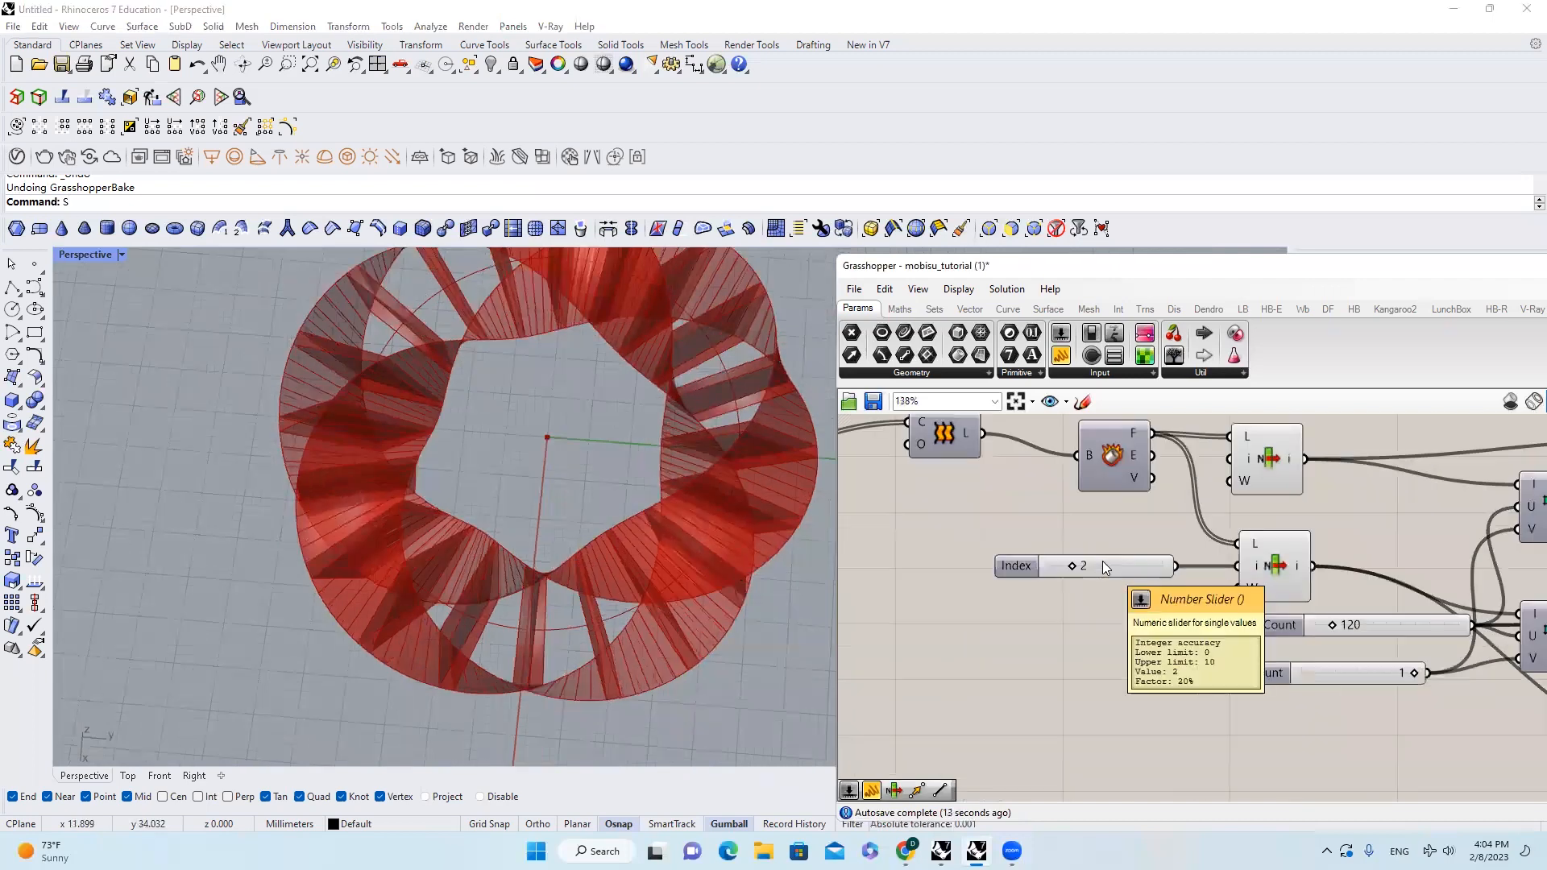
scroll("down", 3)
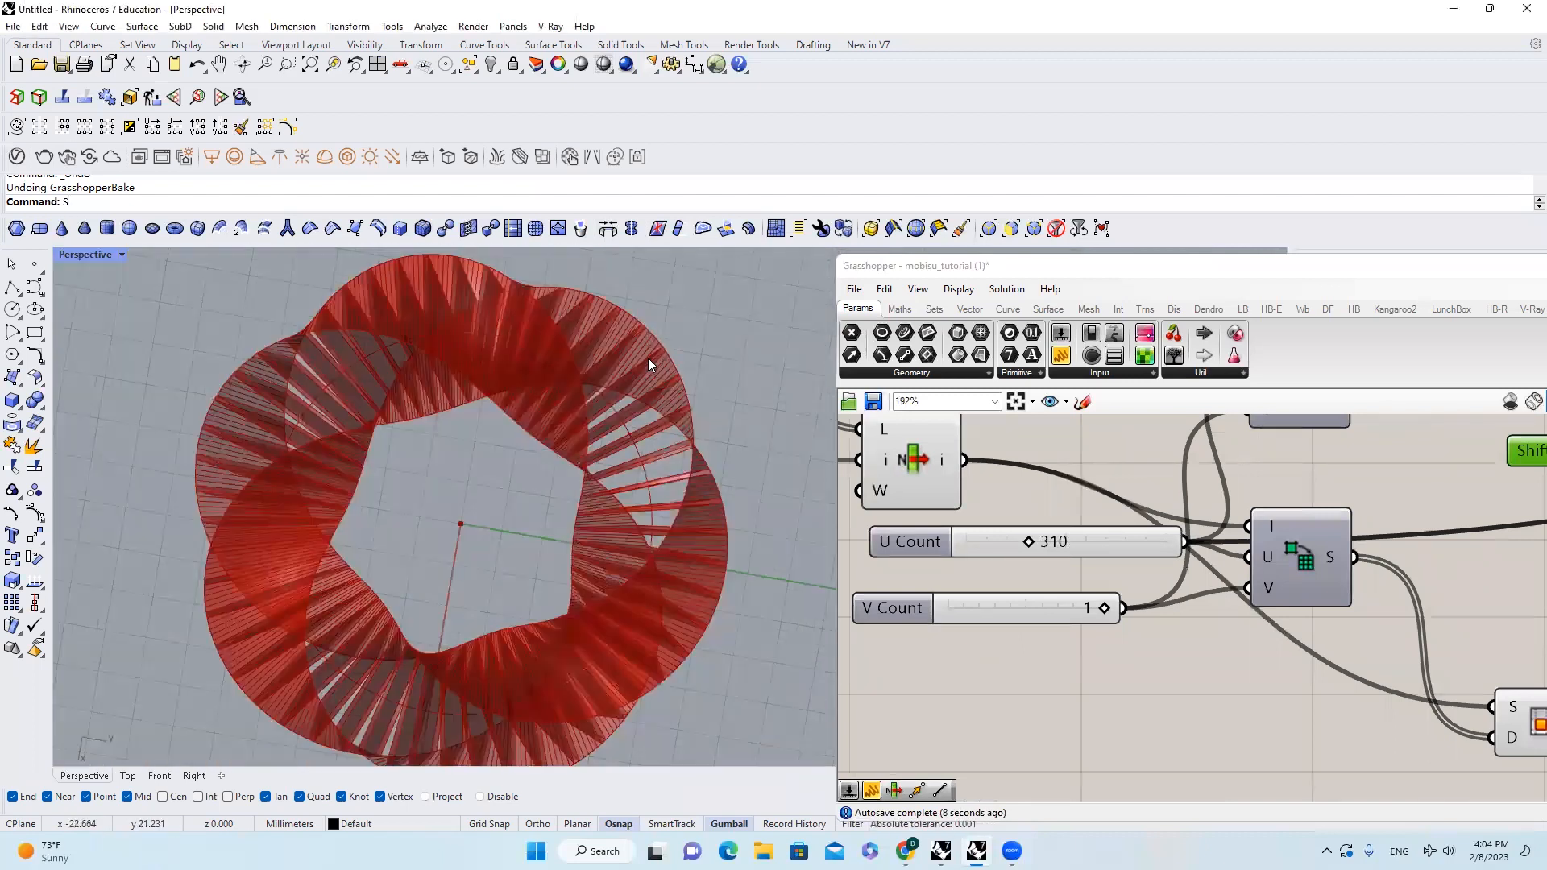
scroll("up", 3)
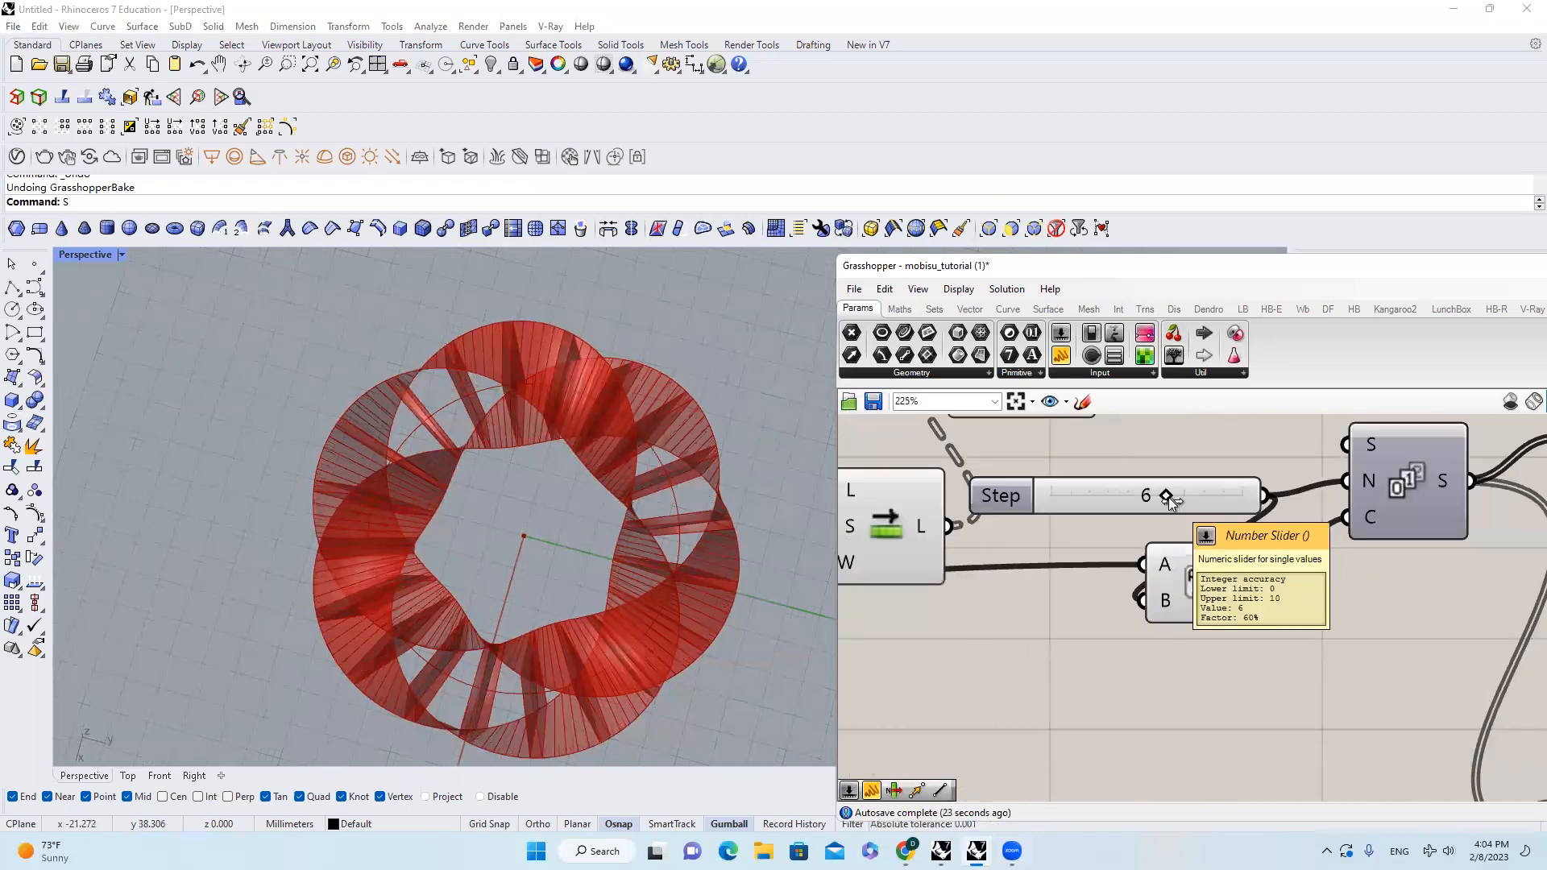
double_click(1145, 495)
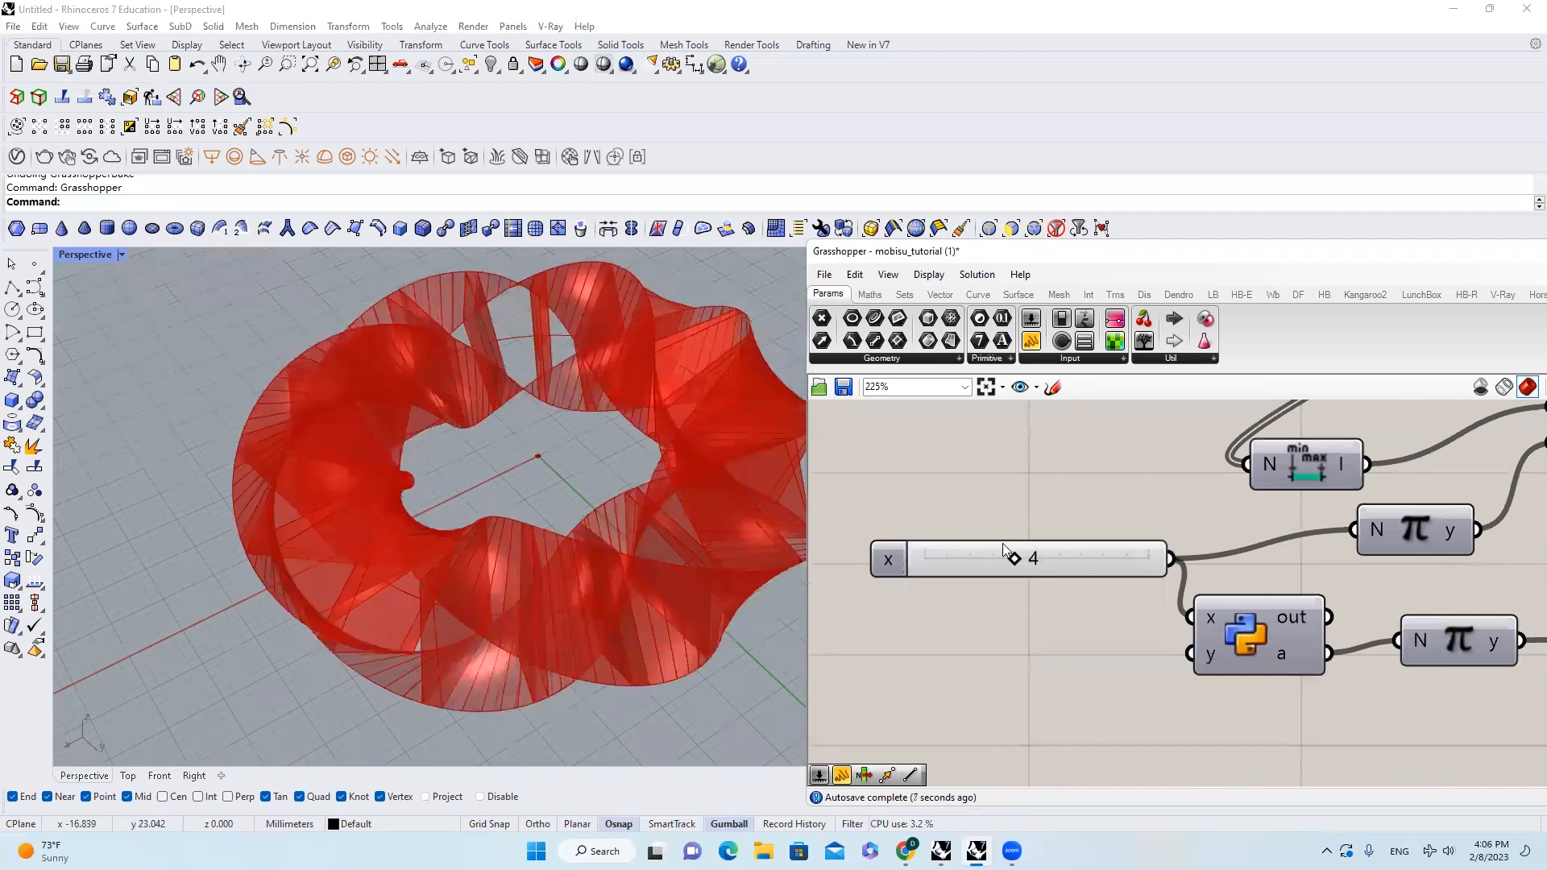
Step: Bake the Loft component's panels into Rhino with Group ticked in the Attributes dialog
scroll("down", 3)
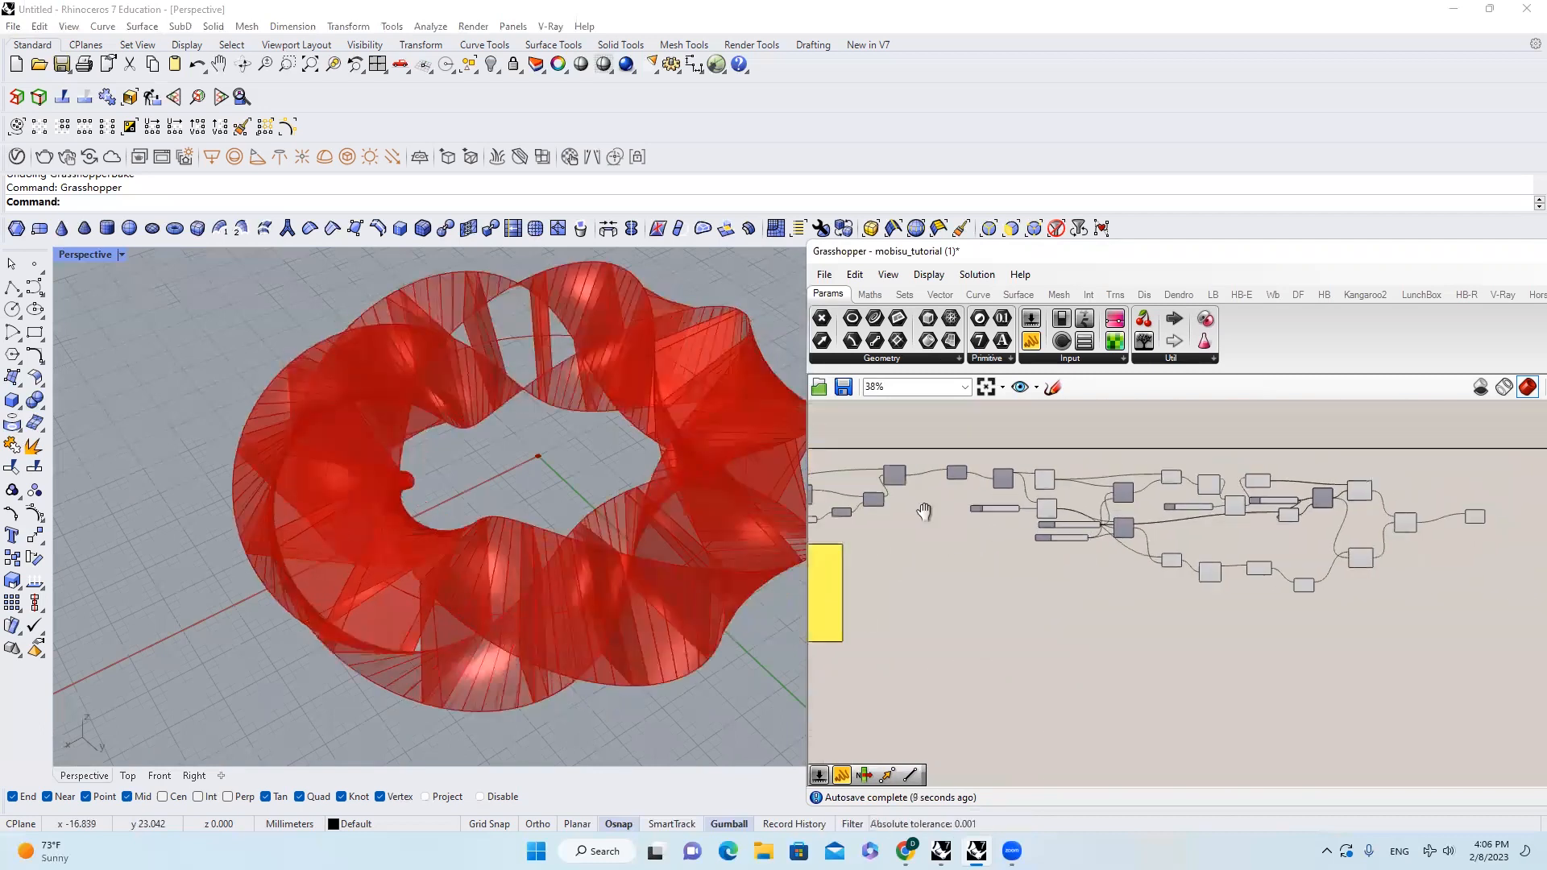
right_click(1303, 503)
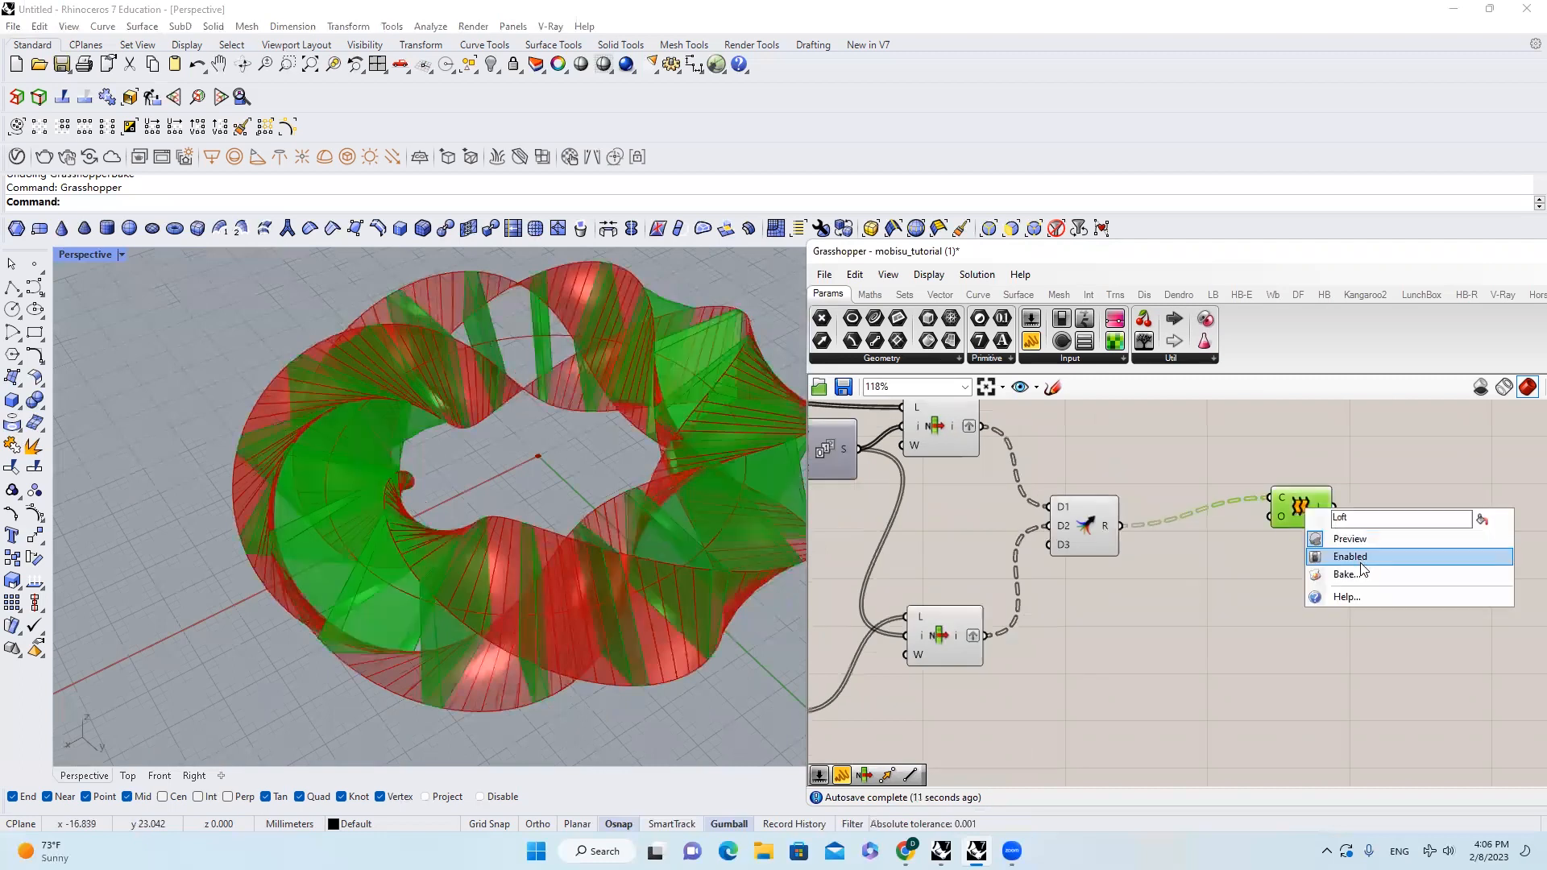
left_click(1344, 574)
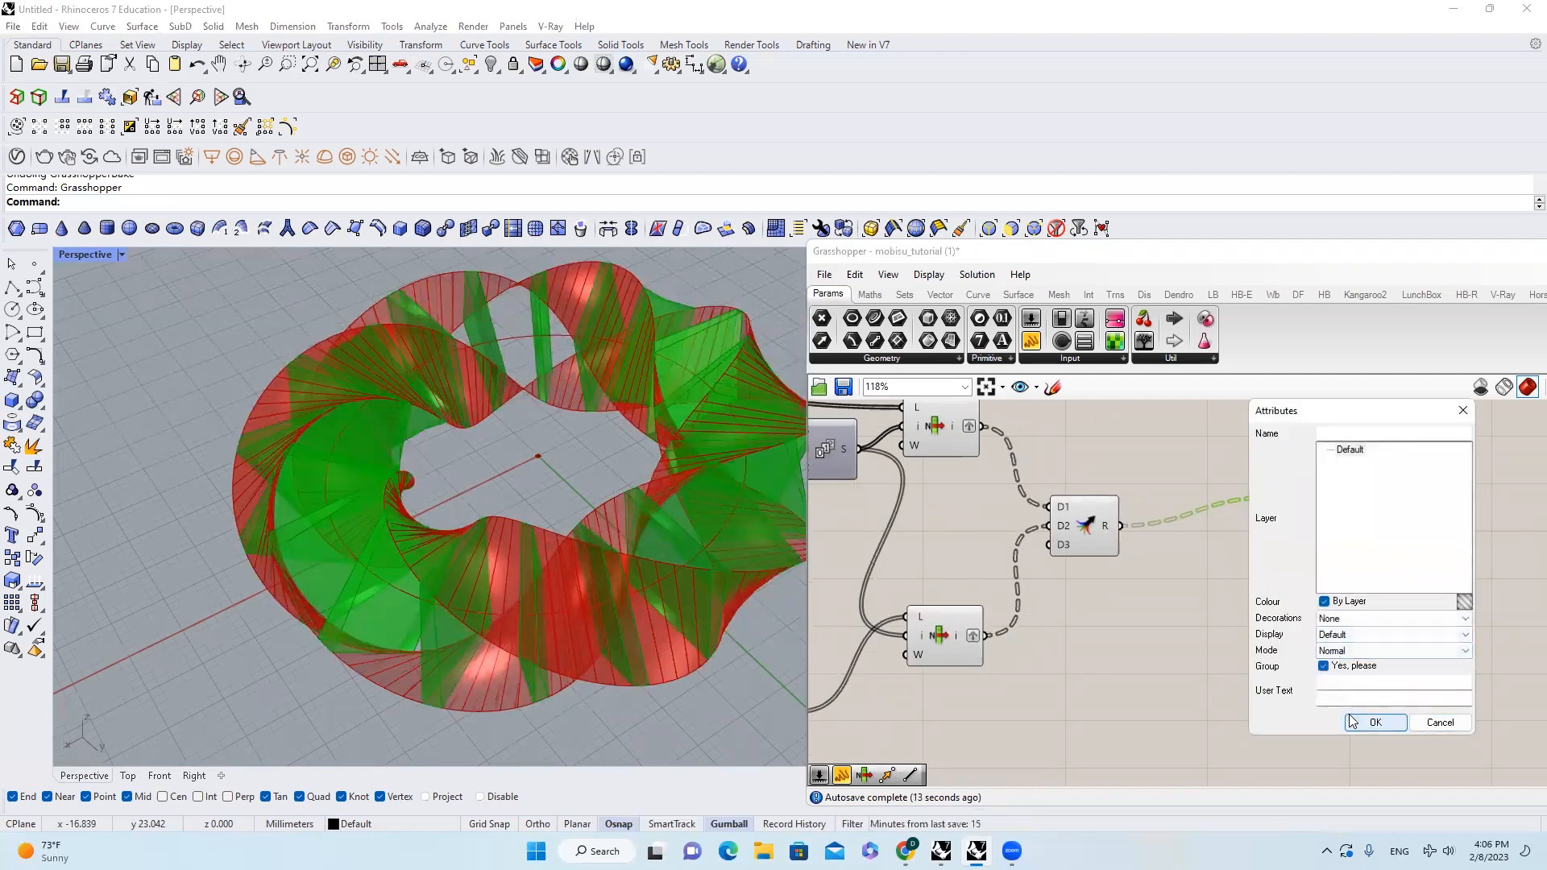
left_click(1375, 723)
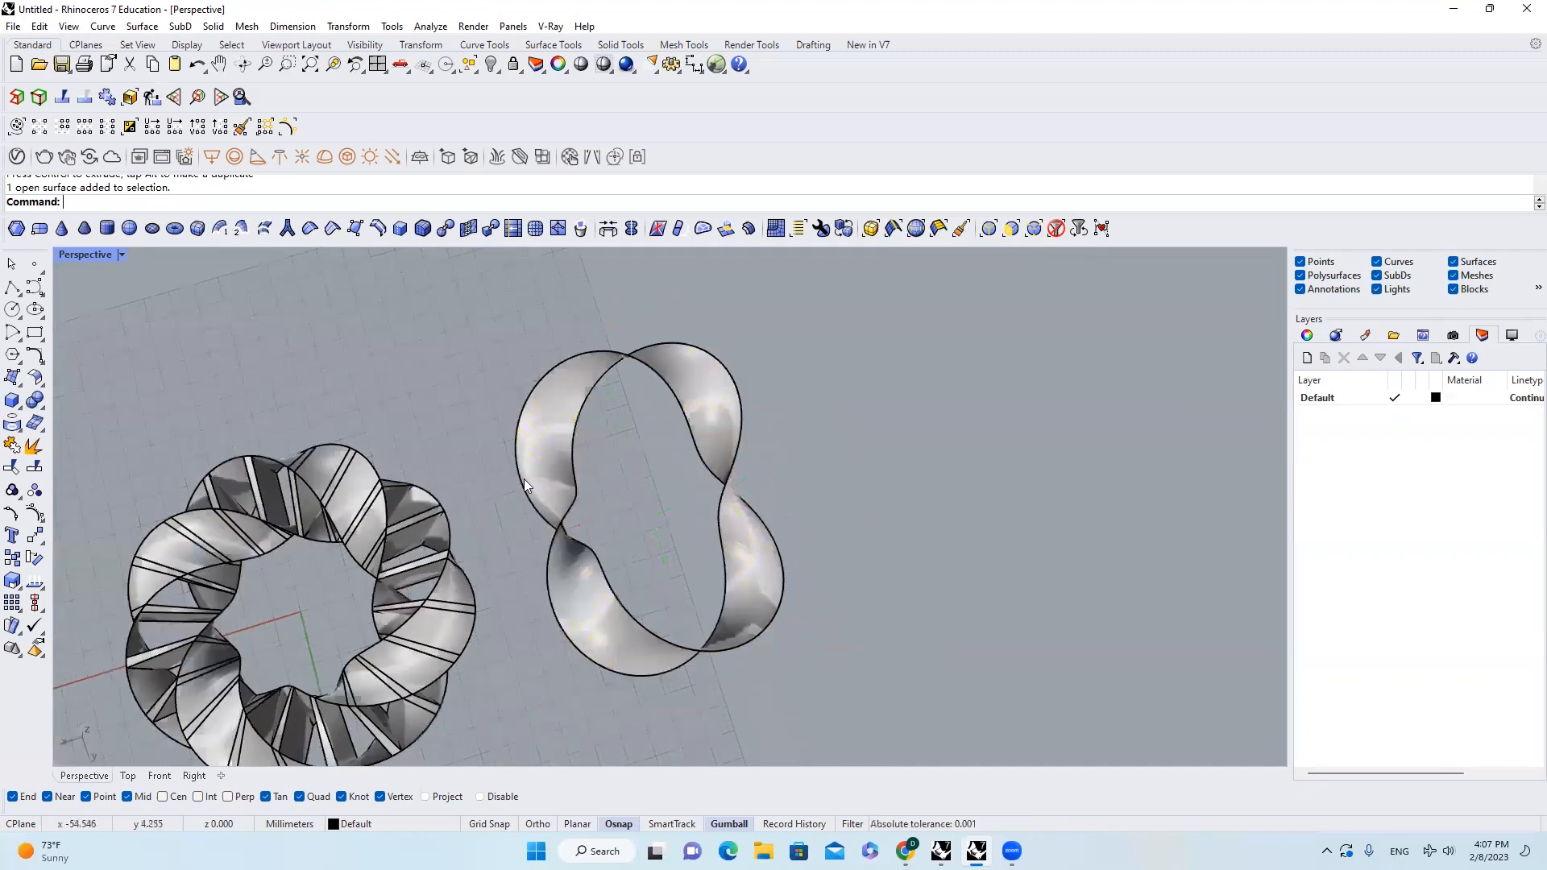
Step: Select the smooth twisted Möbius surface in the Perspective viewport beside the baked band
left_click(648, 492)
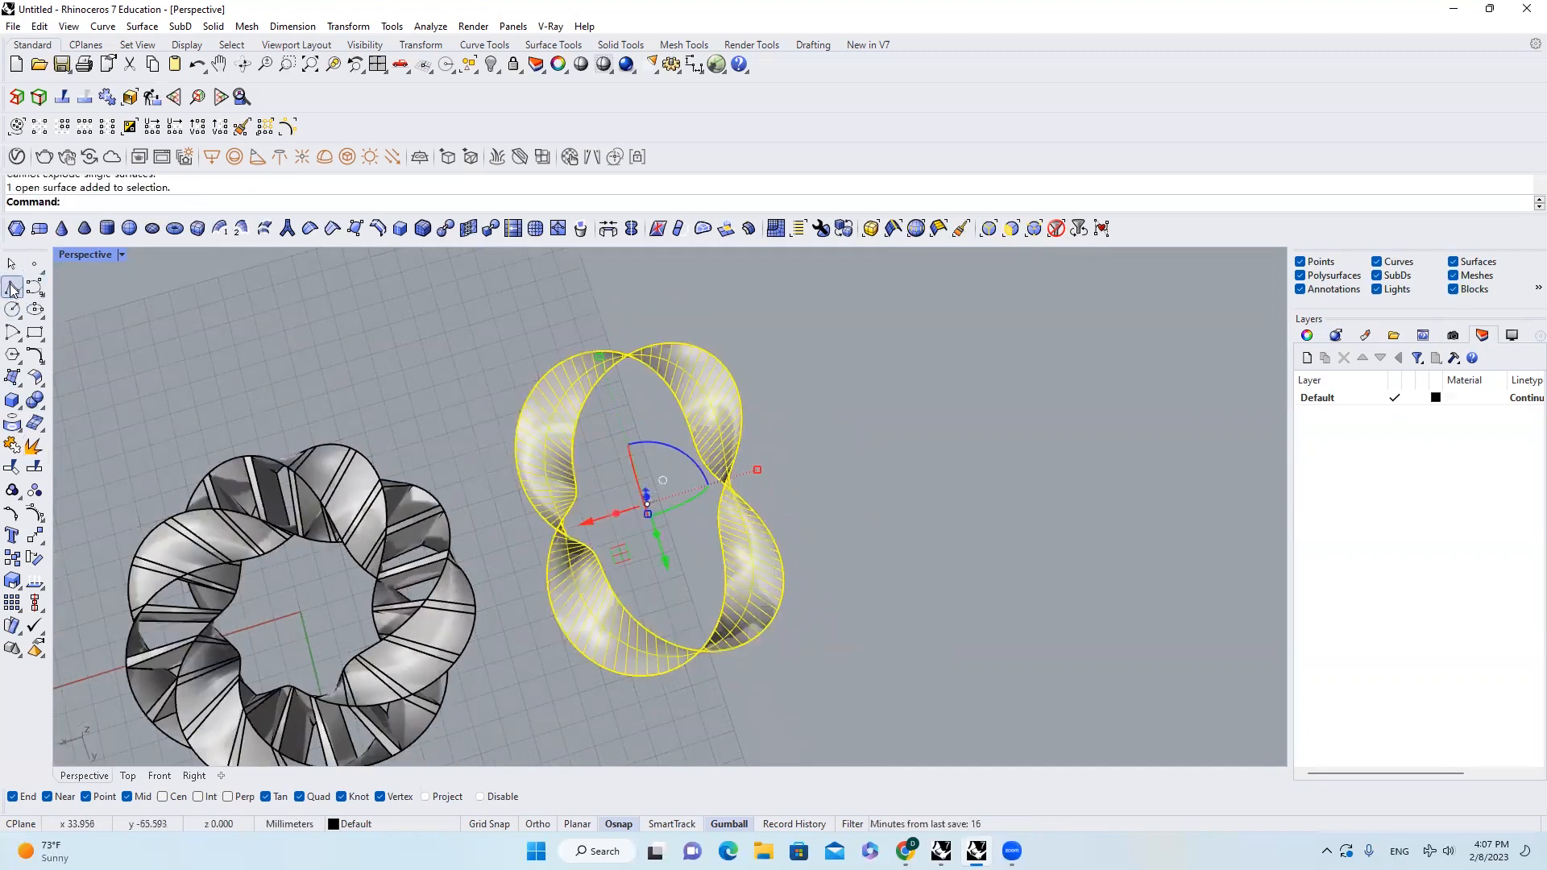